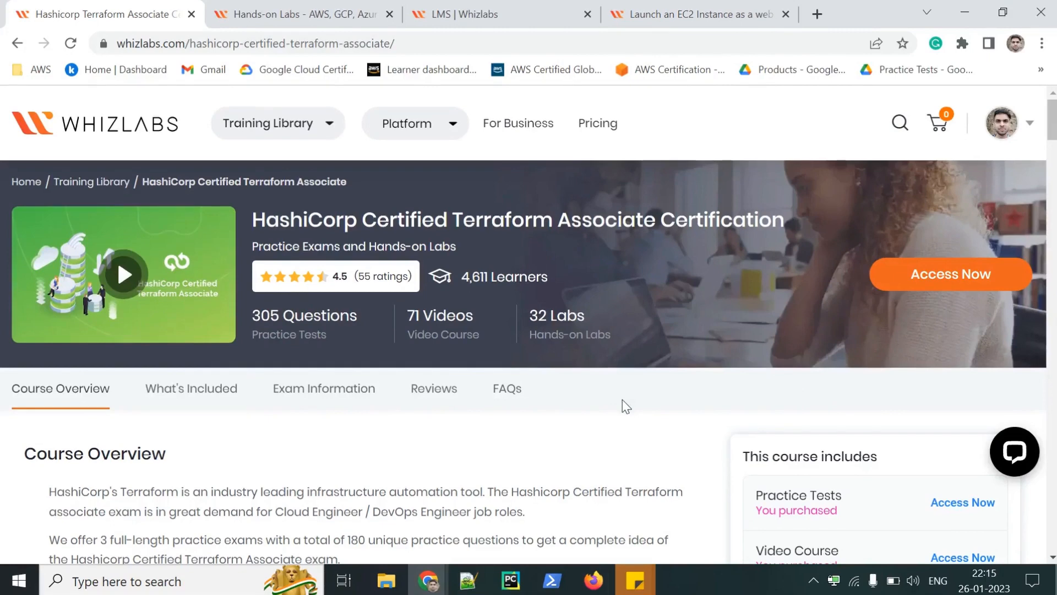
pyautogui.moveTo(512, 280)
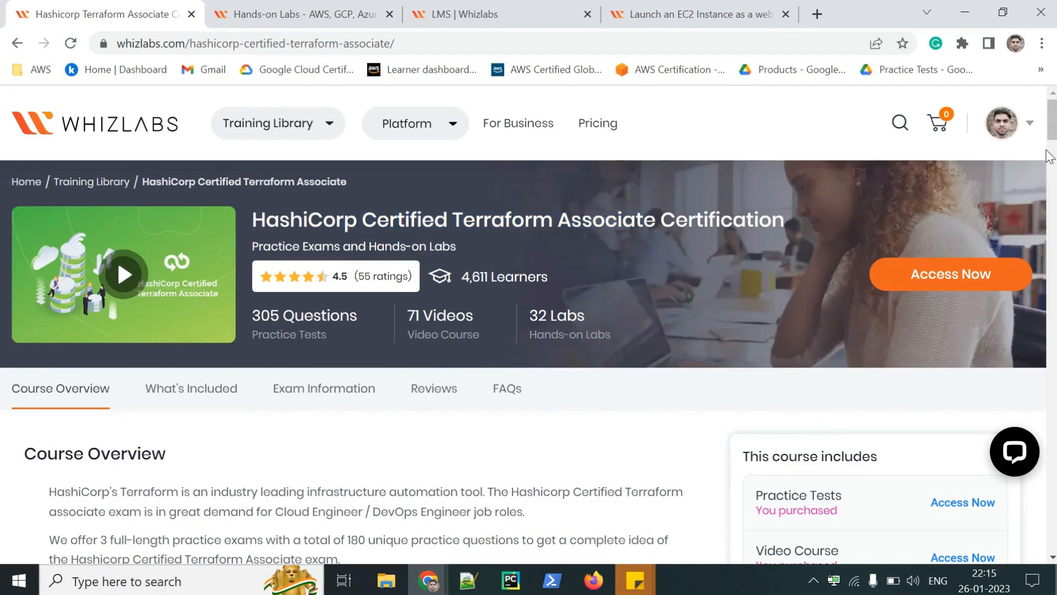
# Review the Terraform Associate course contents and open its Hands-on Labs via Access Now
pyautogui.scroll(-3)
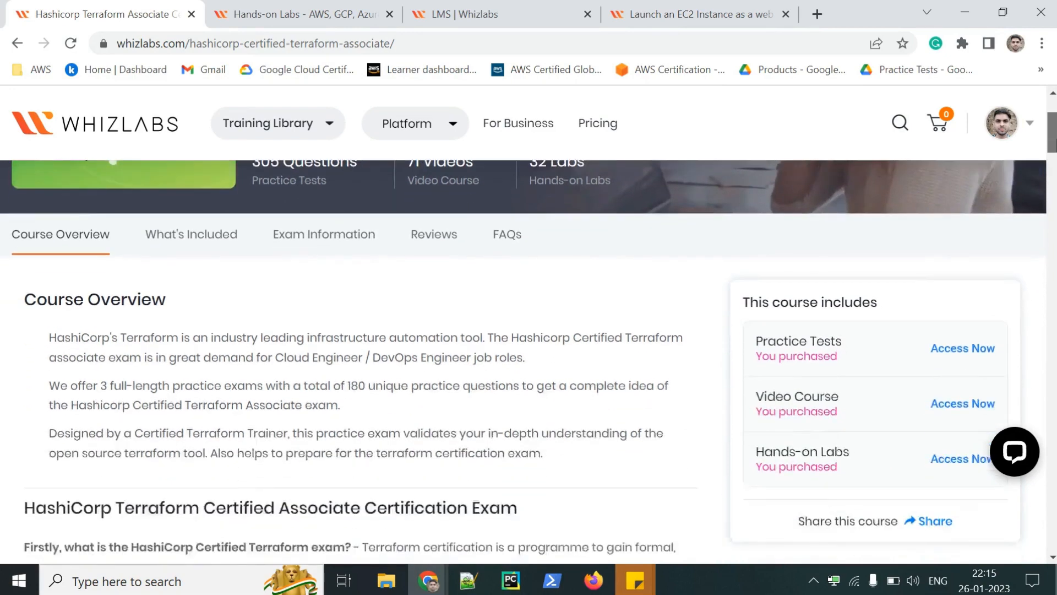
pyautogui.scroll(-3)
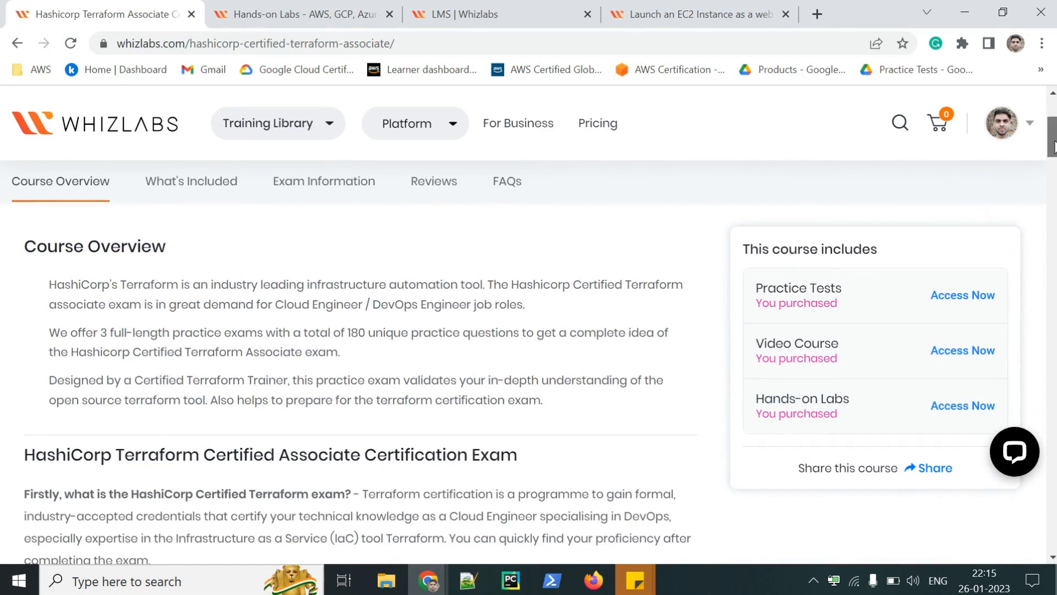
pyautogui.scroll(-3)
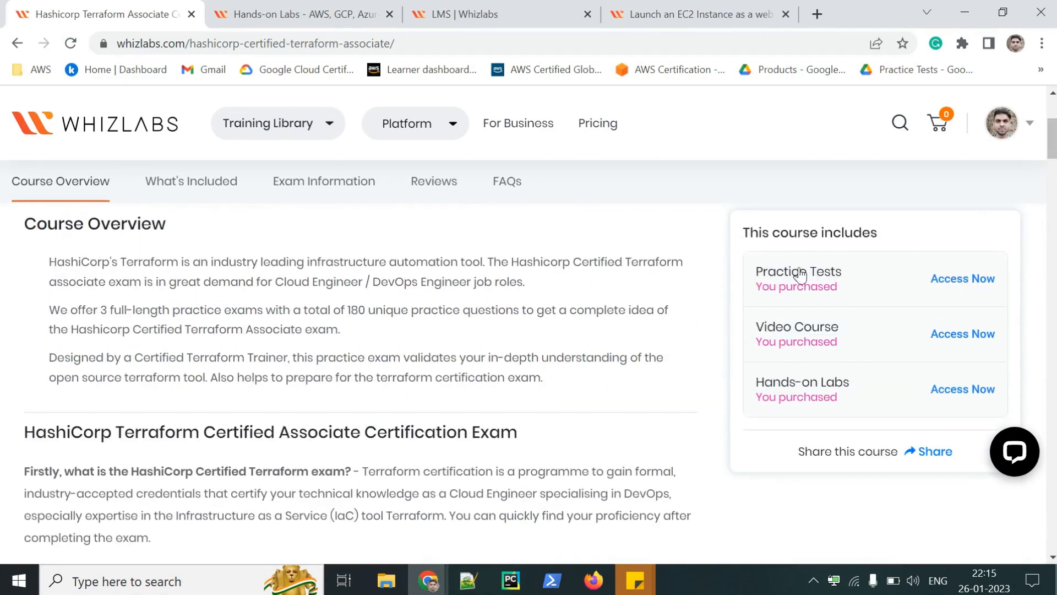
pyautogui.doubleClick(802, 381)
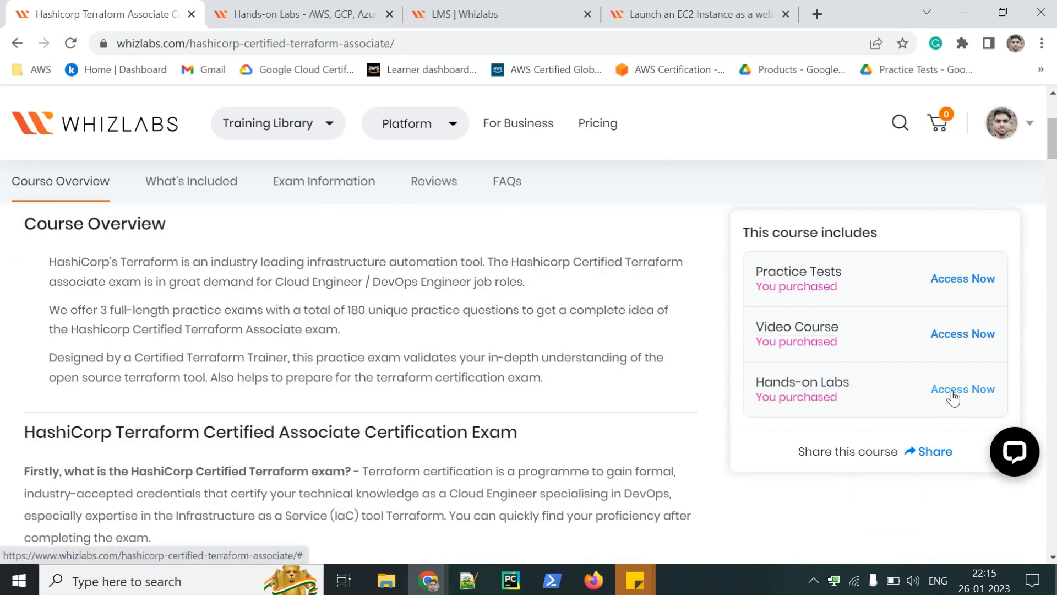
pyautogui.click(962, 389)
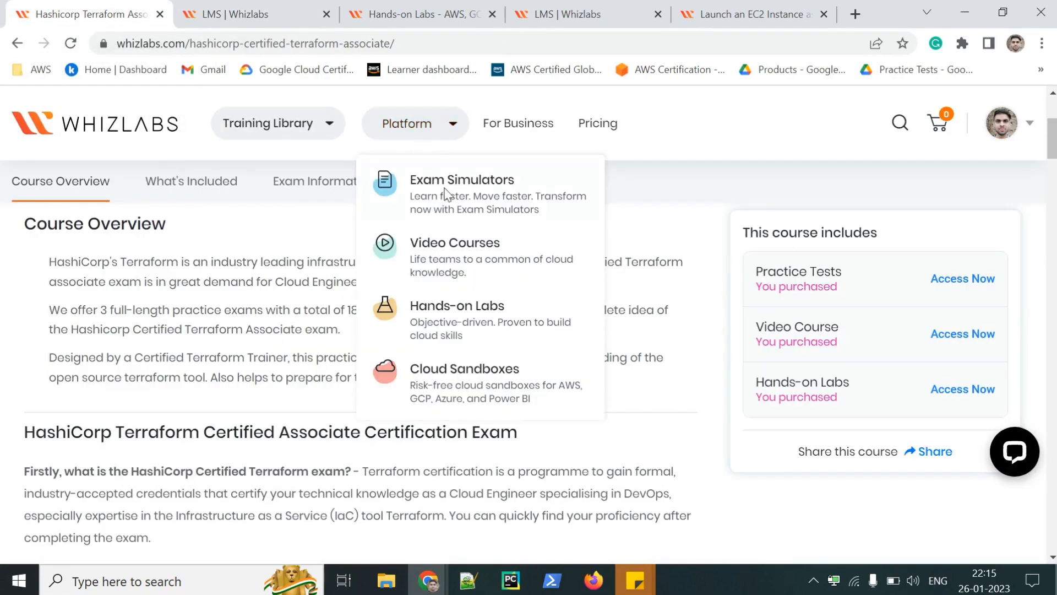
pyautogui.moveTo(477, 316)
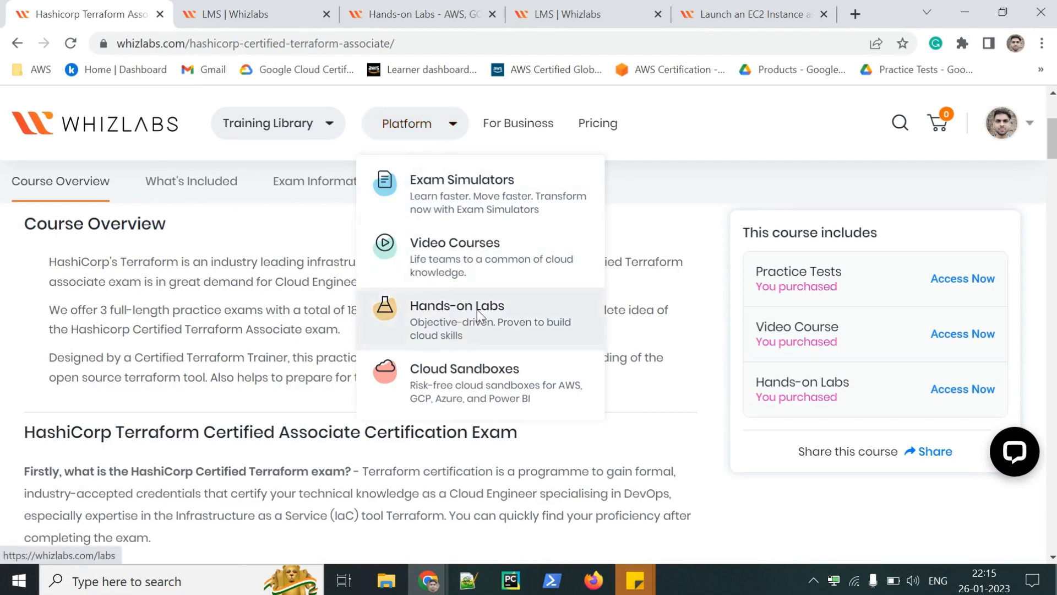
# Open Hands-on Labs, filter to HashiCorp Certified: Terraform Associate, and browse the 32 results
pyautogui.click(457, 306)
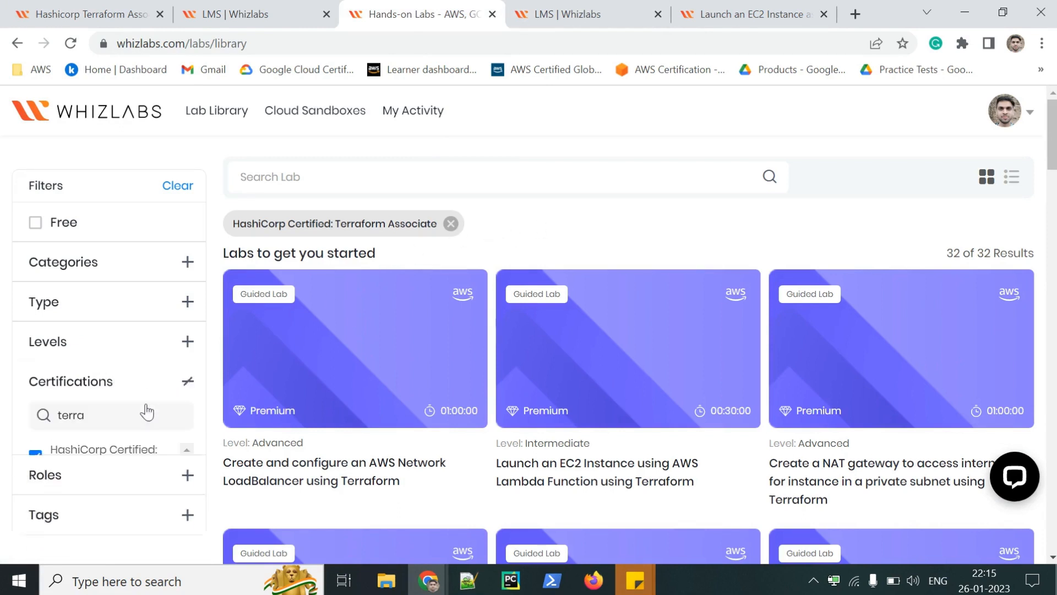
pyautogui.click(35, 457)
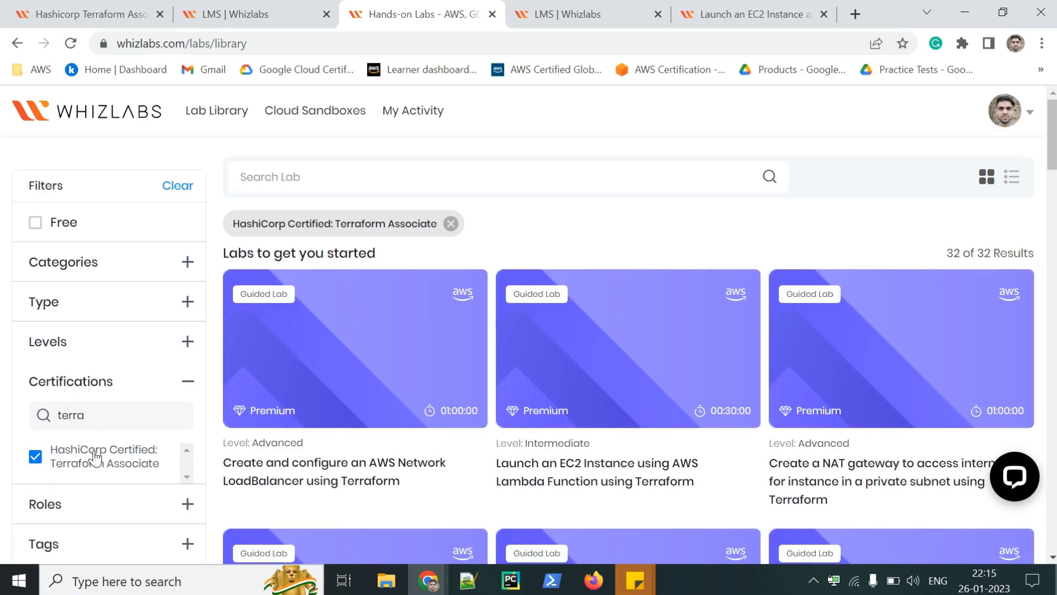
pyautogui.moveTo(111, 466)
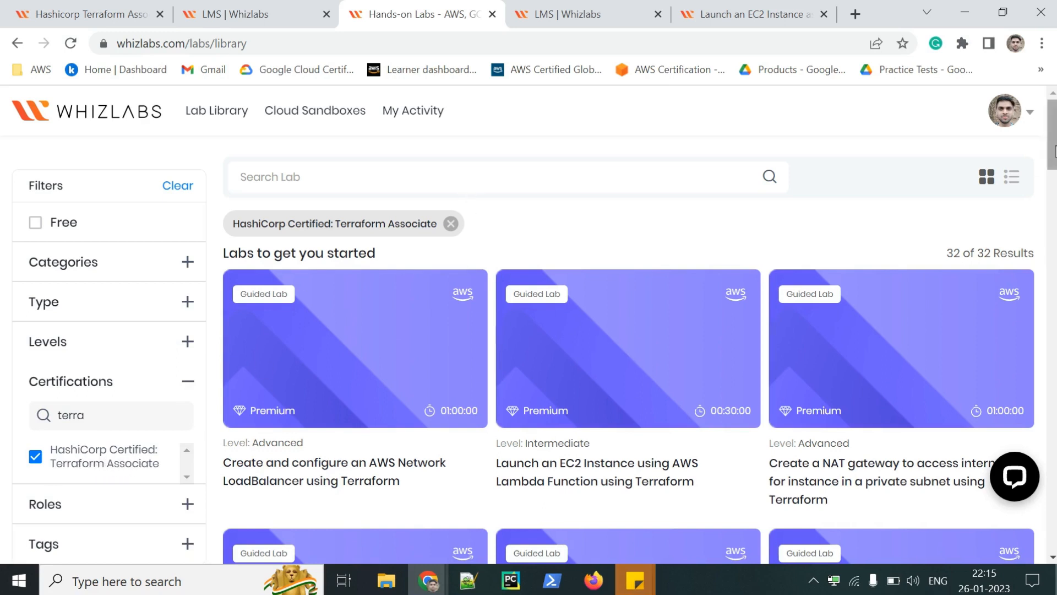
pyautogui.scroll(-3)
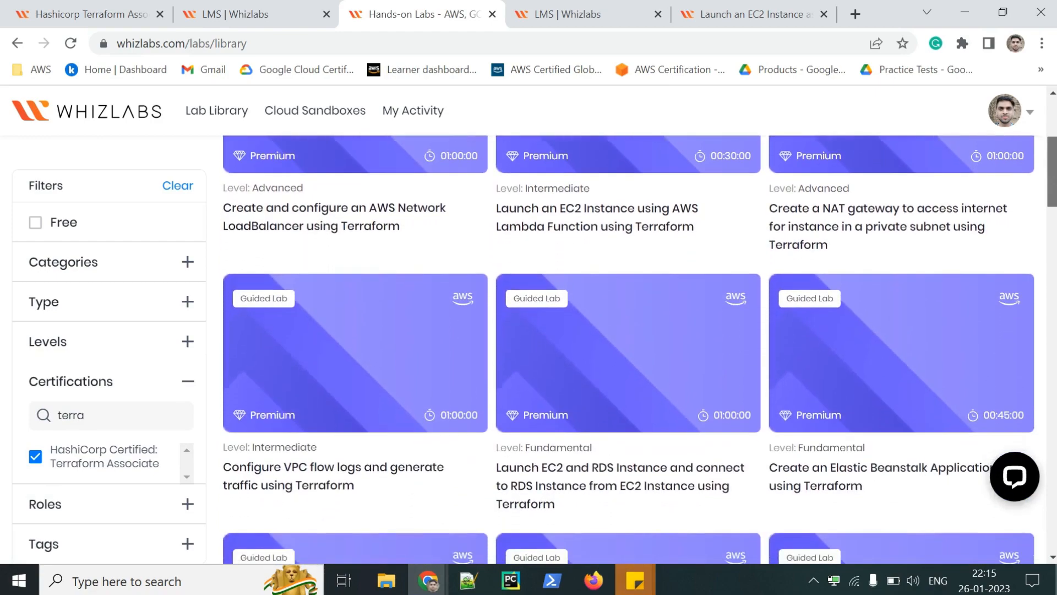
pyautogui.scroll(-3)
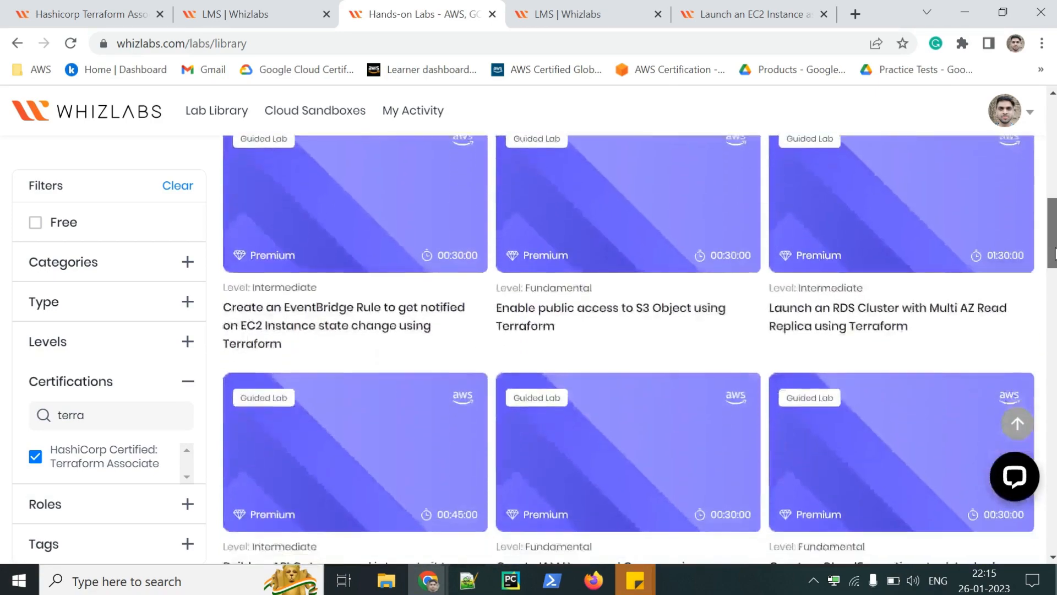
pyautogui.scroll(-3)
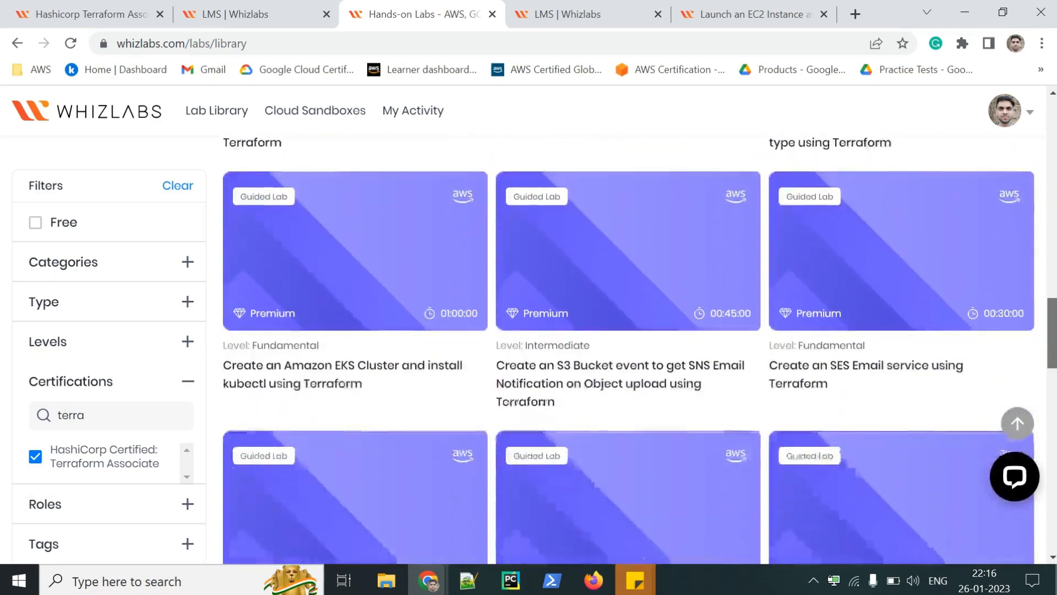
pyautogui.scroll(-3)
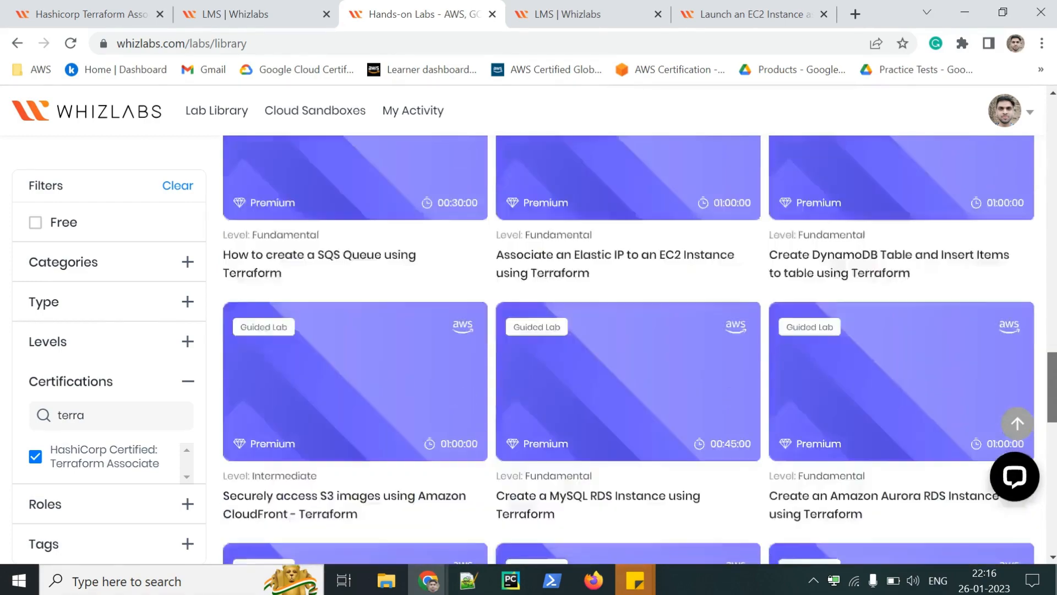
pyautogui.scroll(-3)
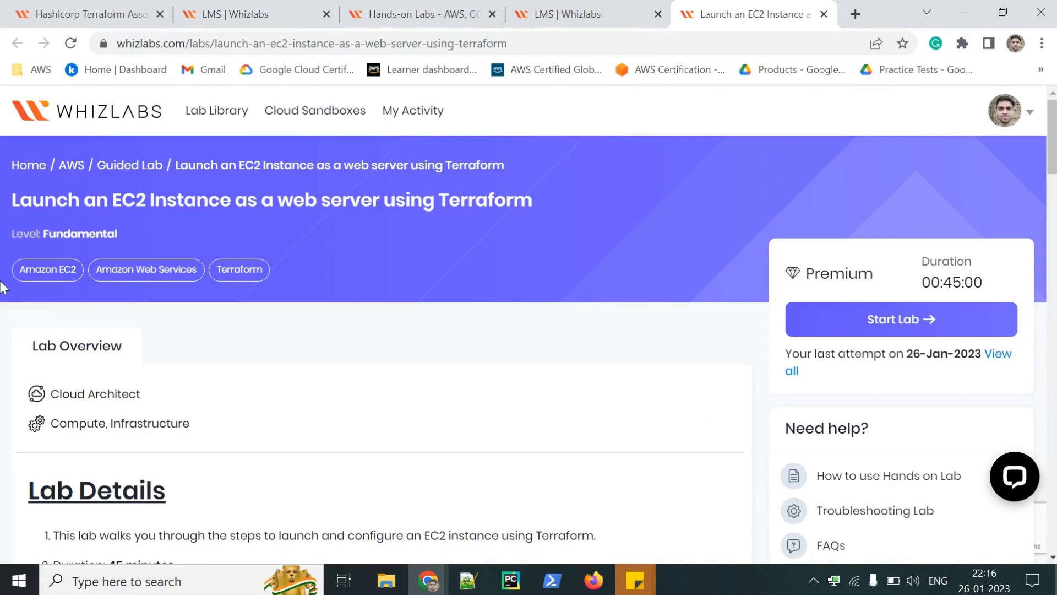
# Highlight the Launch an EC2 Instance lab title and read Lab Details, Introduction and Prerequisite
pyautogui.doubleClick(47, 200)
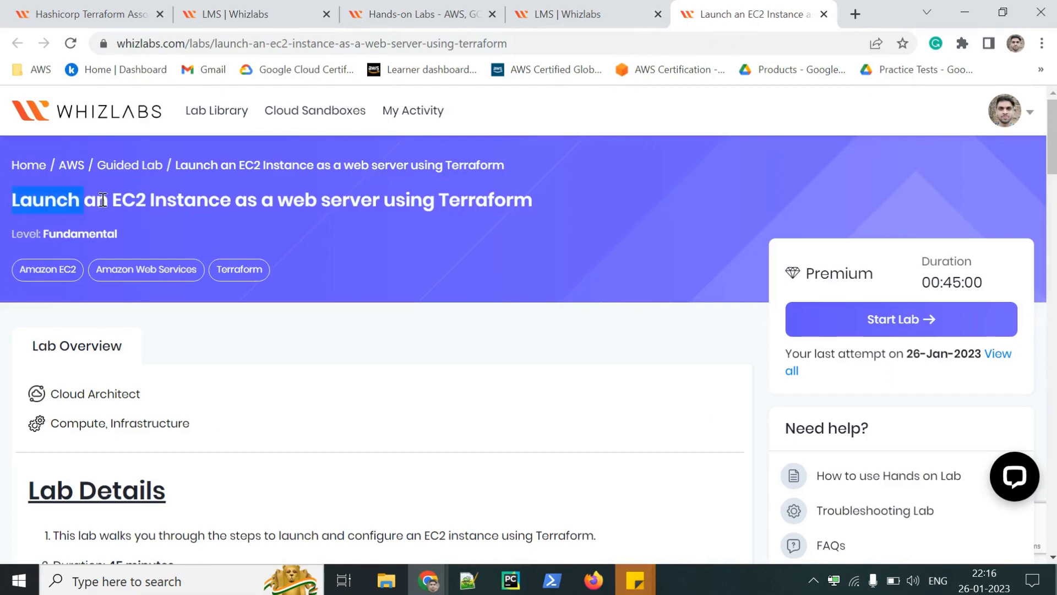
pyautogui.moveTo(101, 200); pyautogui.dragTo(529, 195)
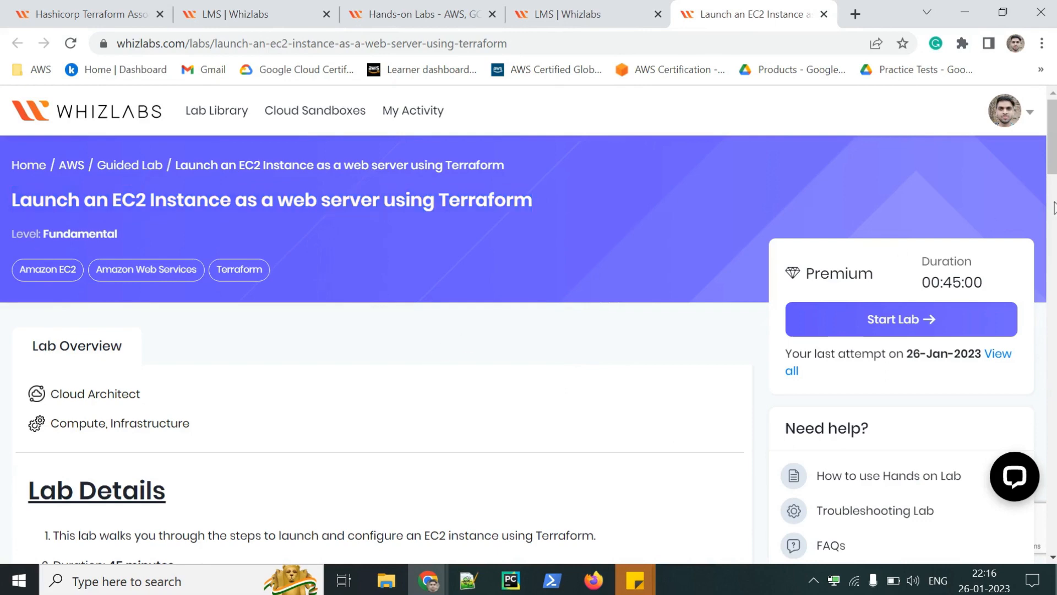
pyautogui.scroll(-3)
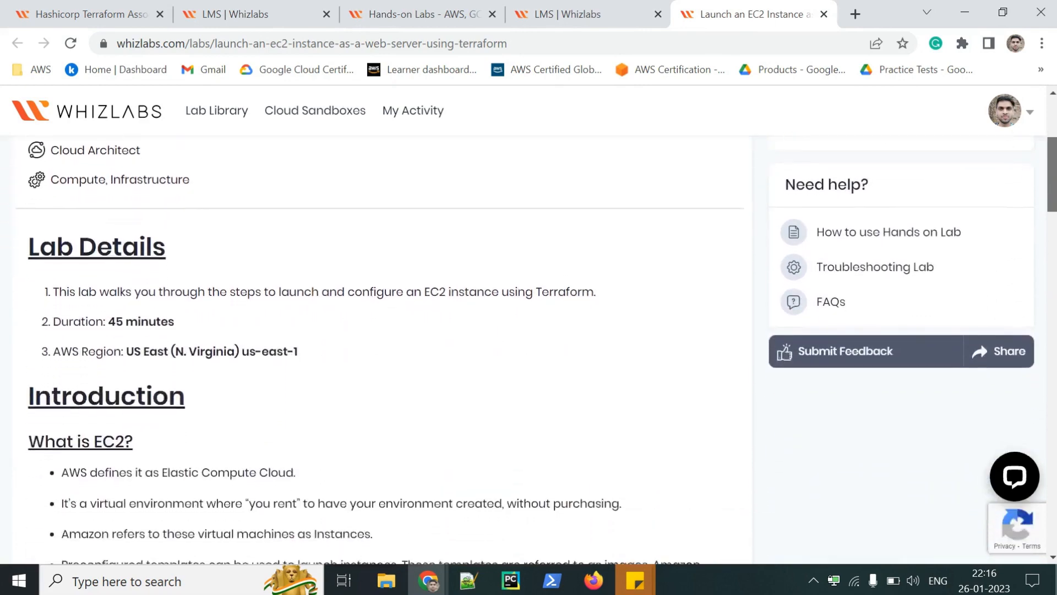
pyautogui.scroll(-3)
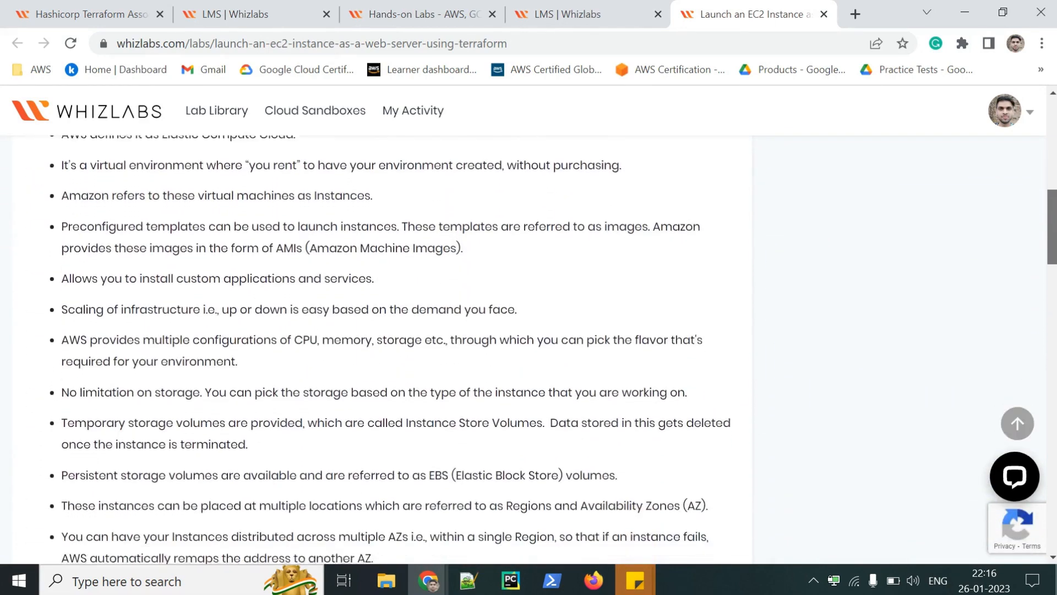
pyautogui.scroll(-3)
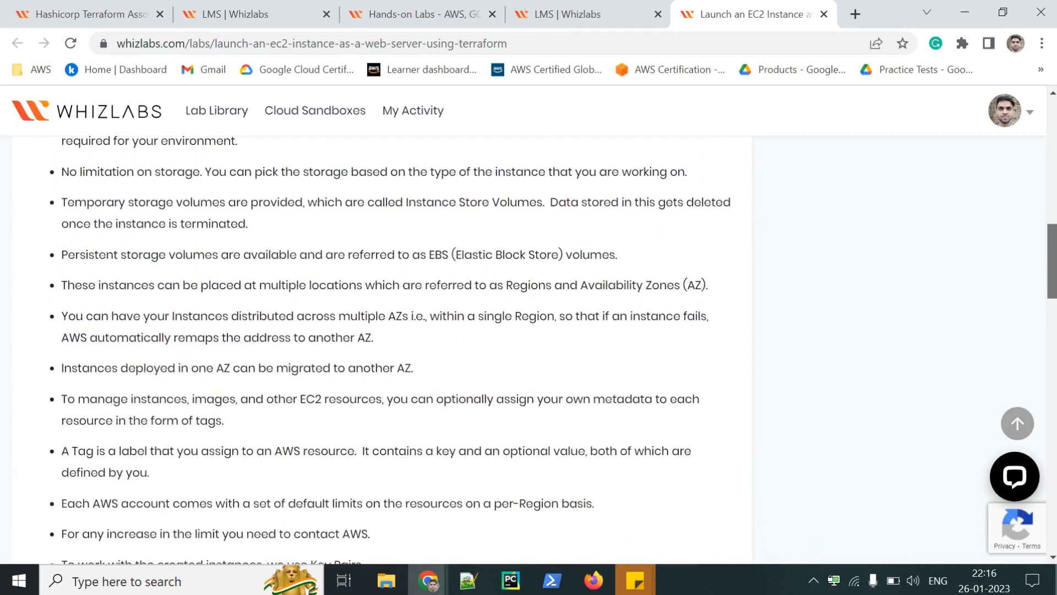
pyautogui.scroll(-3)
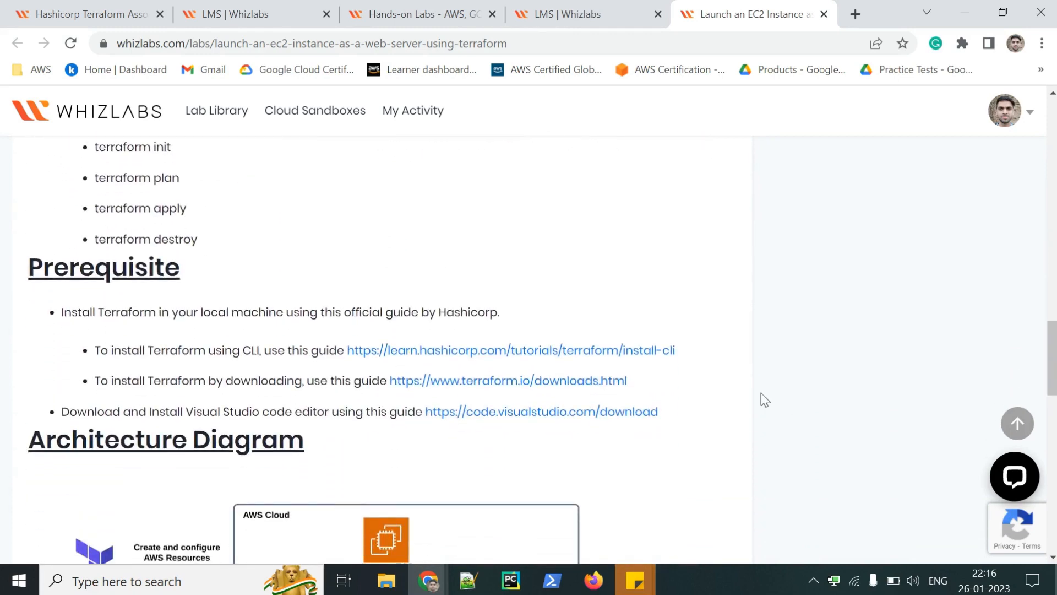
pyautogui.doubleClick(103, 267)
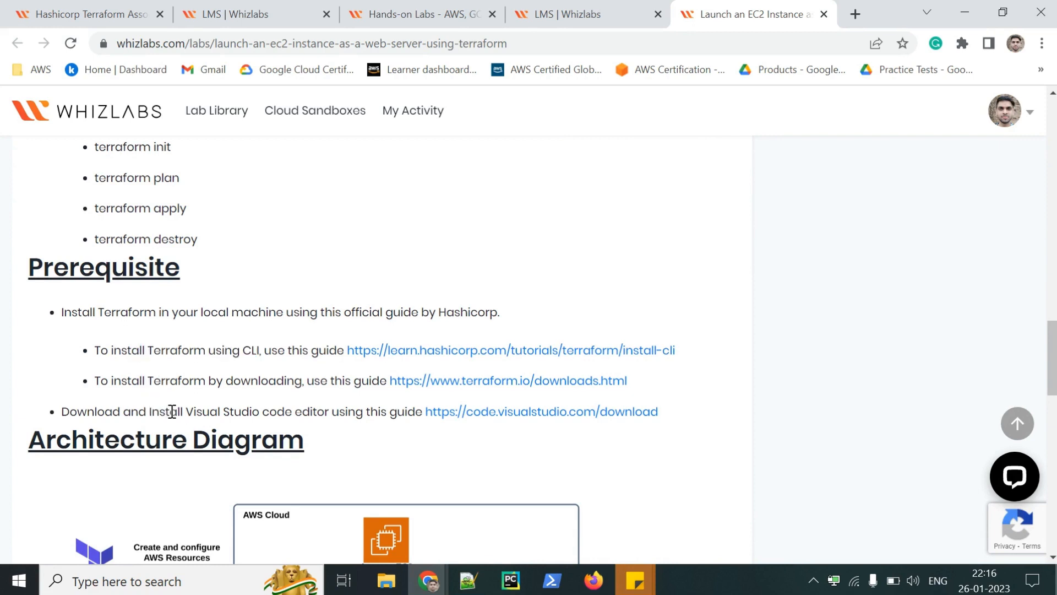
pyautogui.moveTo(328, 411)
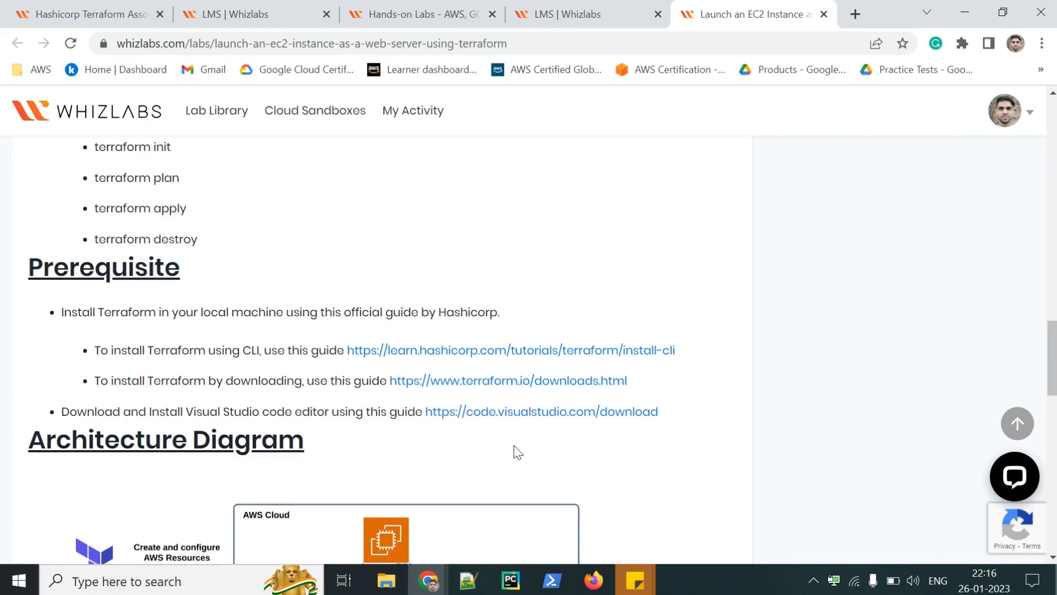
pyautogui.scroll(-3)
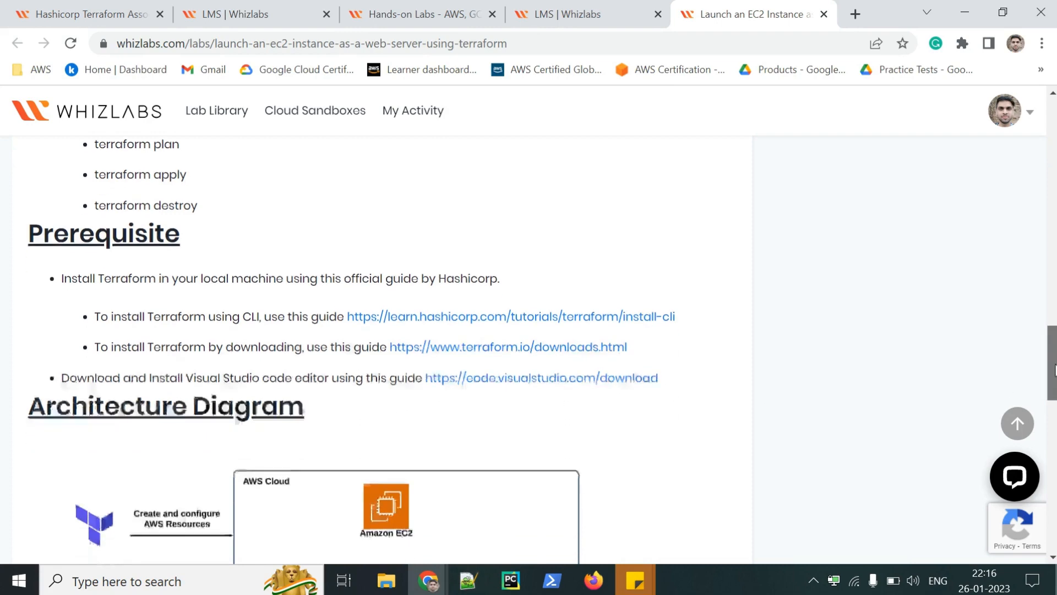
pyautogui.scroll(-3)
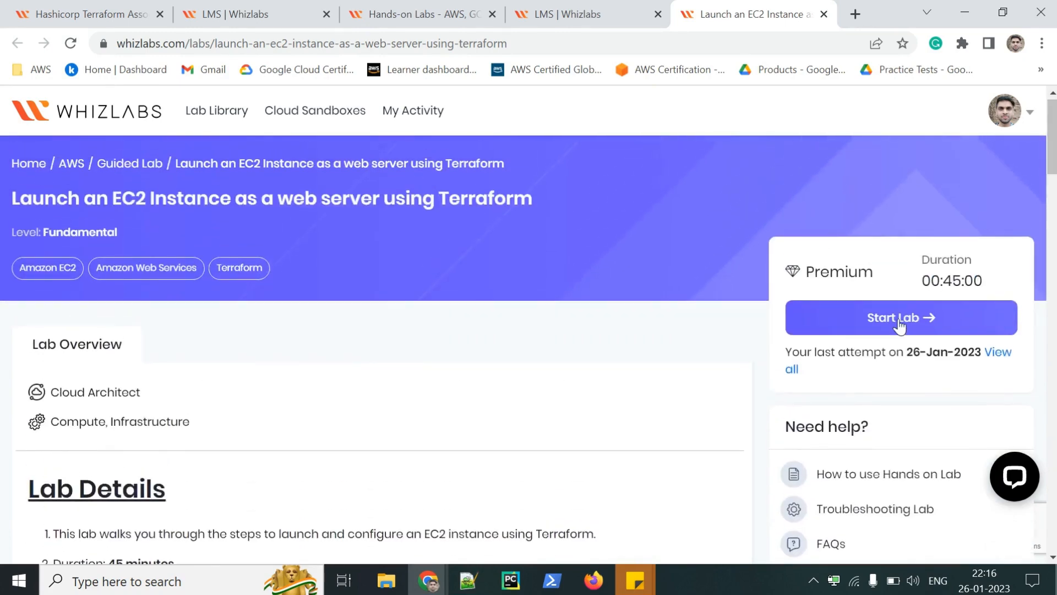
pyautogui.moveTo(899, 325)
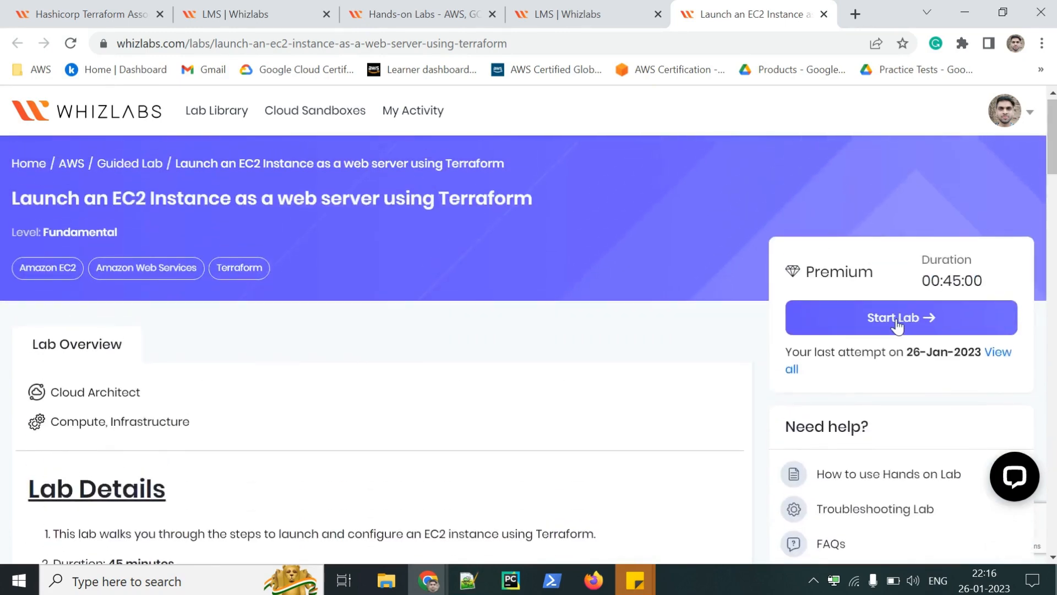
# Start the EC2 web server lab and confirm, bringing up the 45-minute timer and credentials
pyautogui.click(899, 318)
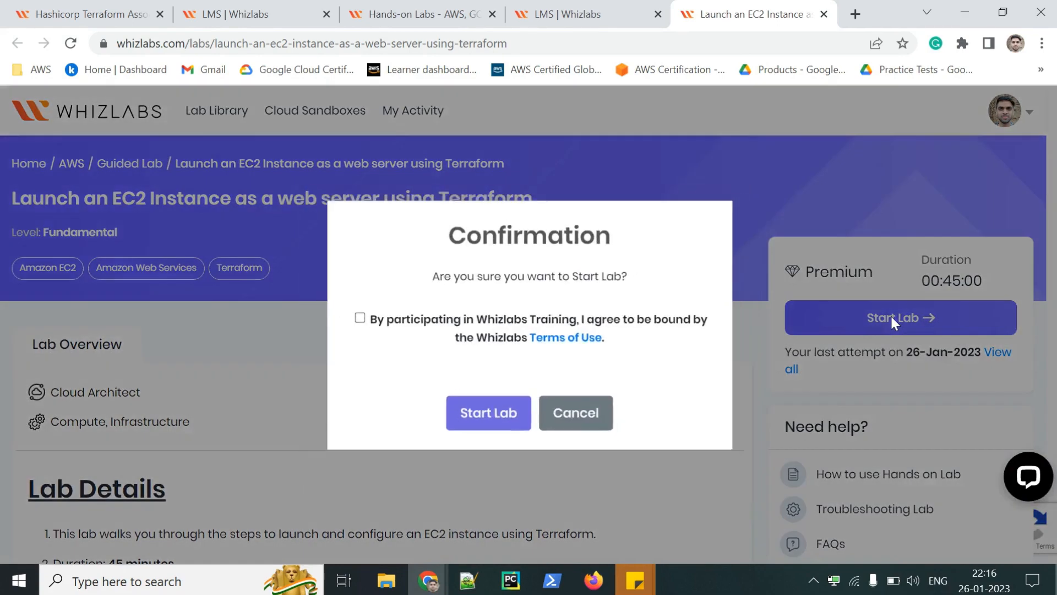
pyautogui.click(488, 413)
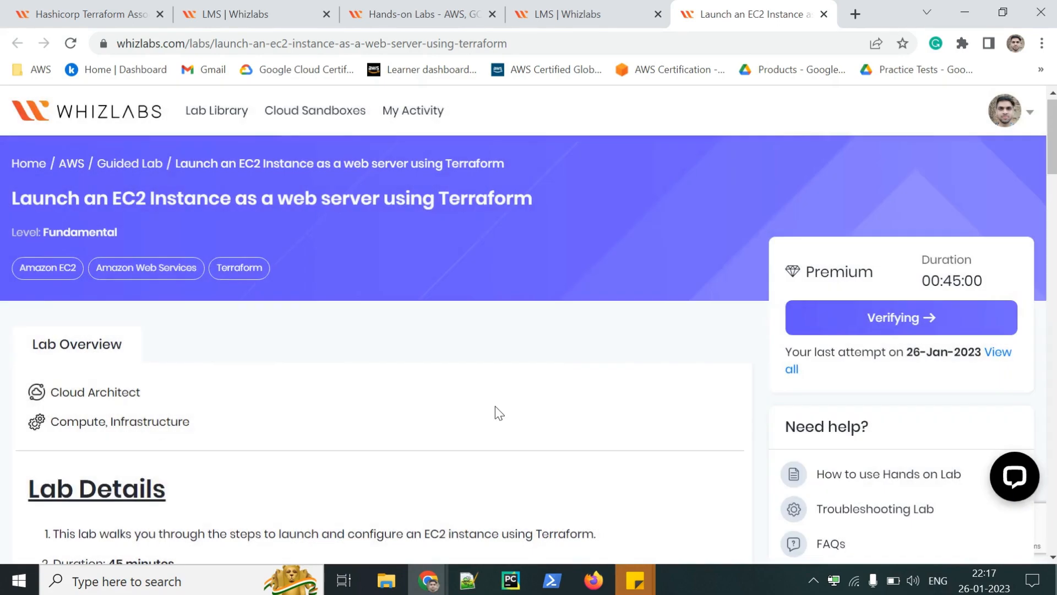
pyautogui.moveTo(457, 408)
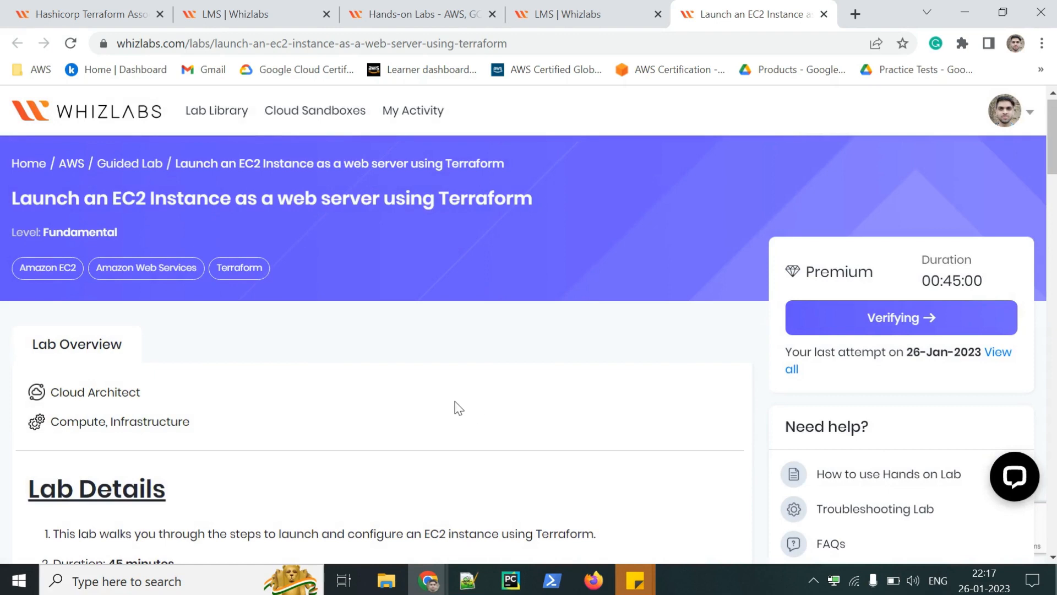
pyautogui.click(900, 318)
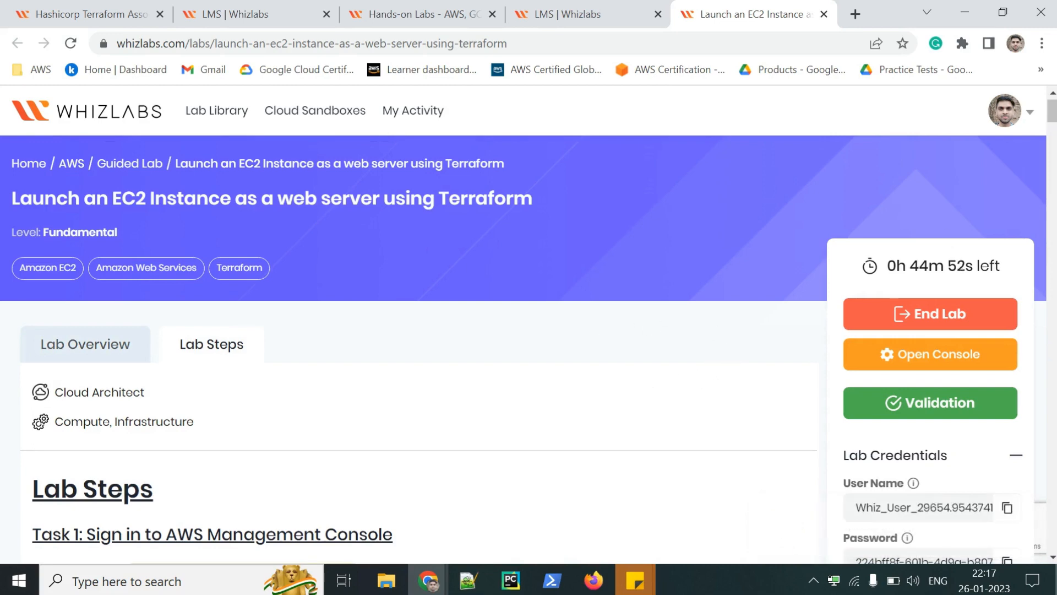
pyautogui.scroll(-3)
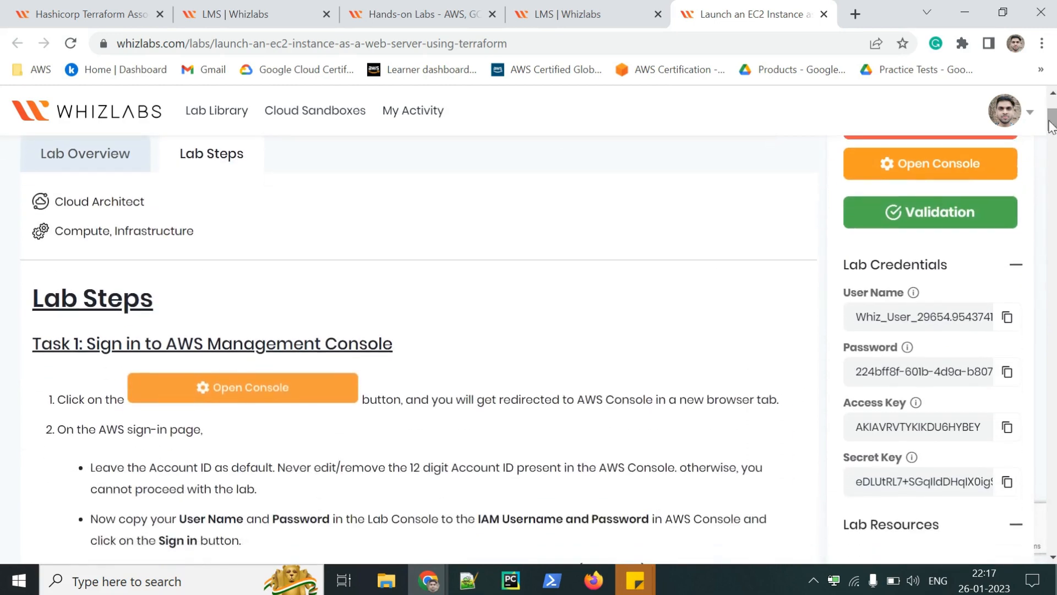
pyautogui.moveTo(539, 366)
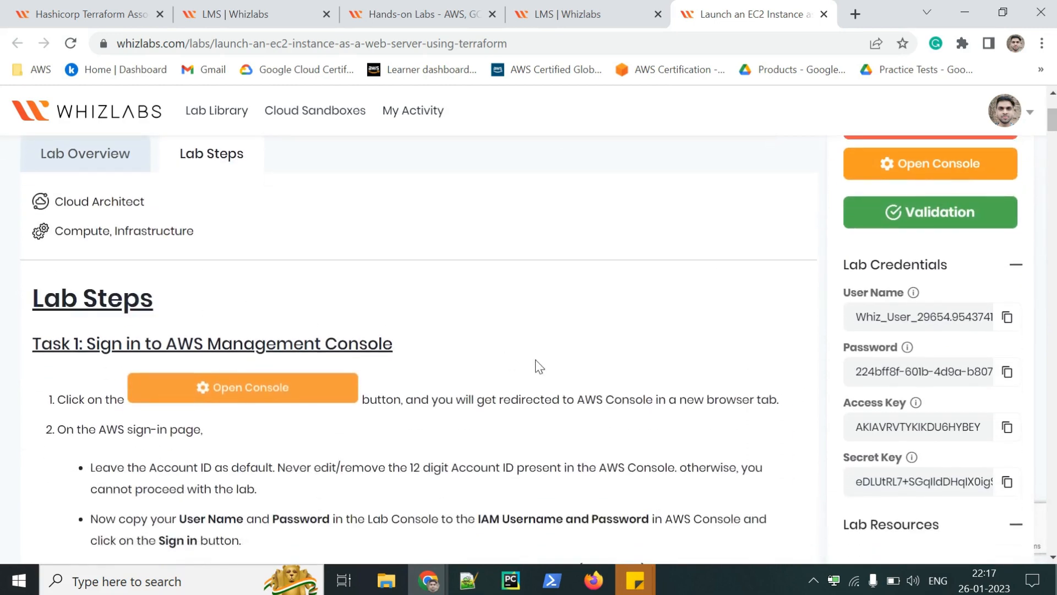
pyautogui.scroll(-3)
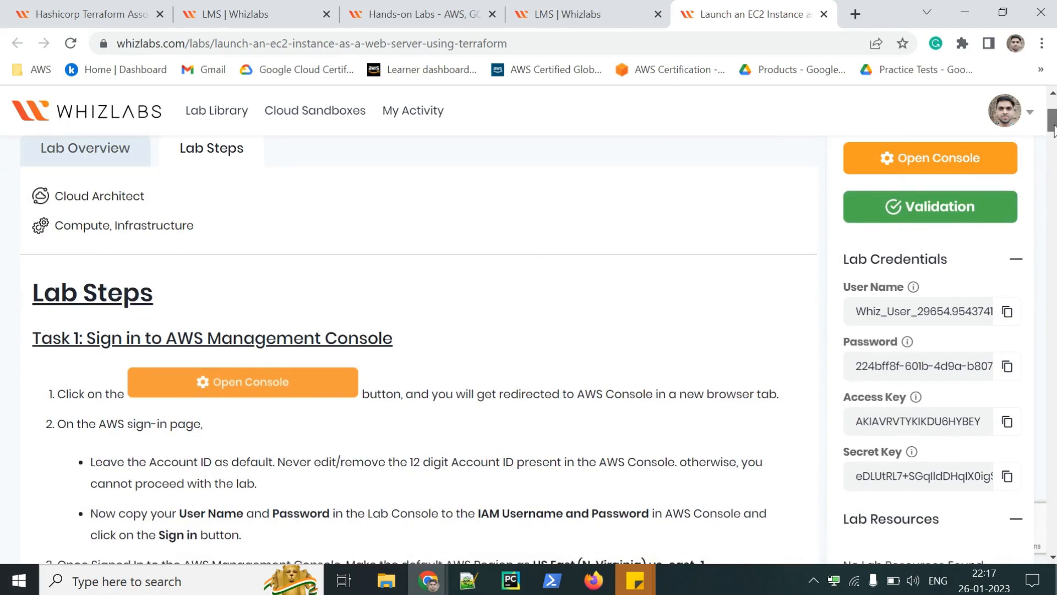
pyautogui.scroll(-3)
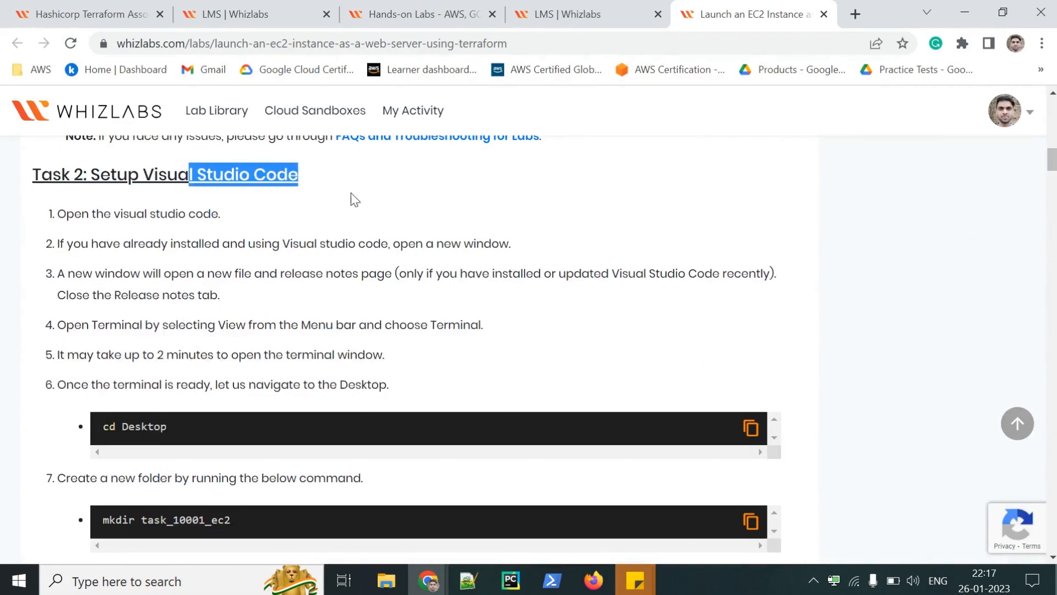
pyautogui.moveTo(431, 235)
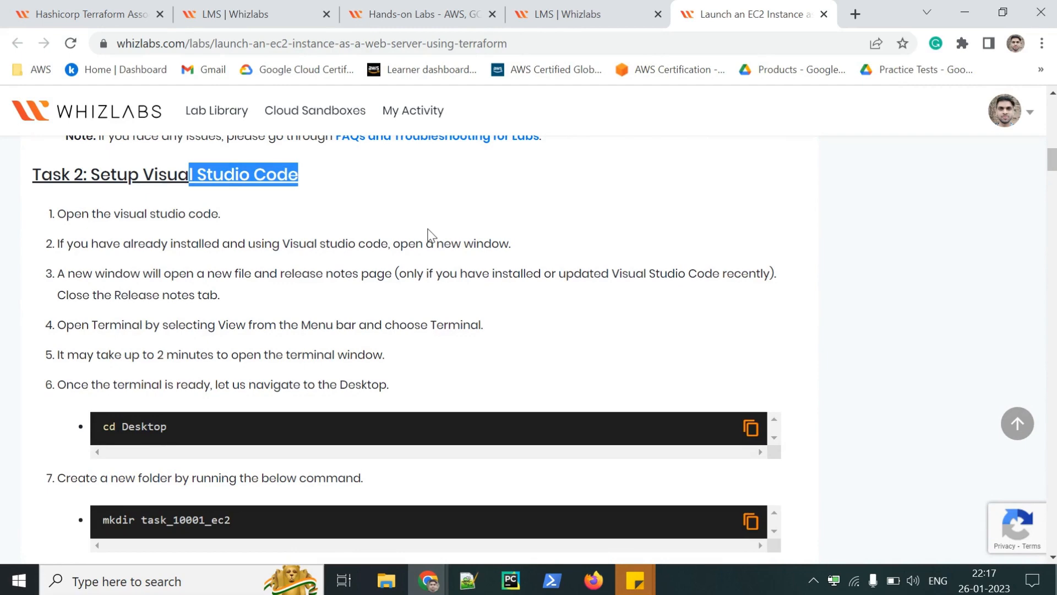
pyautogui.scroll(-3)
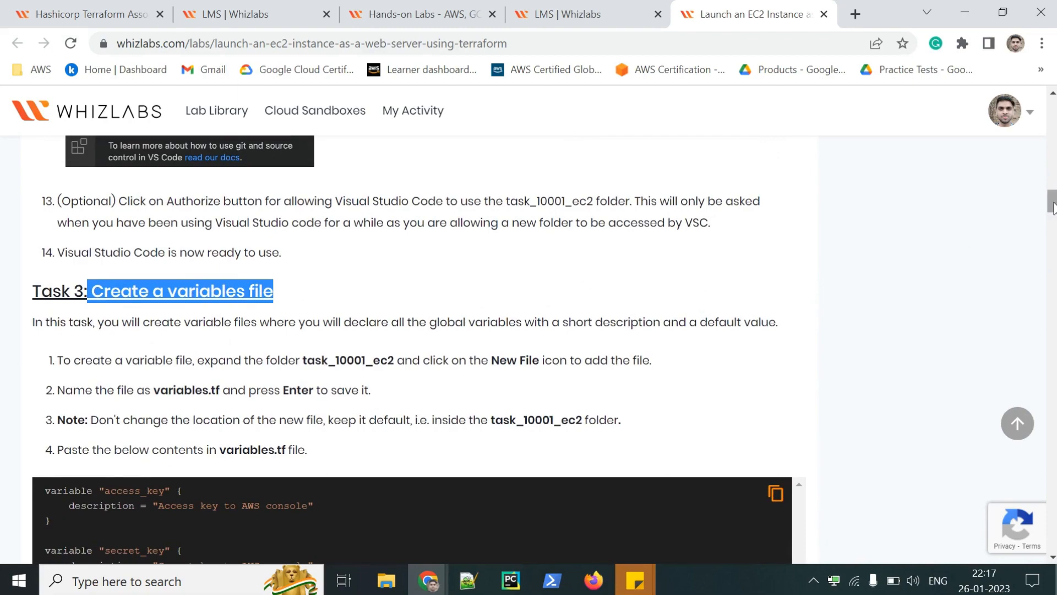
pyautogui.scroll(-3)
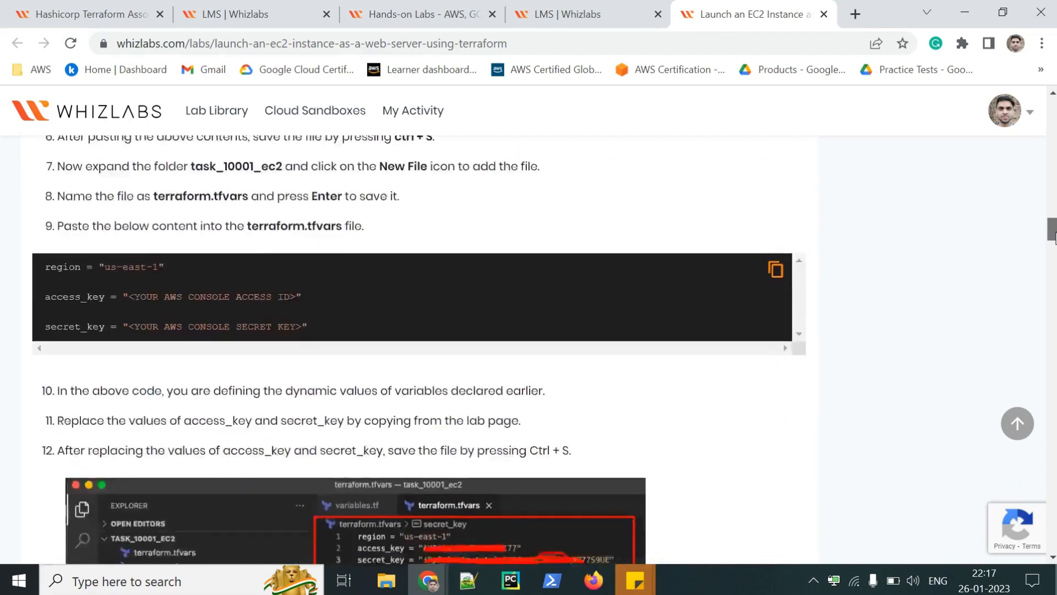
pyautogui.scroll(-3)
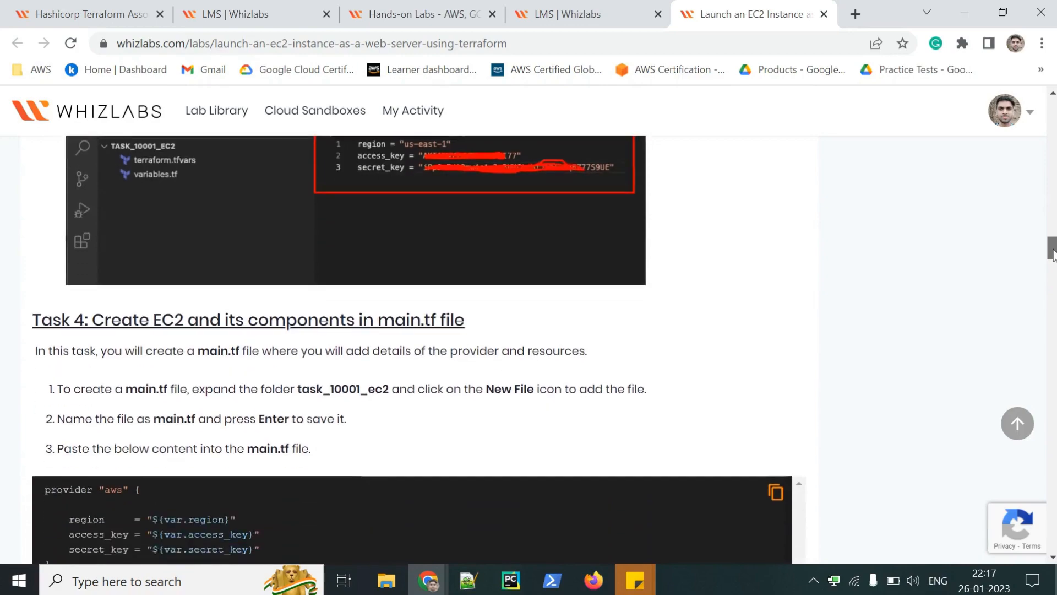
pyautogui.scroll(-3)
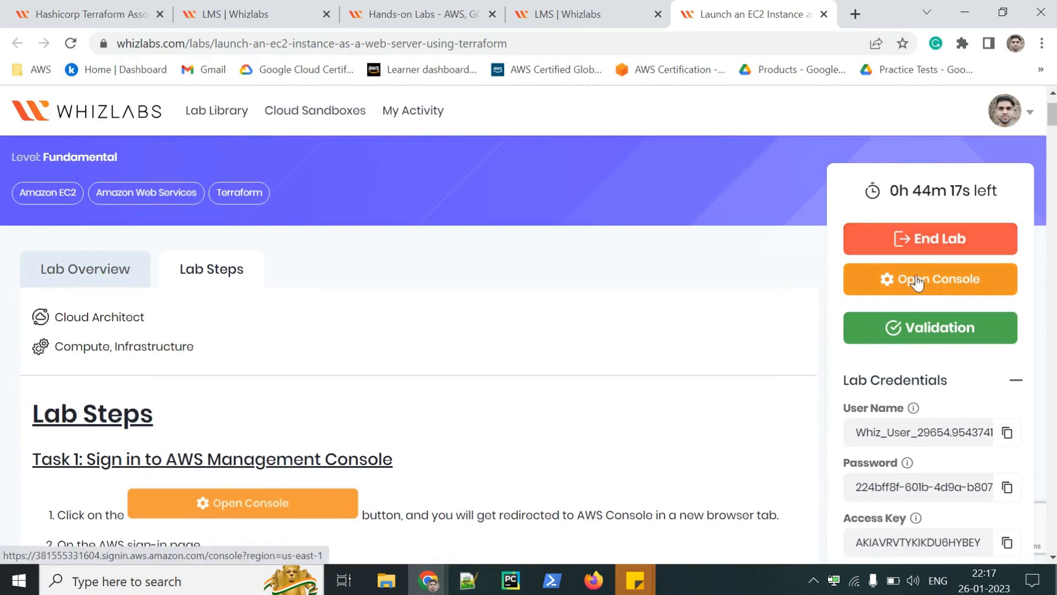
# Open the AWS console, sign in with the lab's IAM user credentials, then return to Whizlabs
pyautogui.click(929, 280)
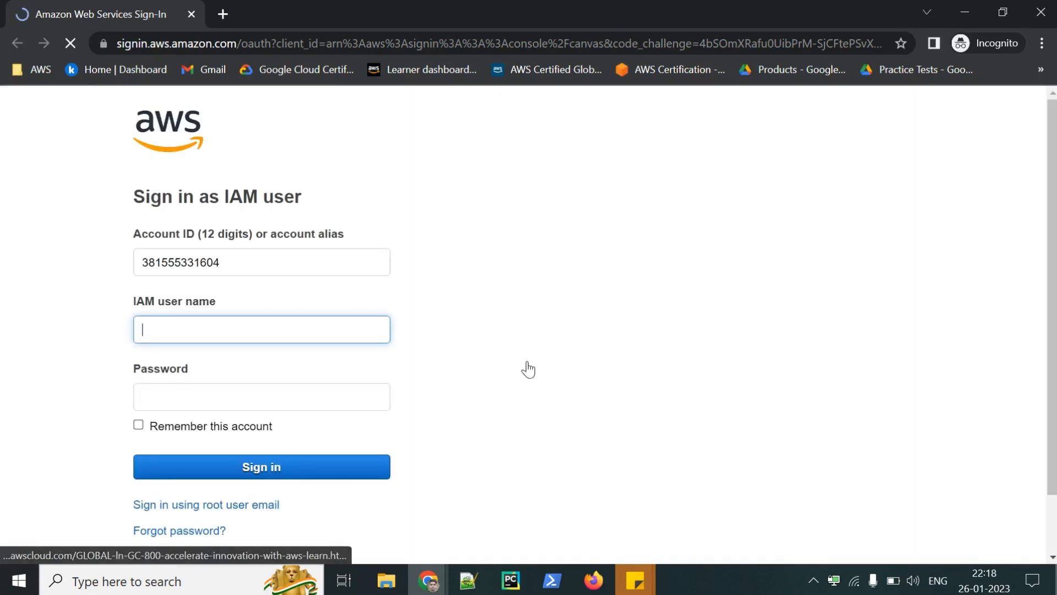
pyautogui.click(751, 13)
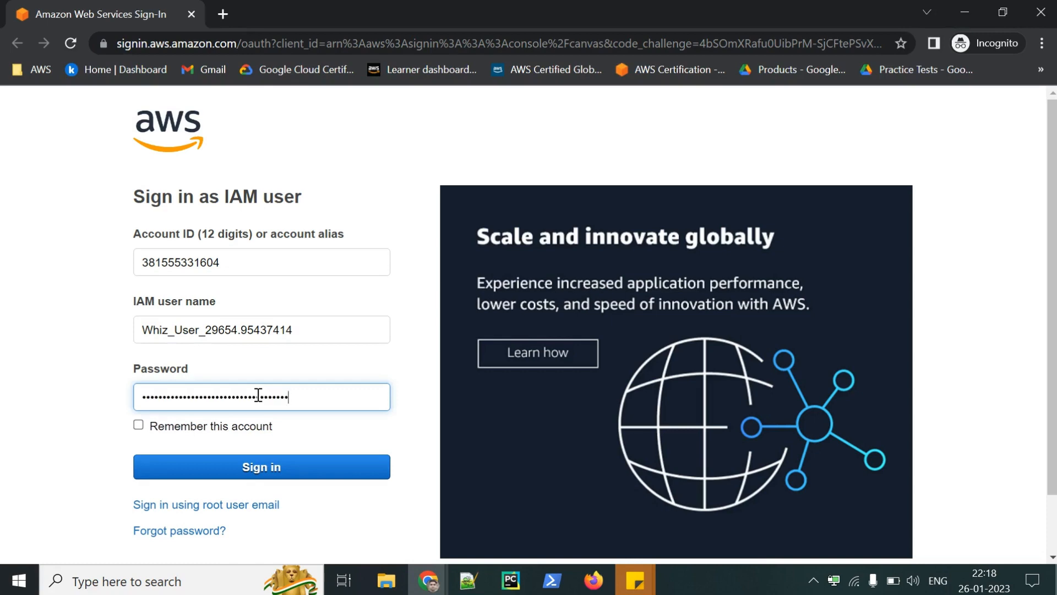
pyautogui.click(261, 466)
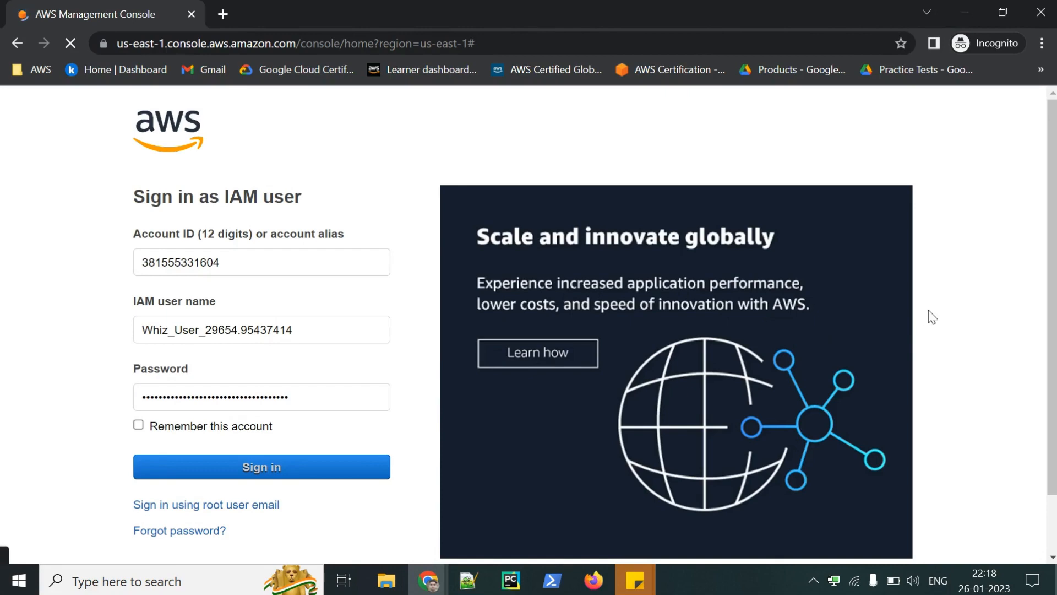
pyautogui.click(261, 467)
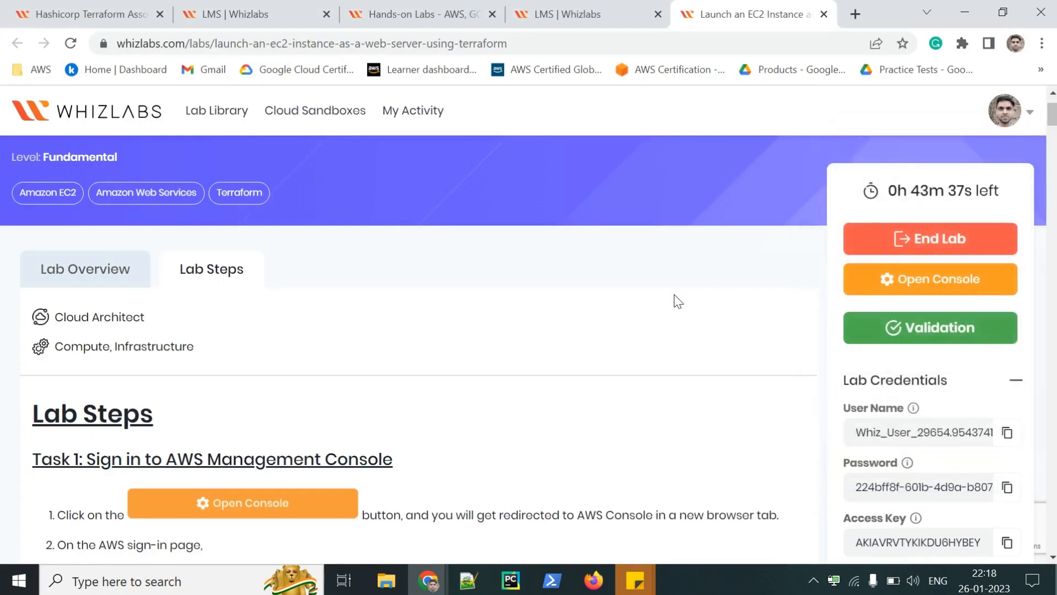
# Scroll to step 8 and highlight the opening lines of the aws_instance resource code
pyautogui.scroll(-3)
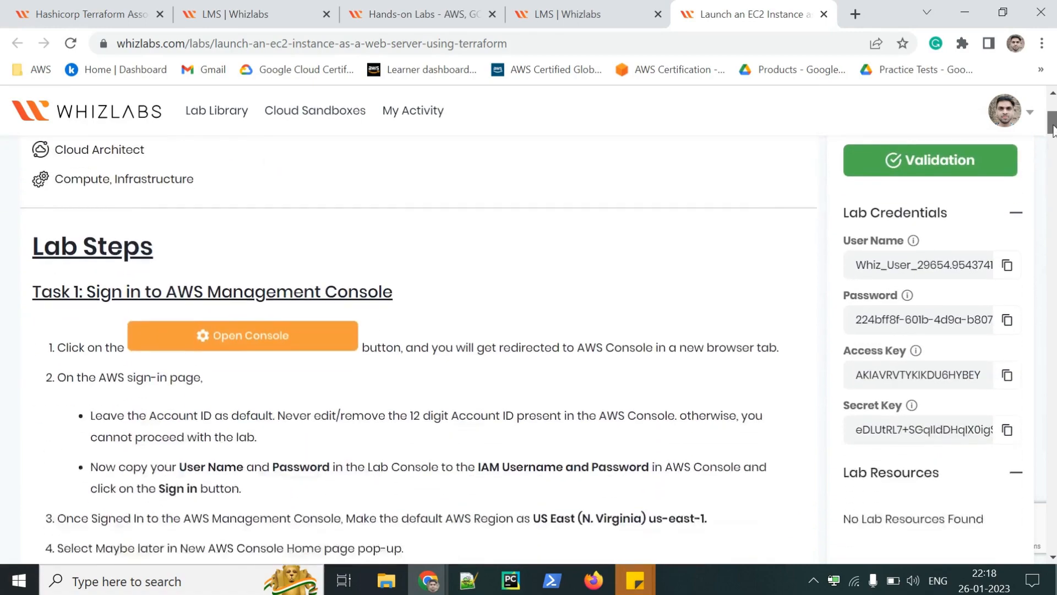
pyautogui.scroll(-3)
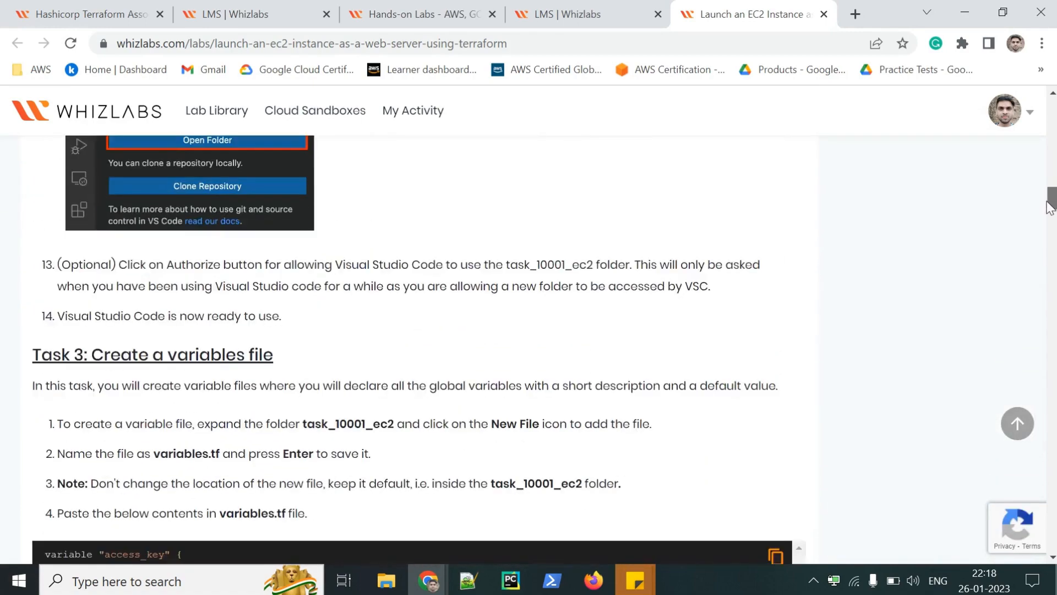
pyautogui.scroll(-3)
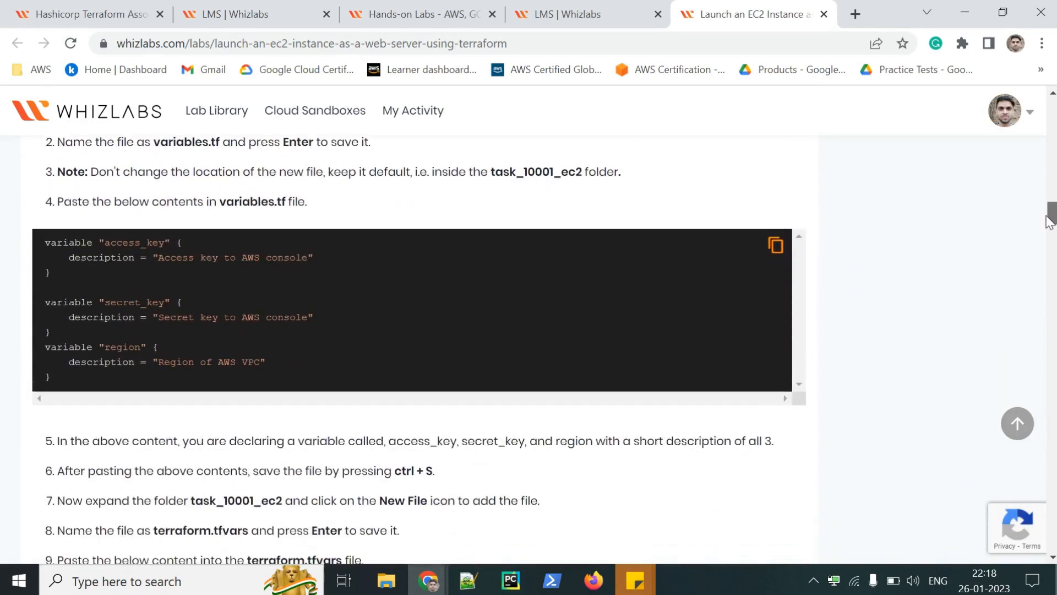
pyautogui.scroll(-3)
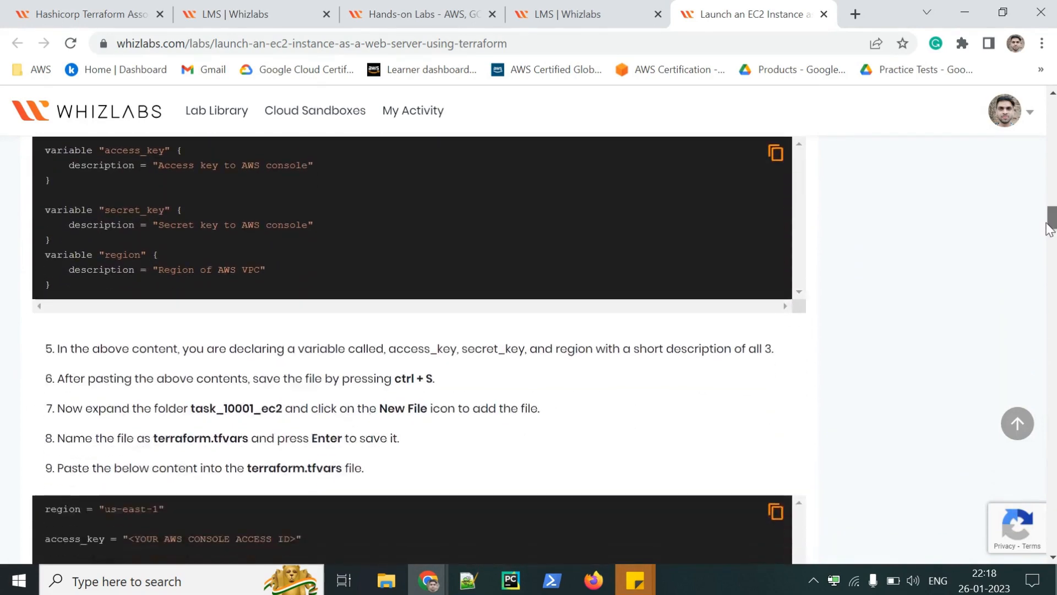
pyautogui.scroll(-3)
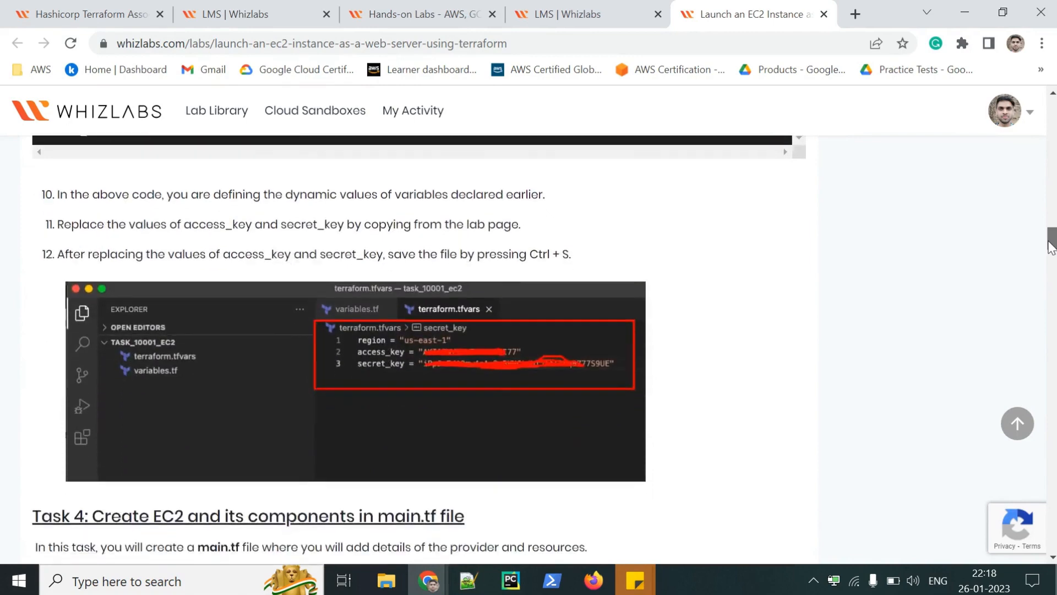
pyautogui.scroll(-3)
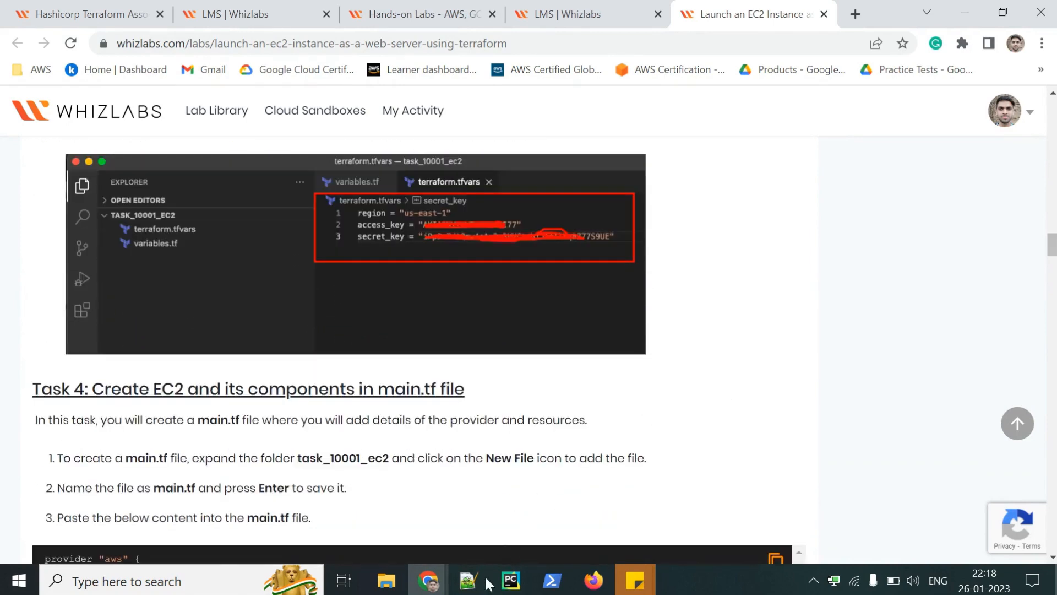
pyautogui.moveTo(1049, 244)
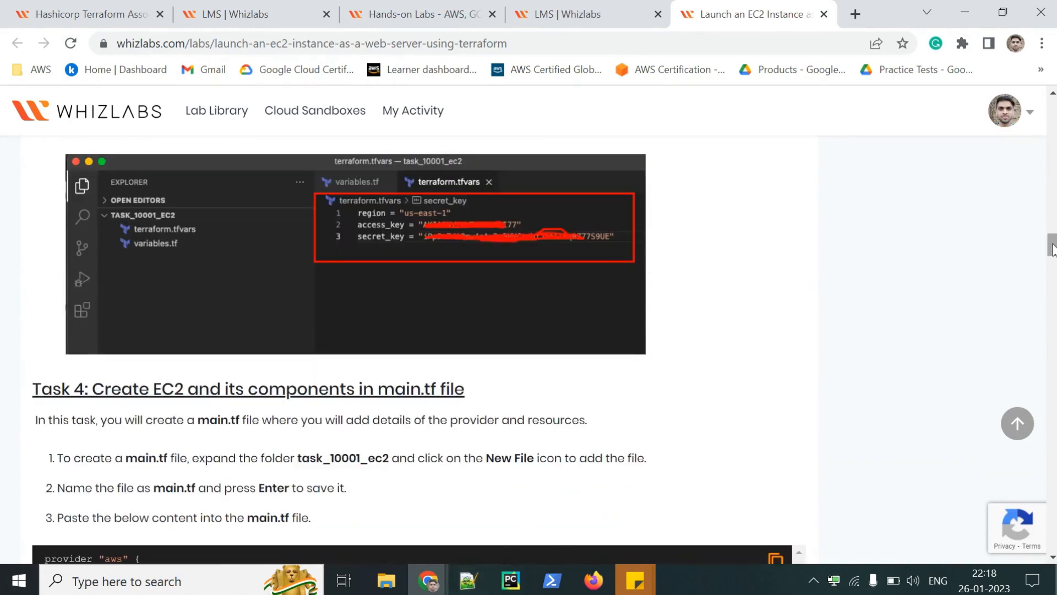
pyautogui.scroll(-3)
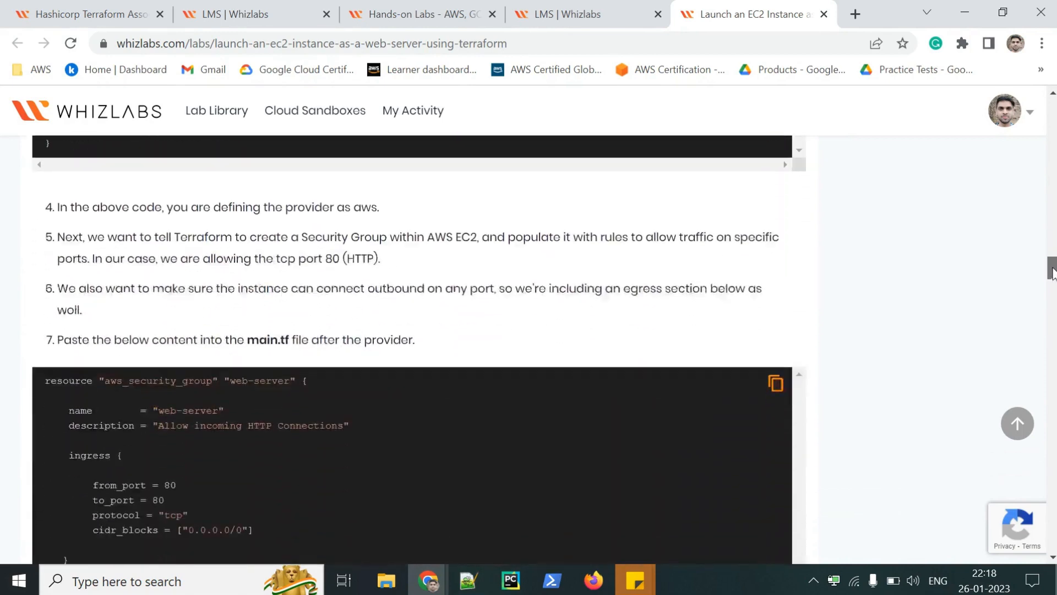
pyautogui.scroll(-3)
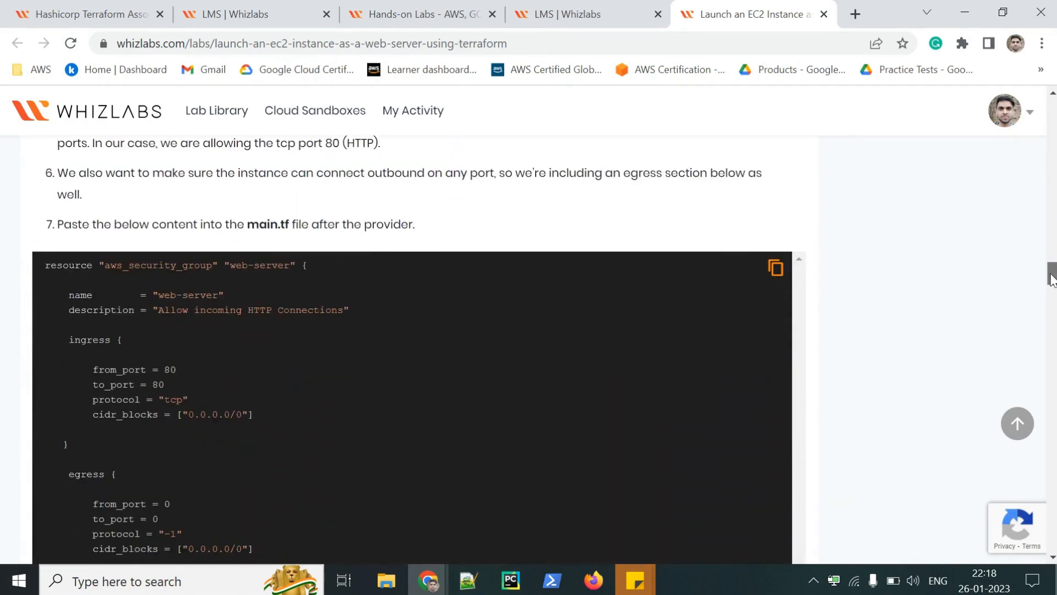
pyautogui.scroll(-3)
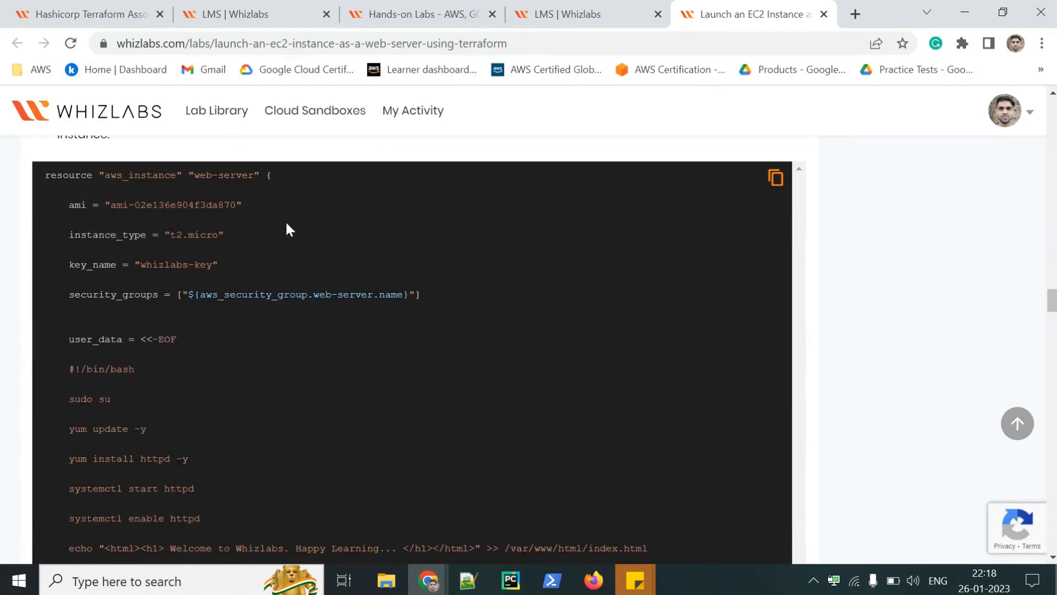
pyautogui.moveTo(46, 174); pyautogui.dragTo(225, 234)
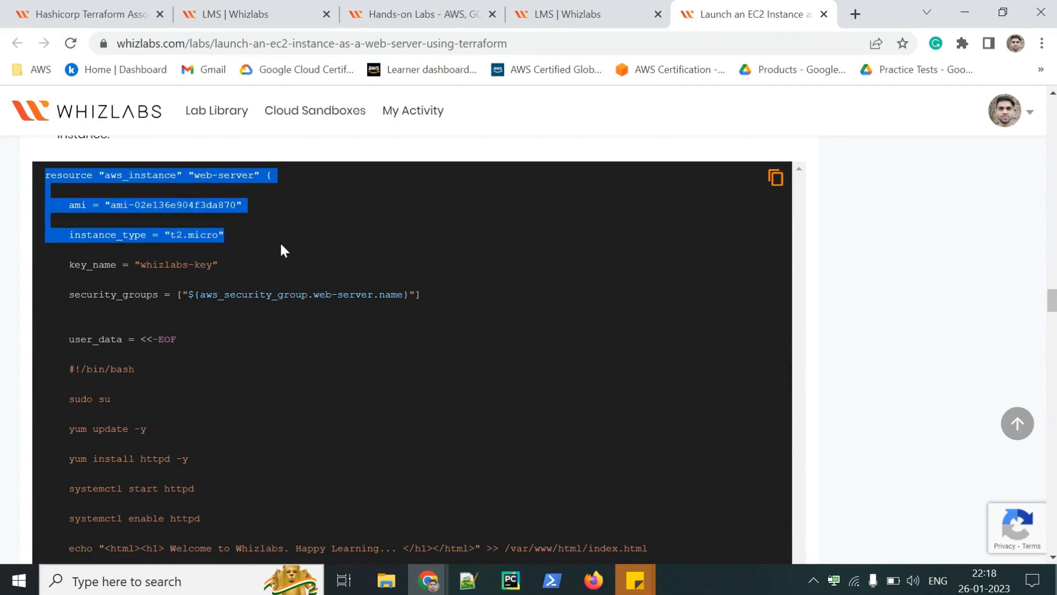
pyautogui.moveTo(246, 265)
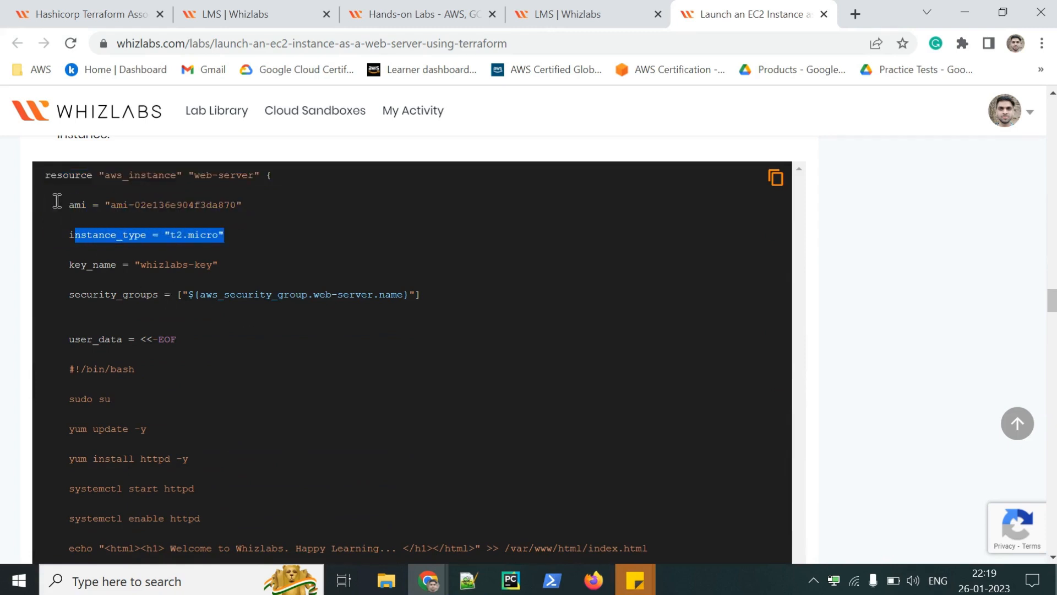
# Clear that selection and highlight the user_data script through the tags block
pyautogui.click(185, 376)
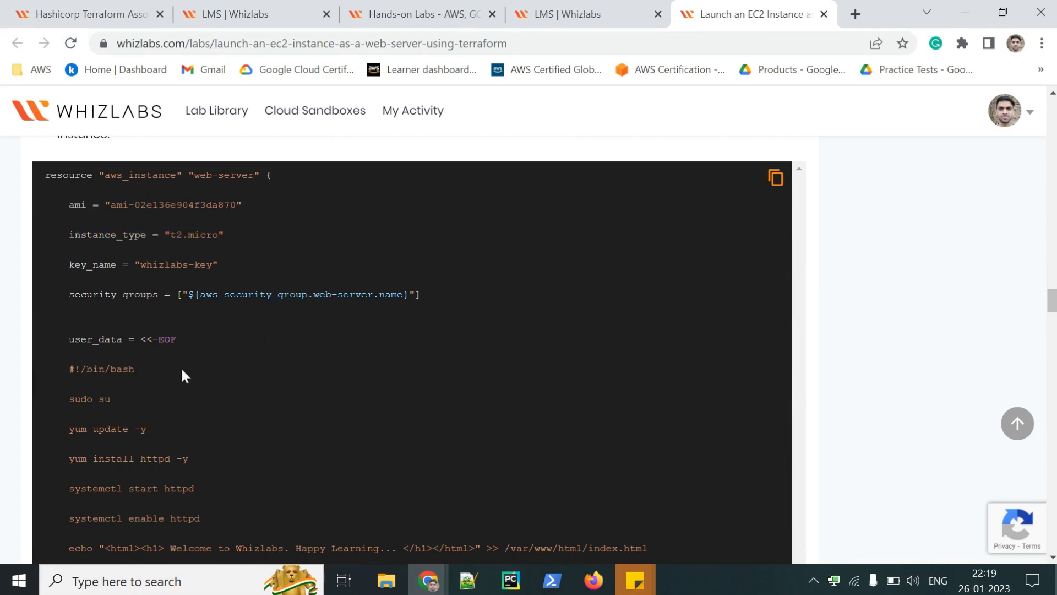
pyautogui.scroll(-3)
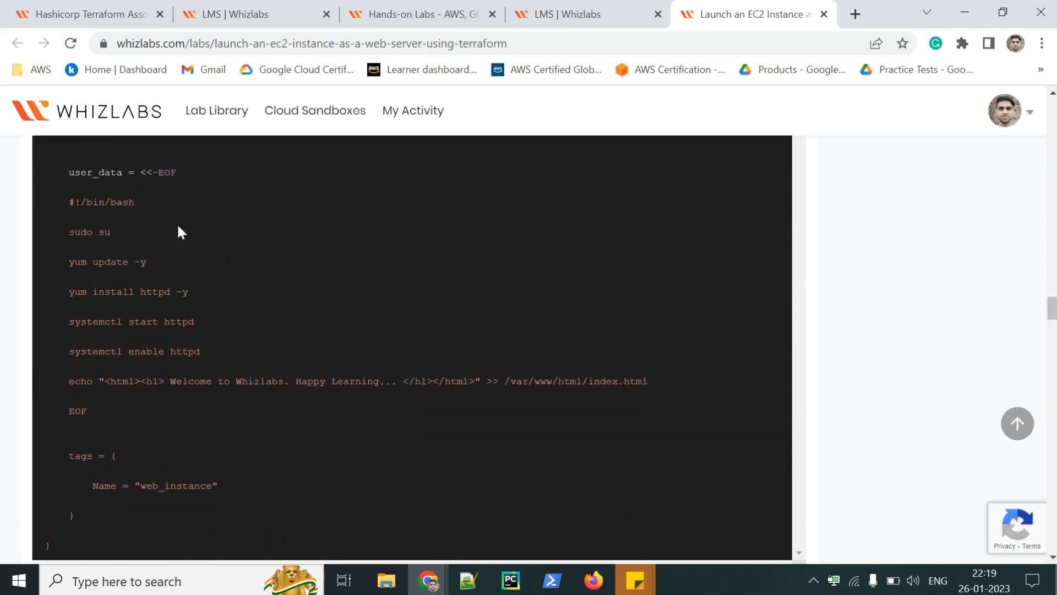
pyautogui.doubleClick(95, 171)
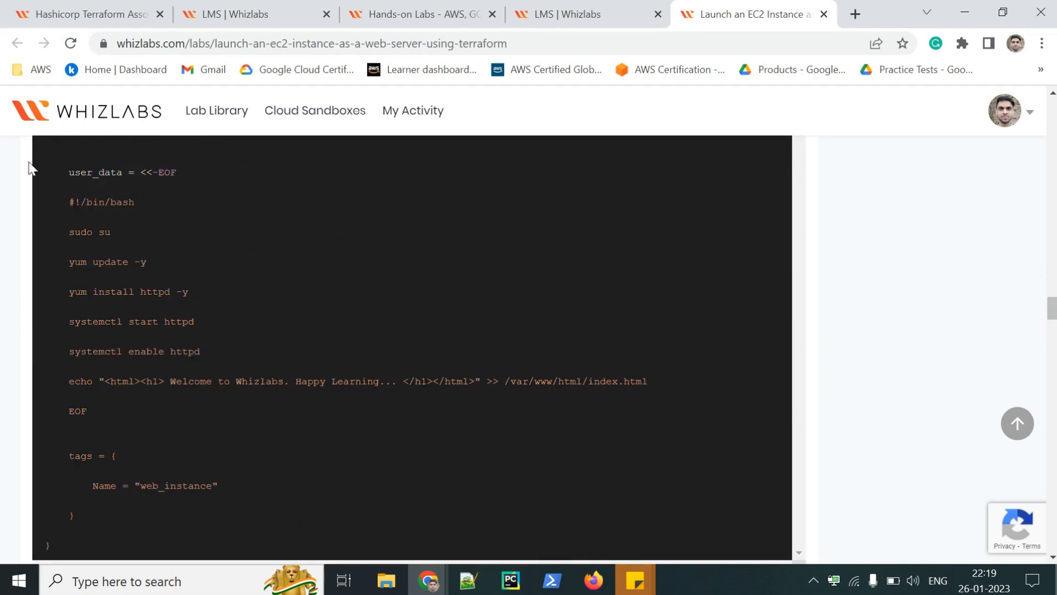
pyautogui.moveTo(68, 172); pyautogui.dragTo(134, 202)
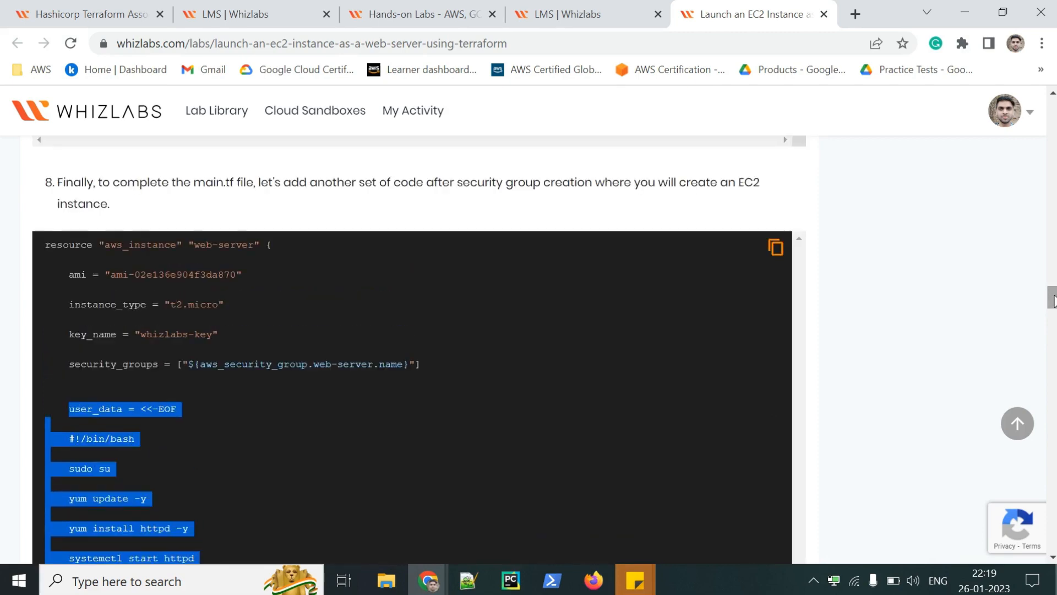
pyautogui.scroll(-3)
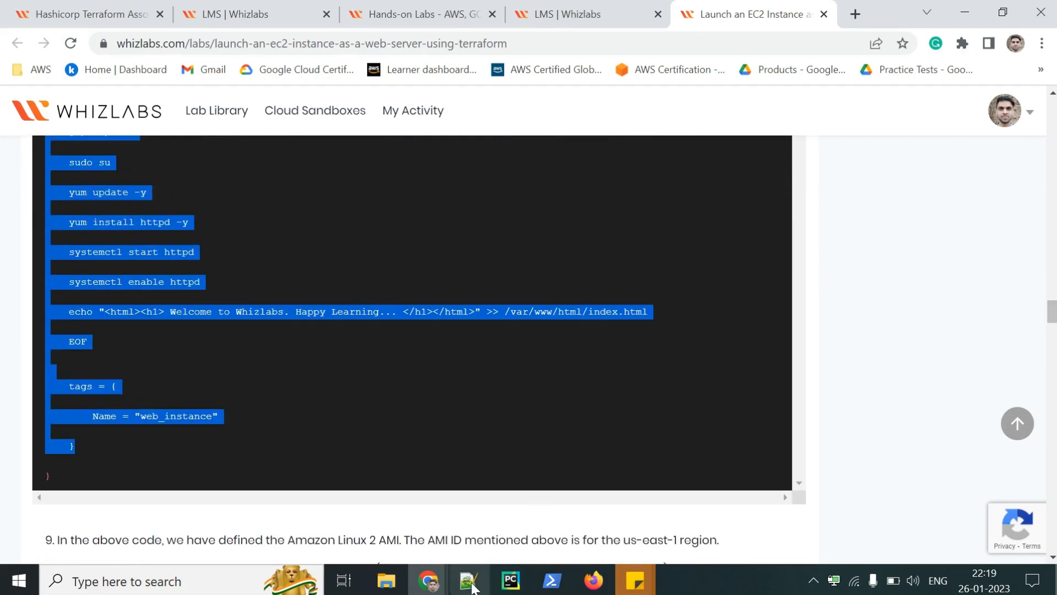
# In firstex.tf, highlight the provider, resource, access_key and secret_key entries while explaining them
pyautogui.click(468, 580)
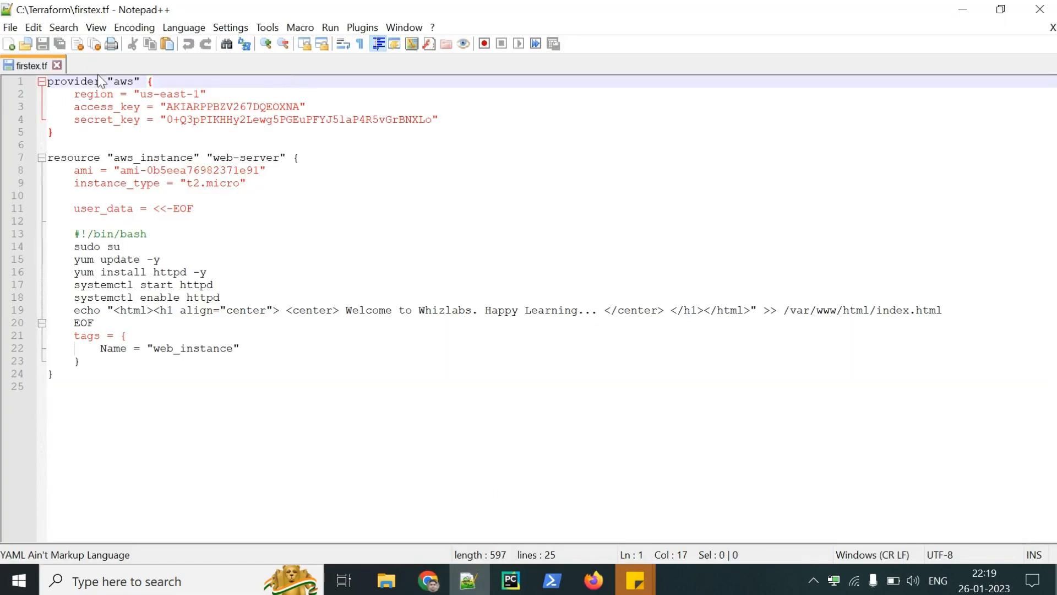
pyautogui.doubleClick(73, 81)
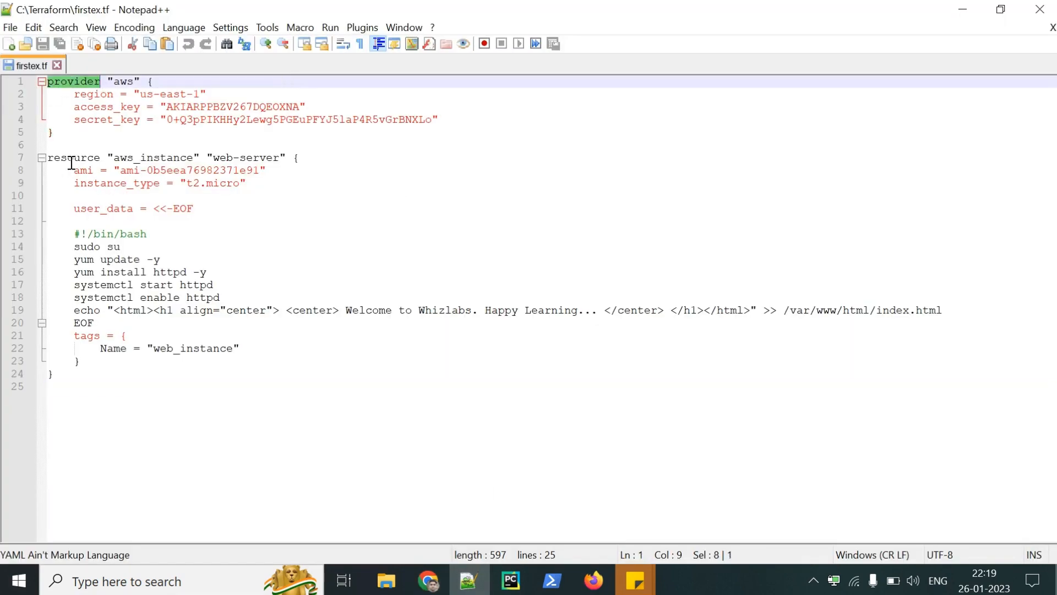
pyautogui.doubleClick(73, 157)
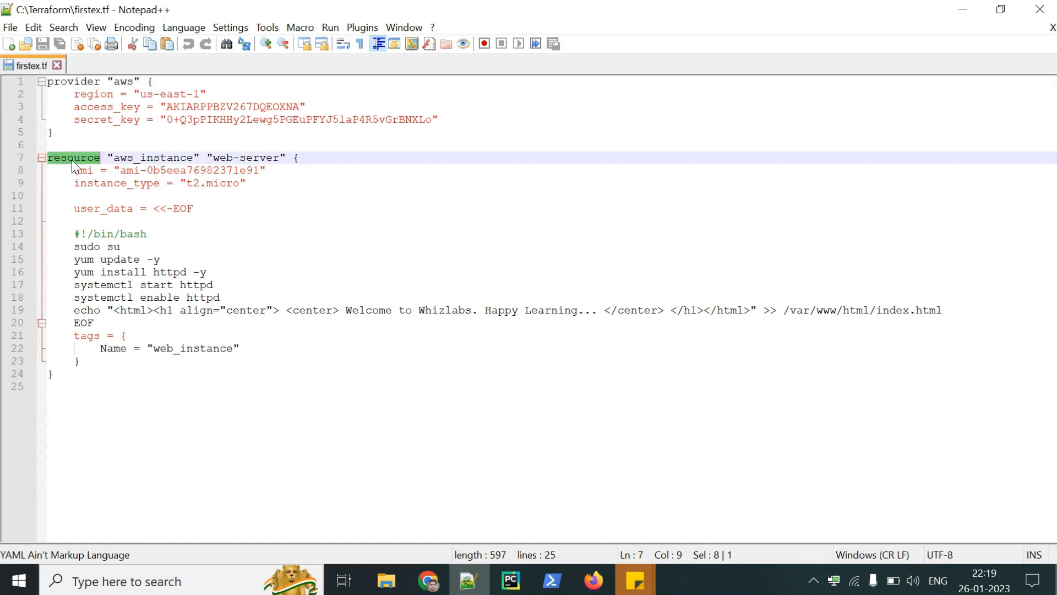
pyautogui.click(75, 81)
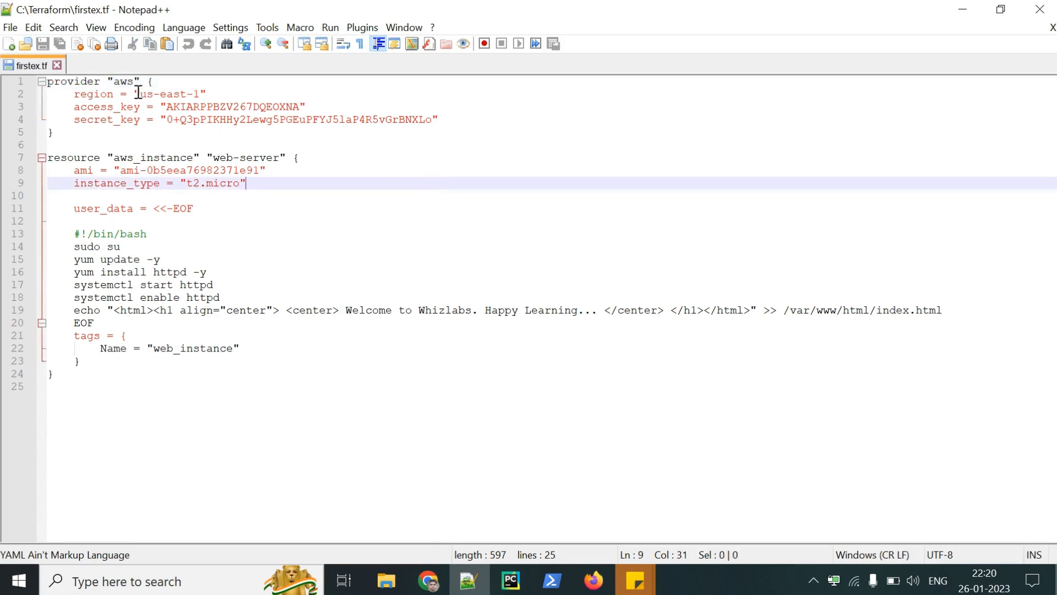
pyautogui.doubleClick(124, 81)
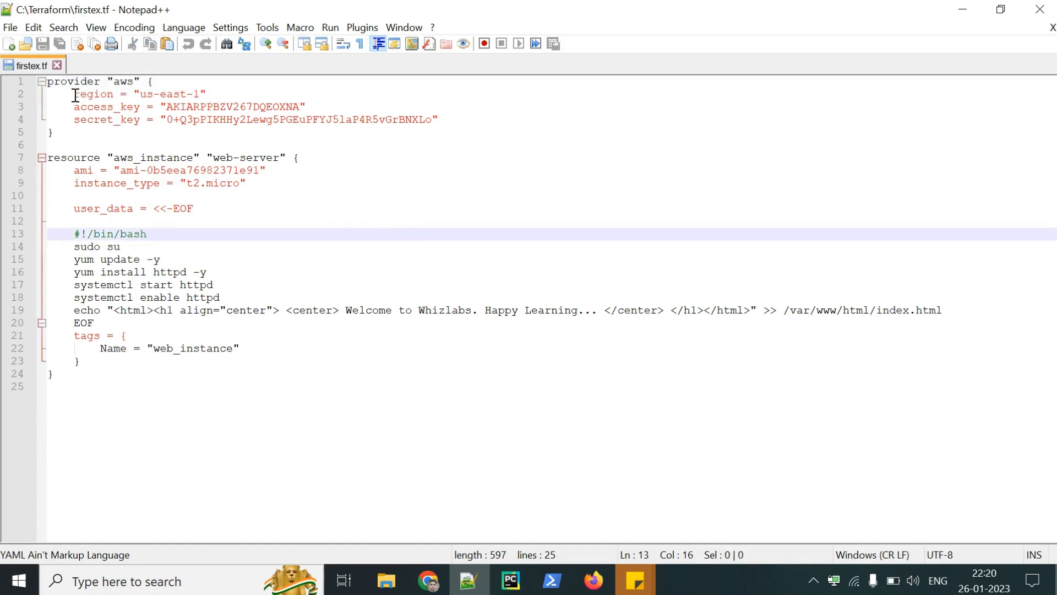
pyautogui.doubleClick(106, 106)
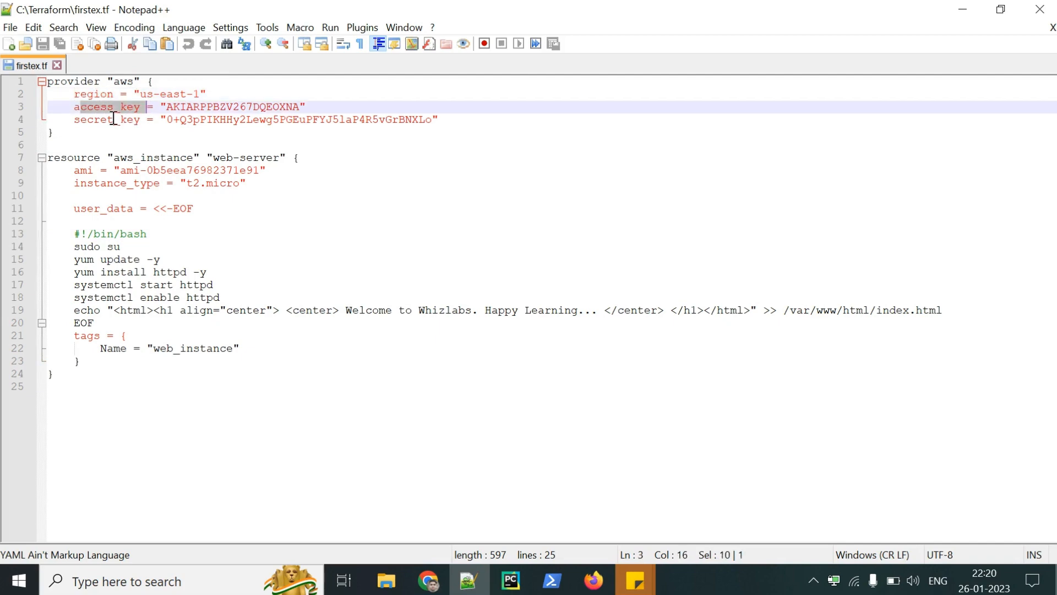
pyautogui.doubleClick(105, 119)
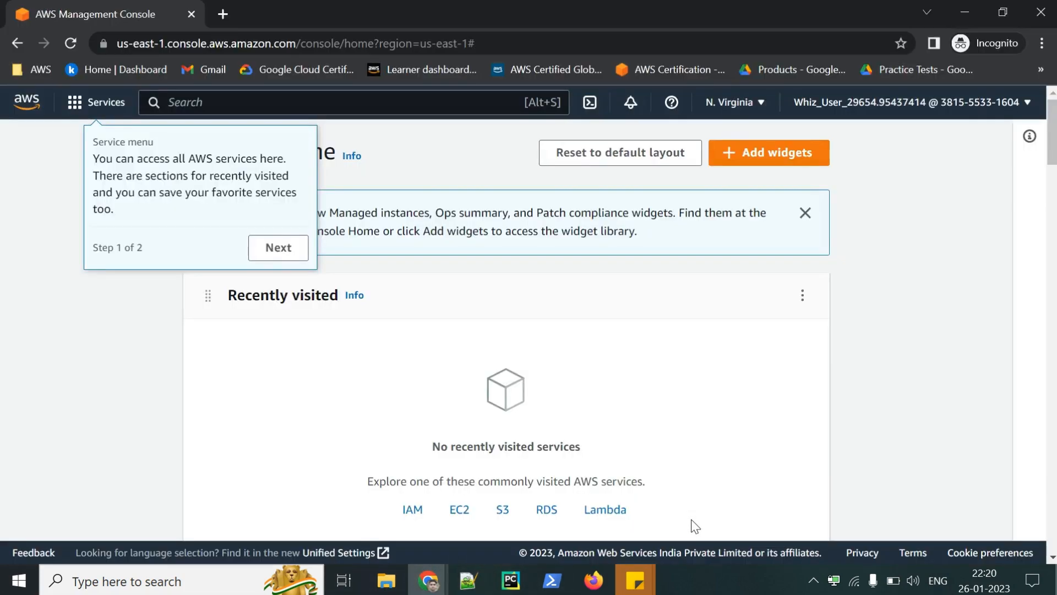
# Switch back to the Whizlabs lab page in Chrome
pyautogui.click(733, 103)
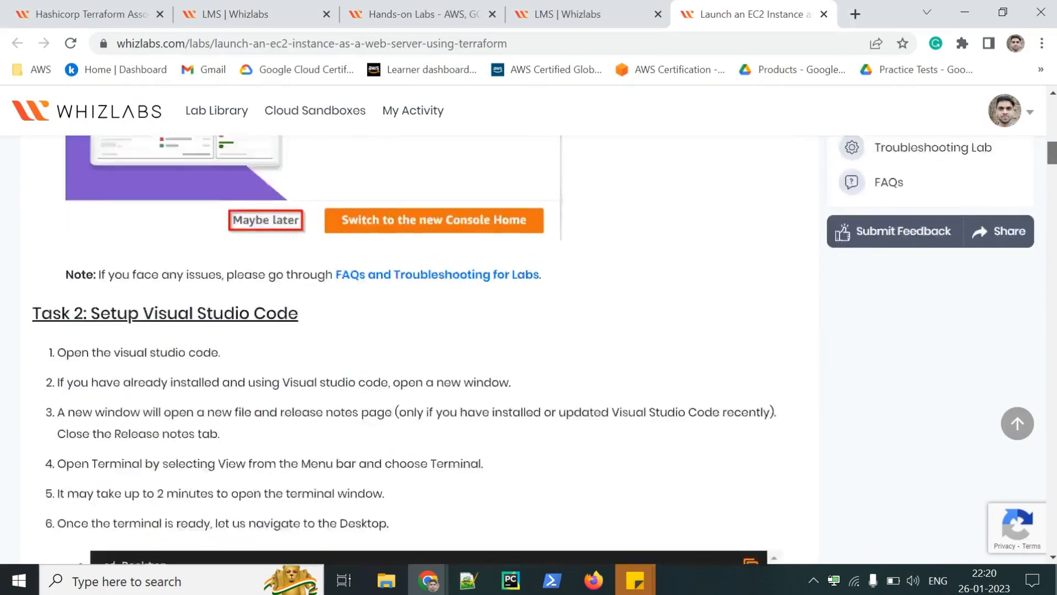
# Scroll up to Lab Credentials and copy the lab's access key
pyautogui.scroll(3)
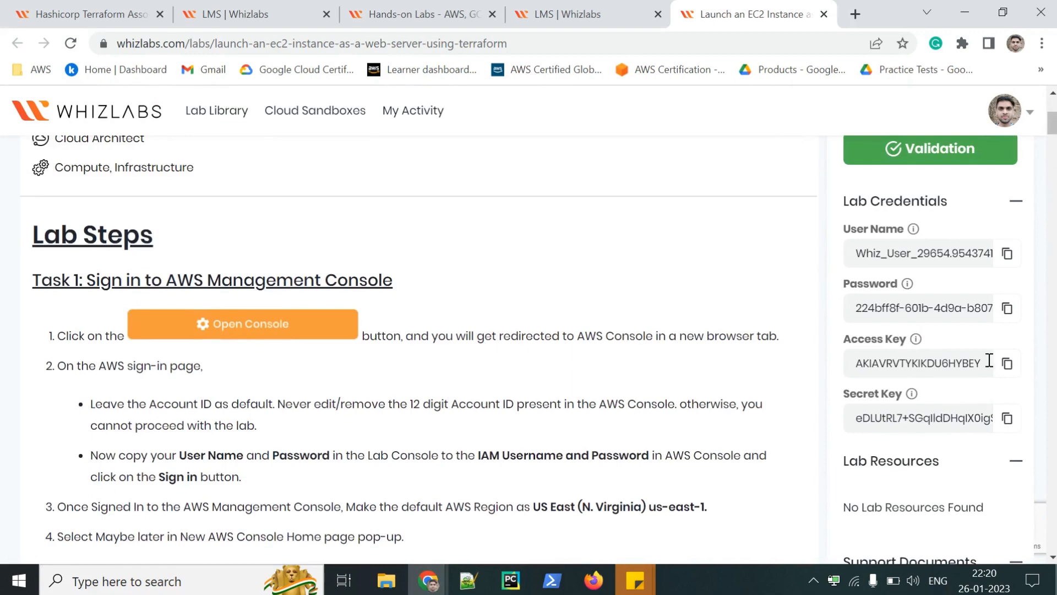
pyautogui.click(1007, 363)
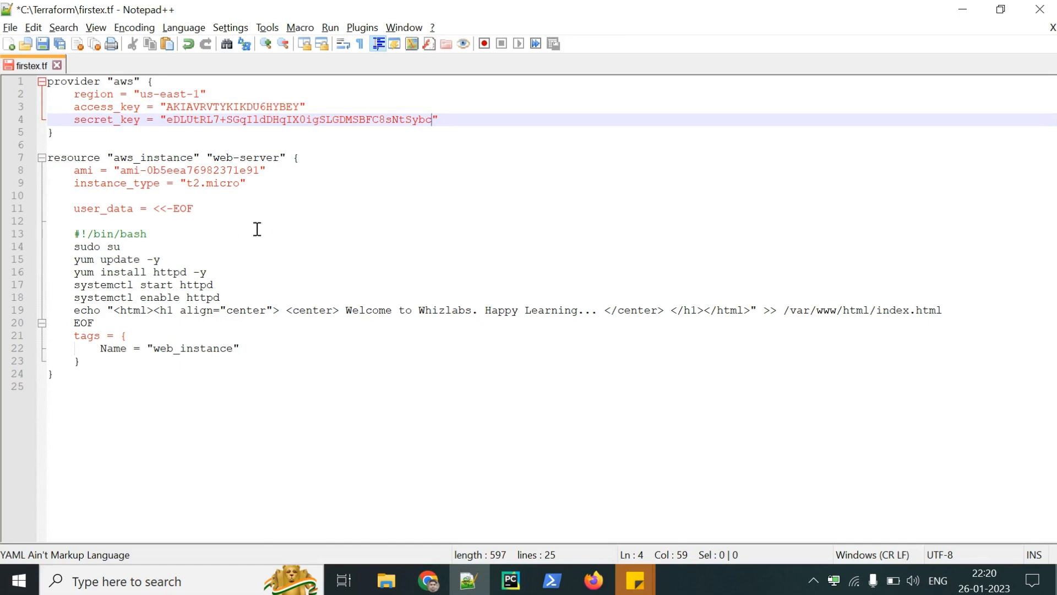
# Highlight resource, web-server, aws_instance and instance_type in firstex.tf's instance block
pyautogui.doubleClick(71, 157)
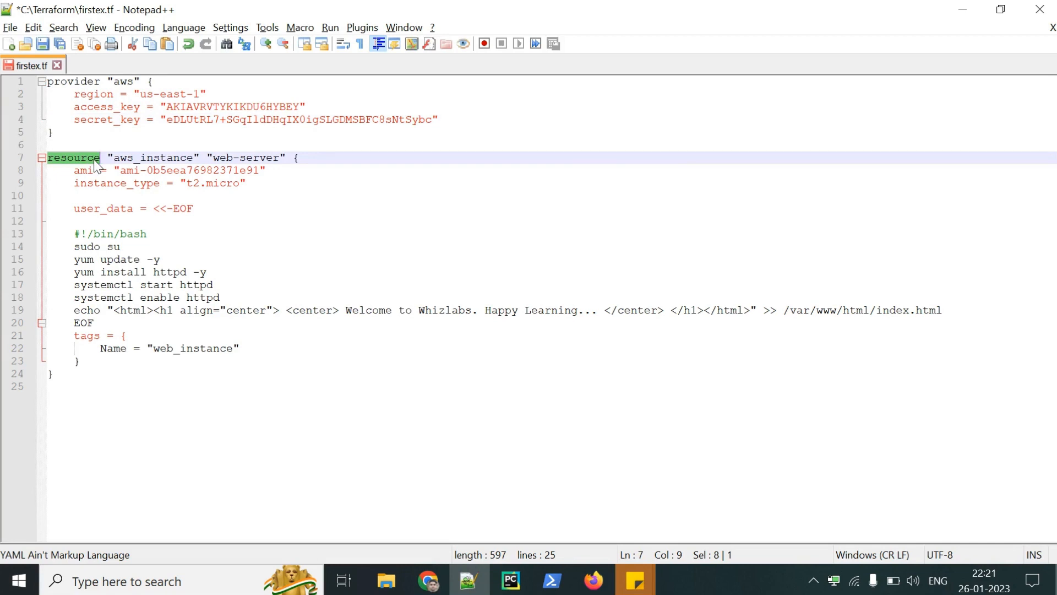
pyautogui.click(101, 246)
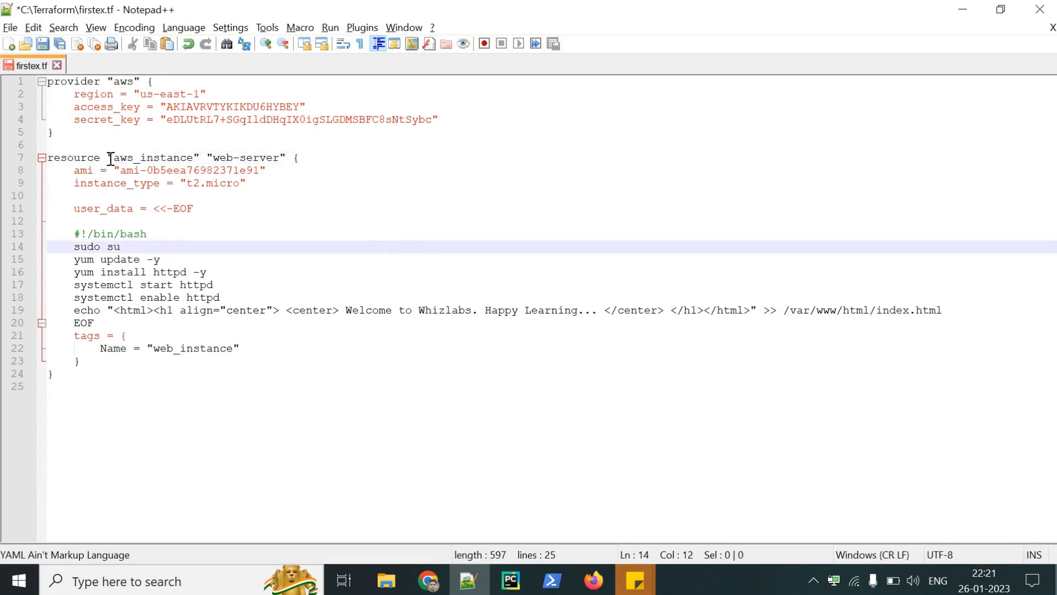
pyautogui.doubleClick(247, 158)
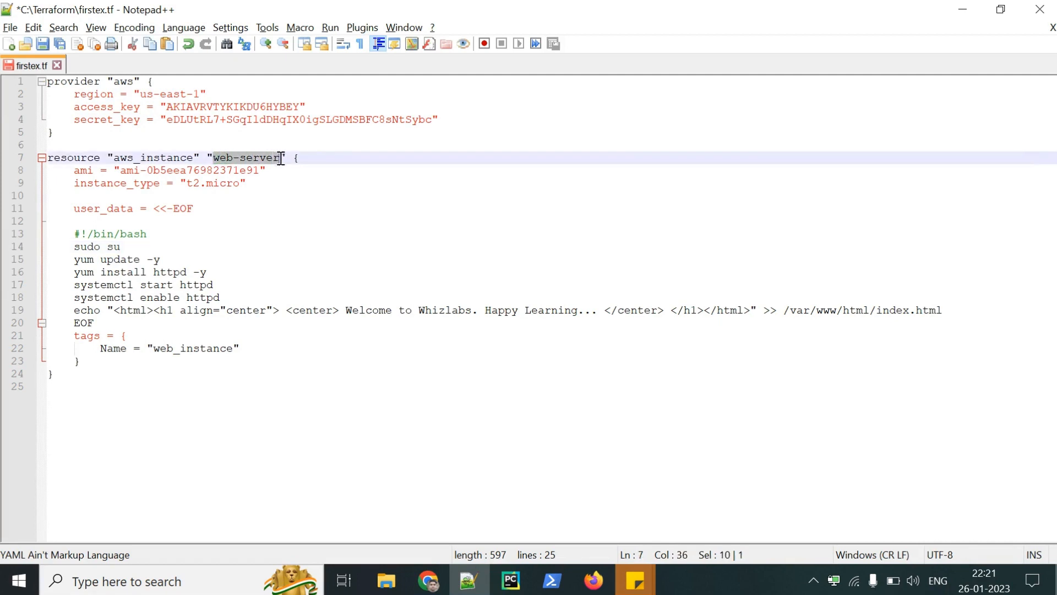
pyautogui.moveTo(186, 171)
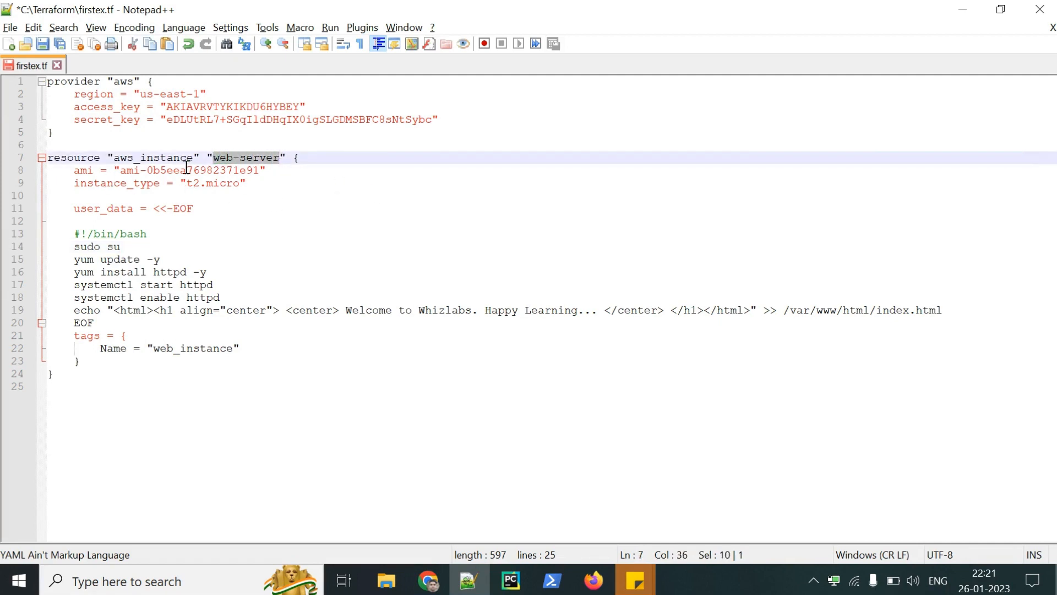
pyautogui.doubleClick(153, 157)
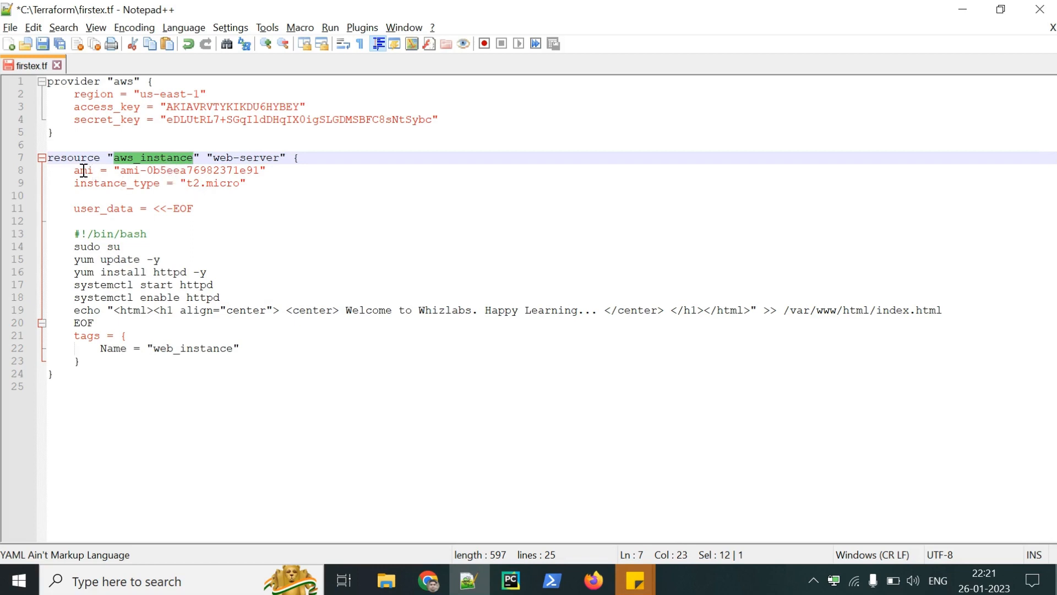
pyautogui.doubleClick(82, 170)
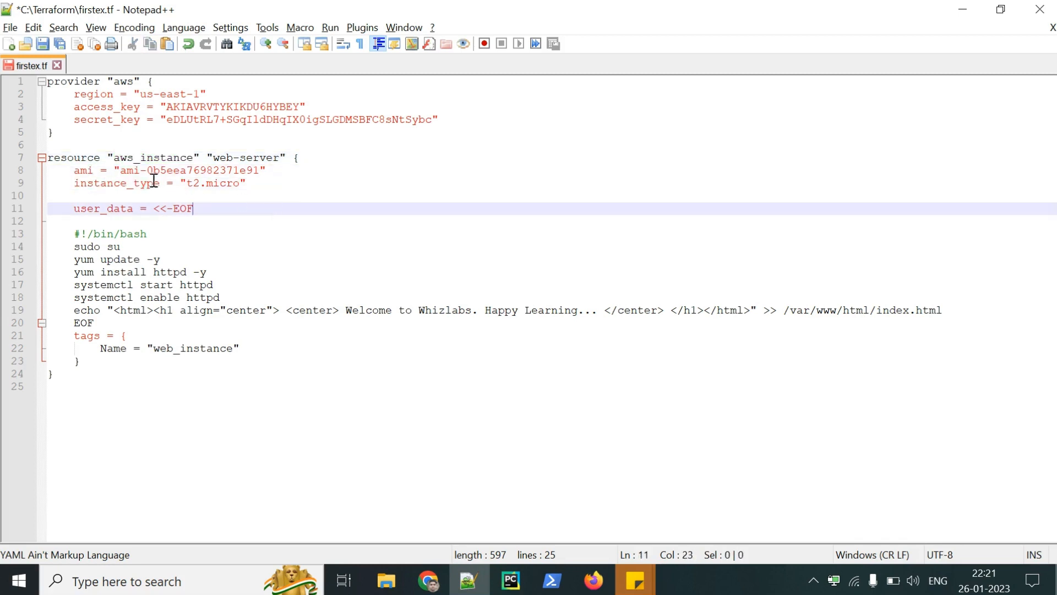
pyautogui.doubleClick(188, 171)
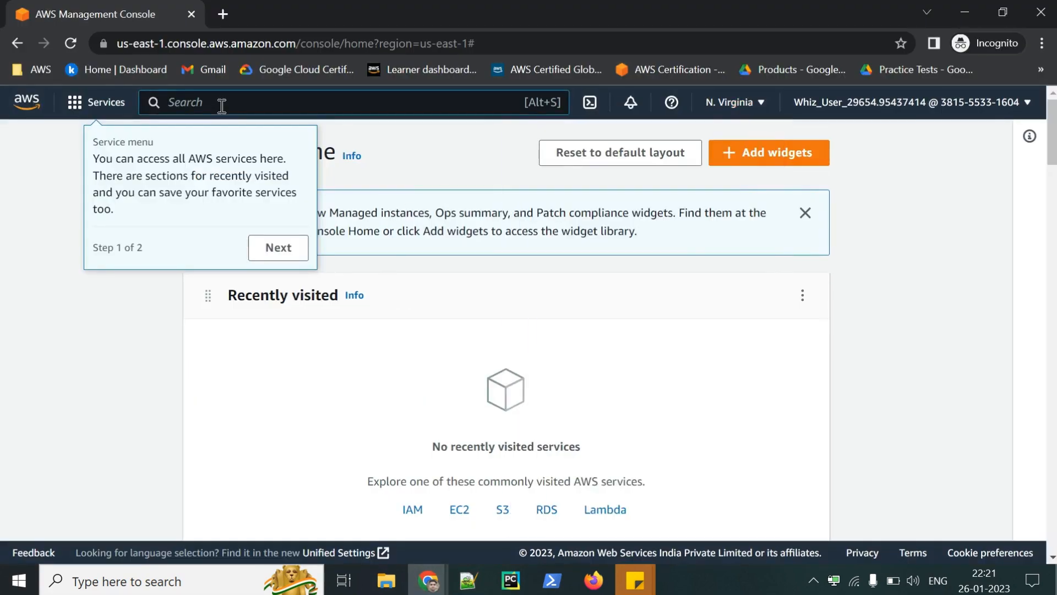
# Find EC2 through the console search and browse its AMI Catalog
pyautogui.write('ec2')
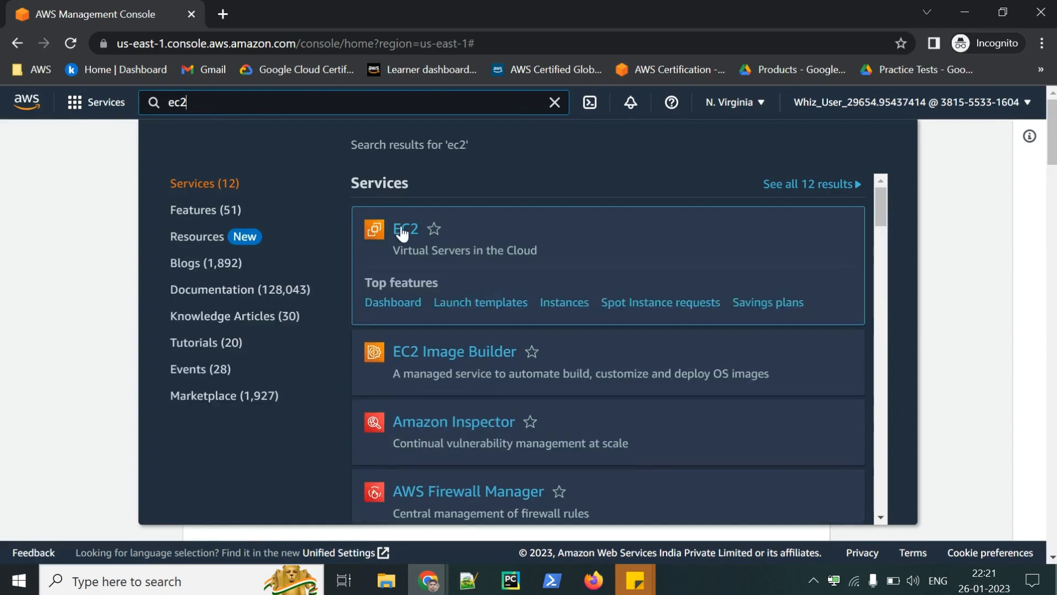
pyautogui.click(405, 229)
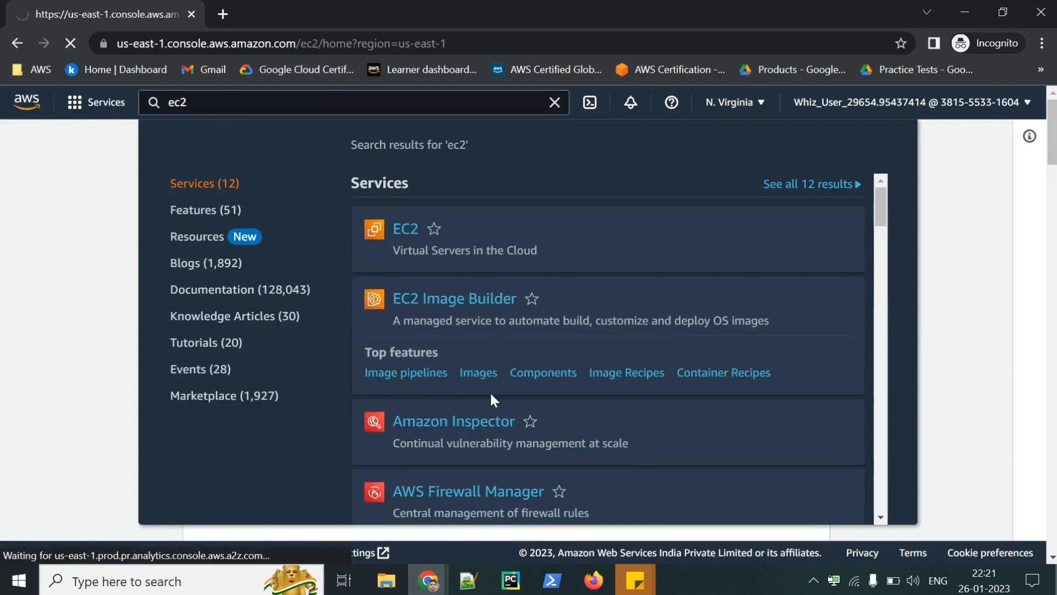
pyautogui.click(405, 228)
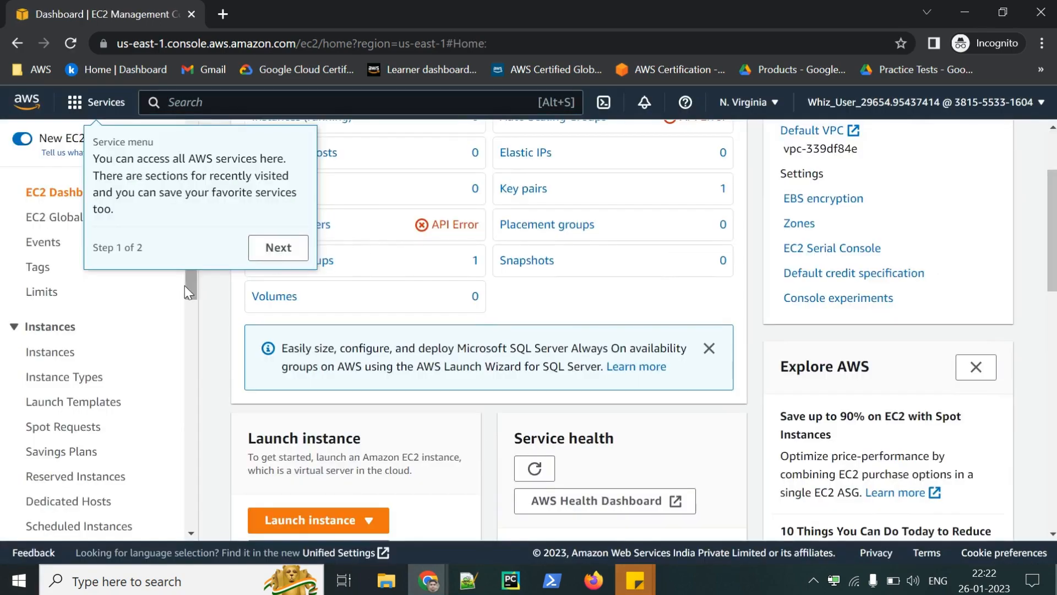
pyautogui.click(58, 454)
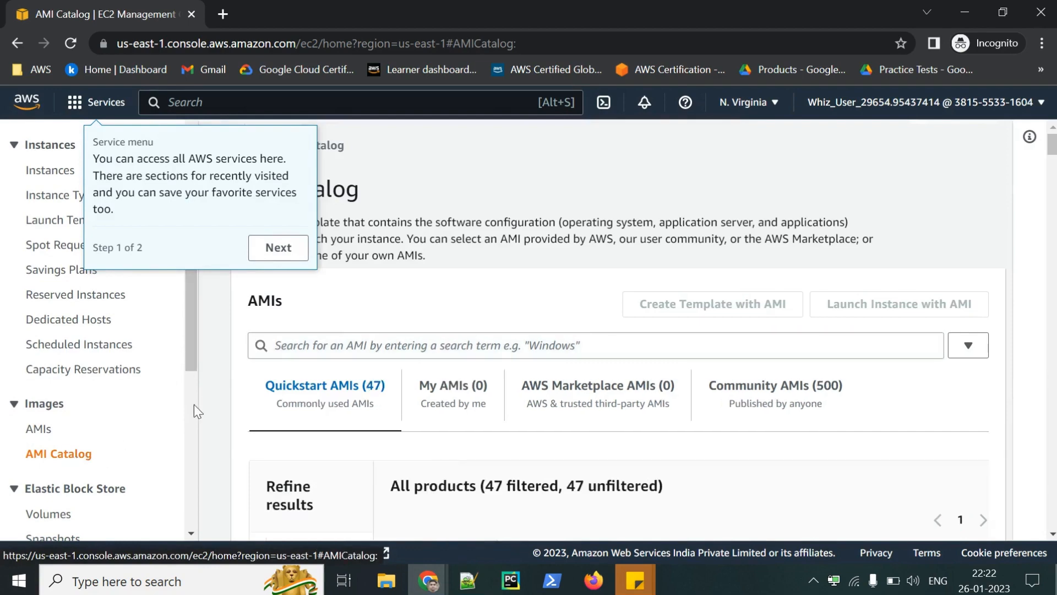
pyautogui.scroll(-3)
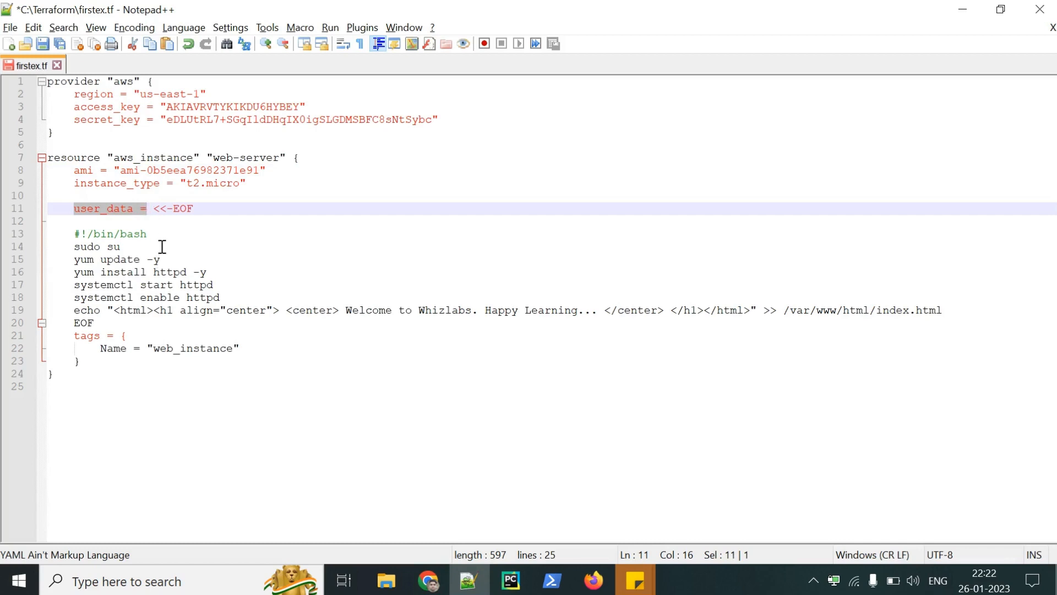
pyautogui.moveTo(201, 309)
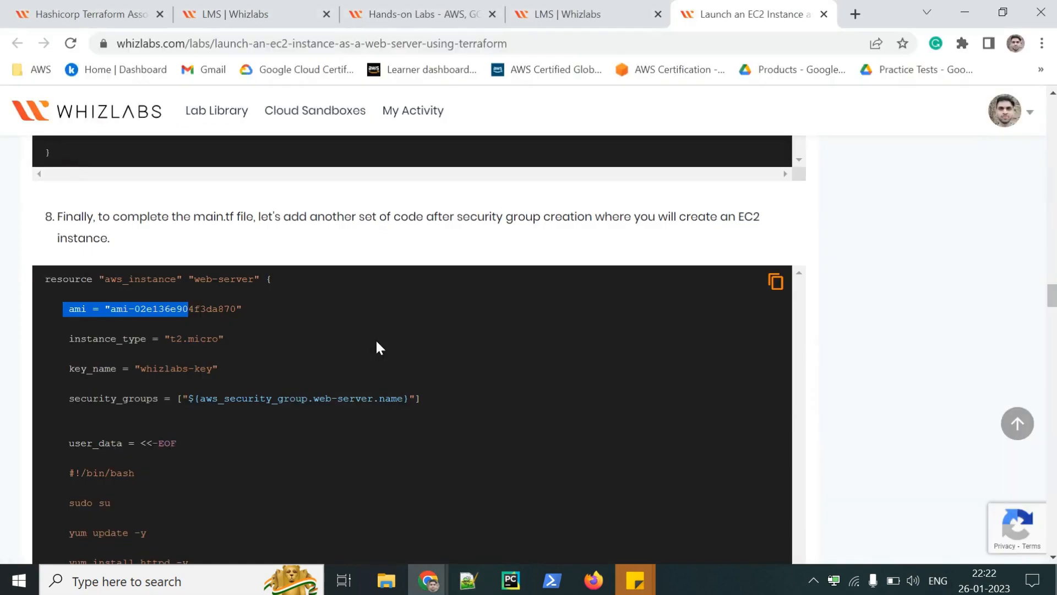
pyautogui.moveTo(597, 371)
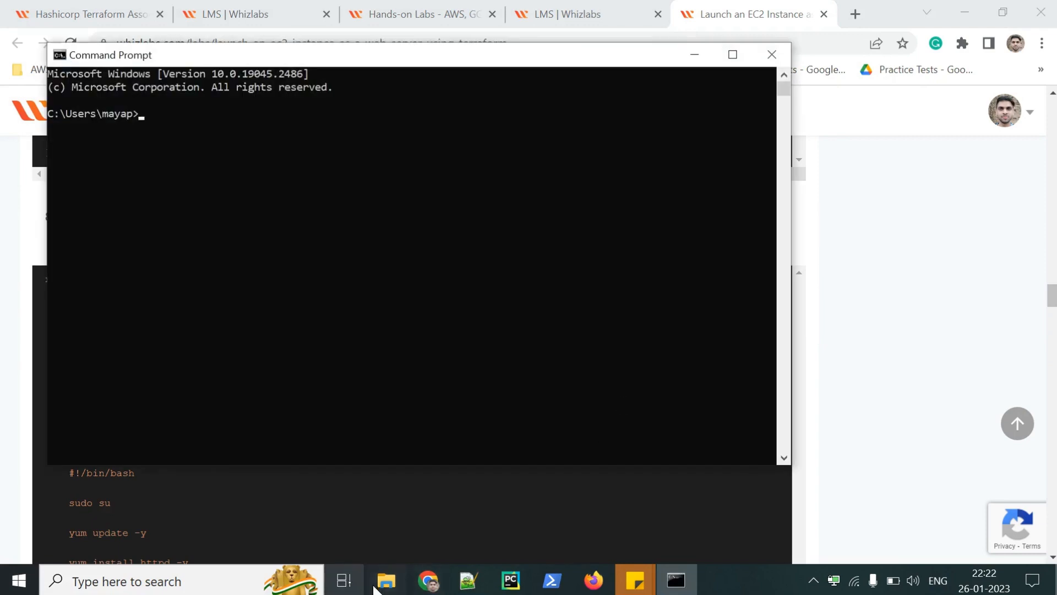
# Delete .terraform, .terraform.lock.hcl, terraform.tfstate and terraform.tfstate.backup from C:\Terraform
pyautogui.click(385, 581)
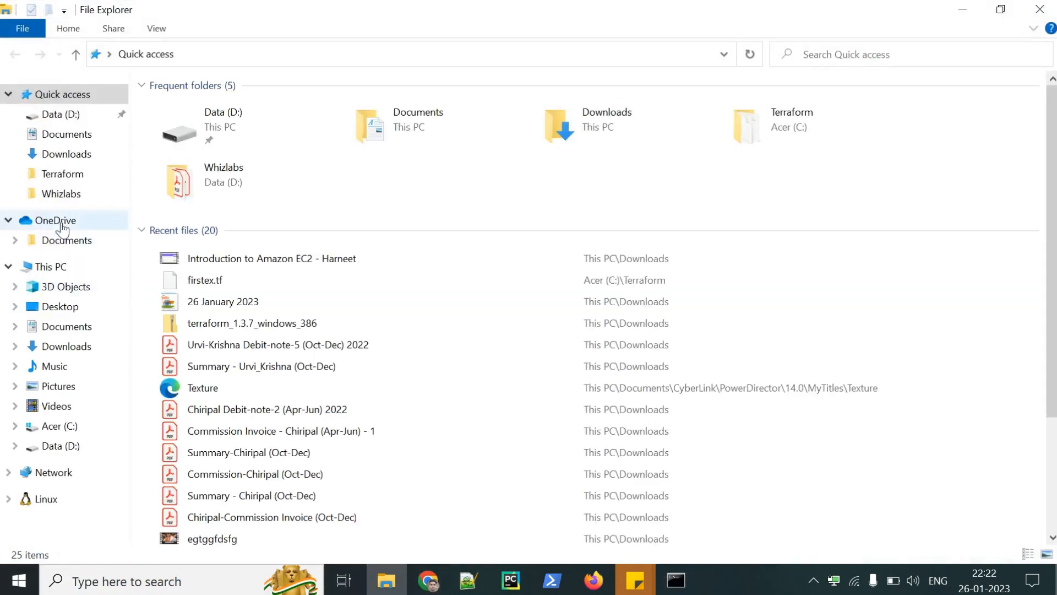
pyautogui.click(48, 267)
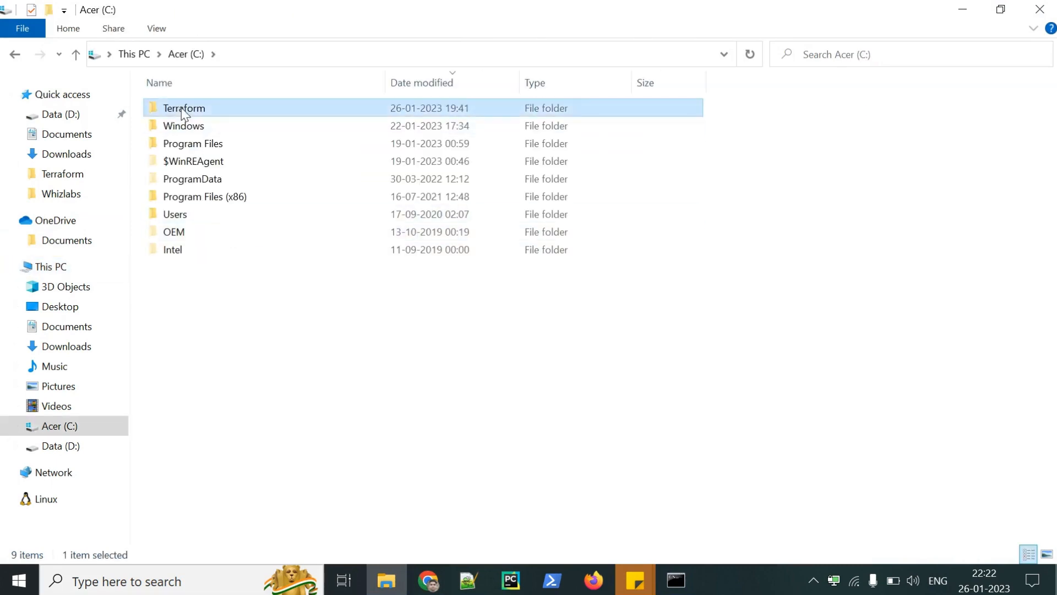
pyautogui.doubleClick(184, 108)
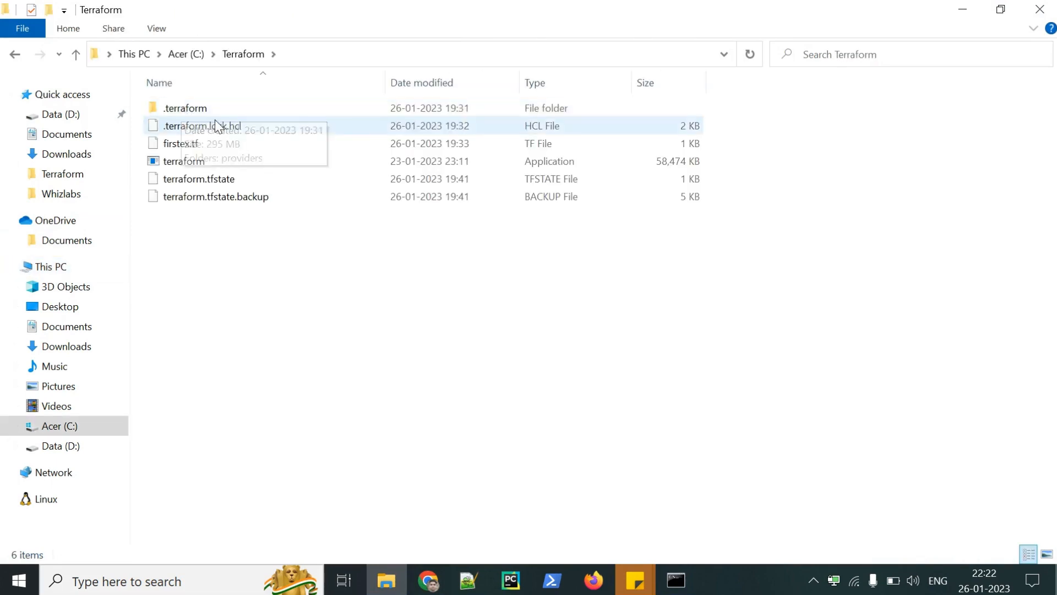
pyautogui.click(184, 108)
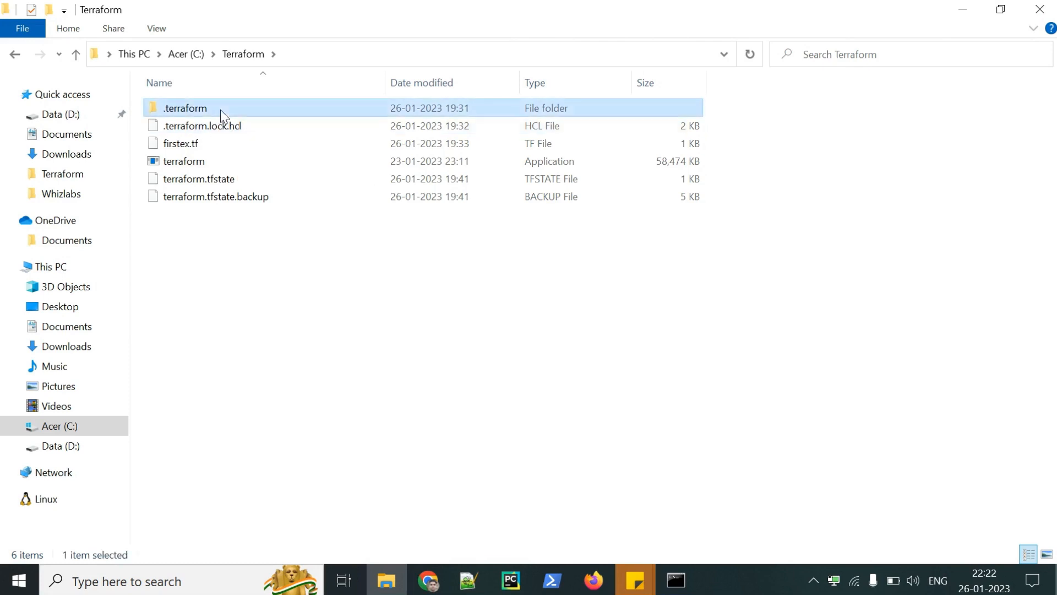
pyautogui.click(179, 143)
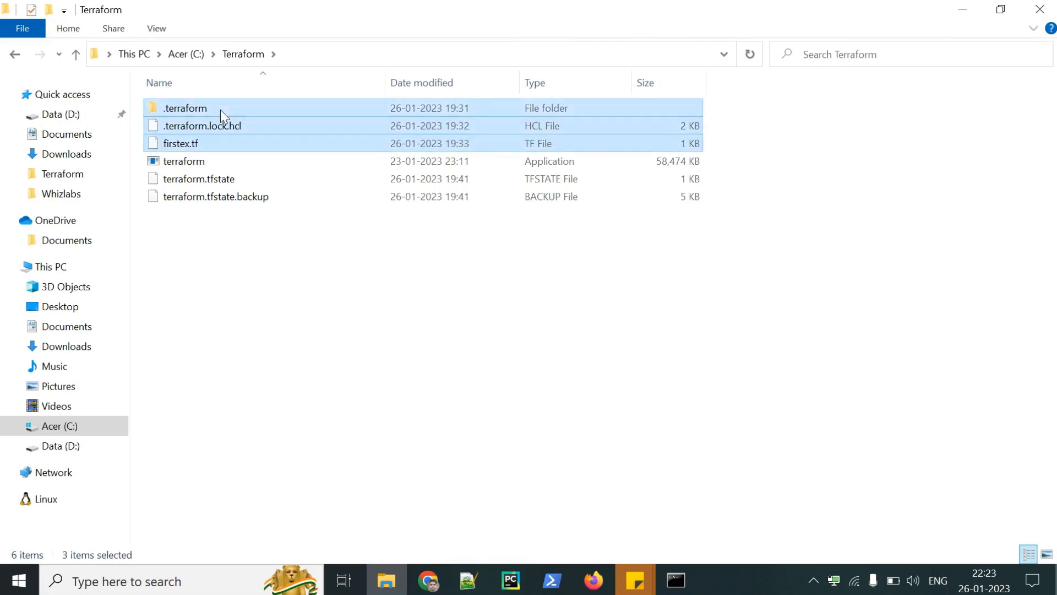
pyautogui.click(185, 108)
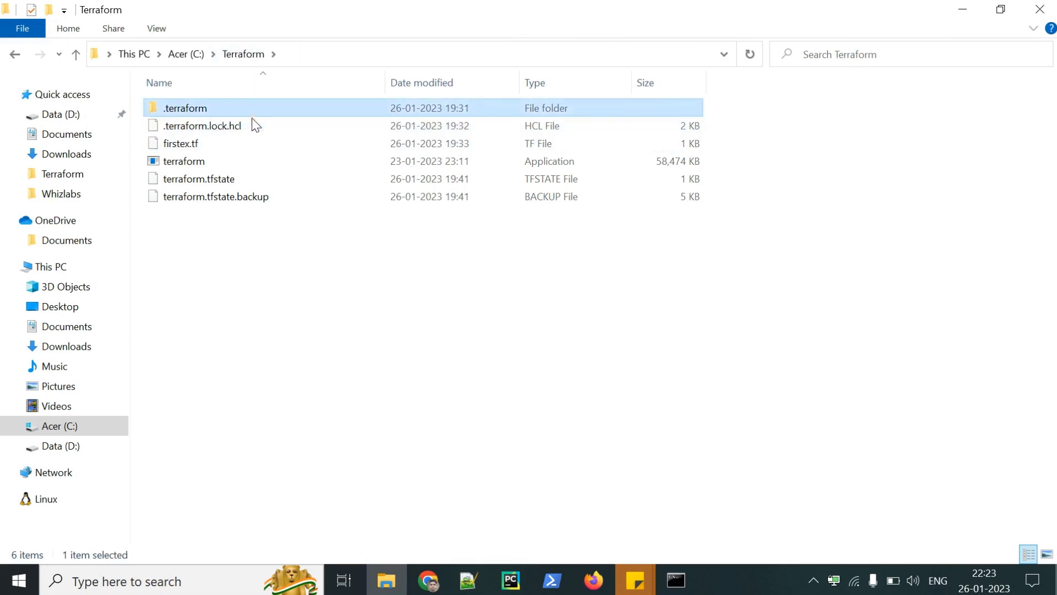
pyautogui.click(202, 126)
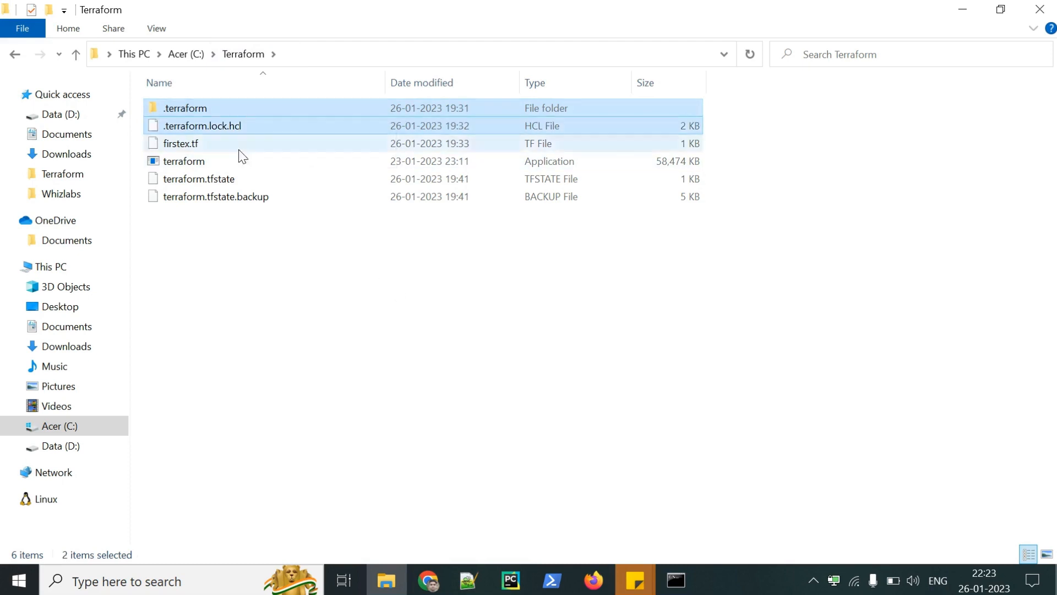
pyautogui.click(216, 196)
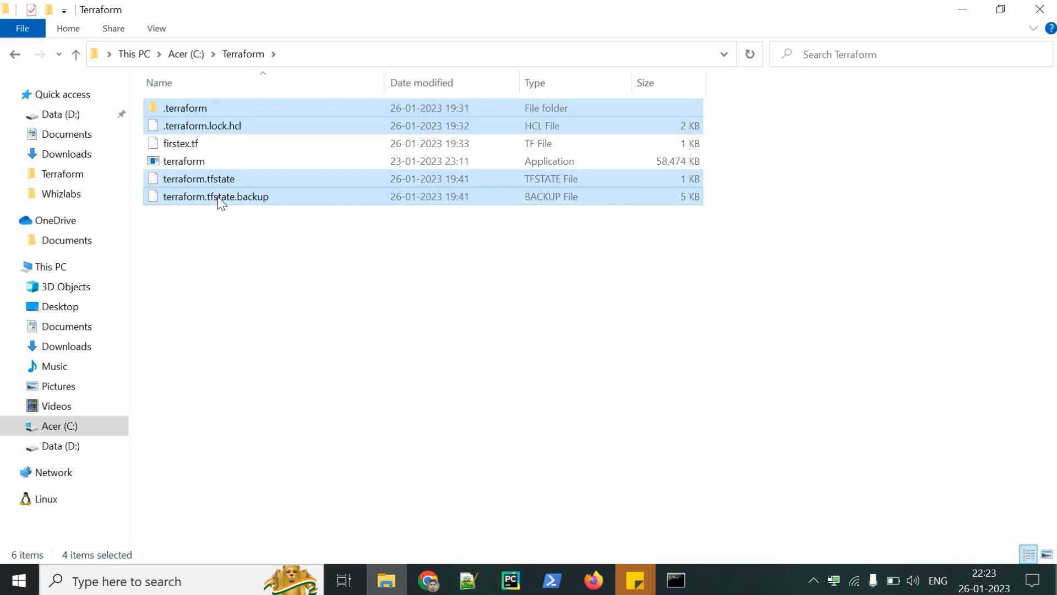
pyautogui.press('Delete')
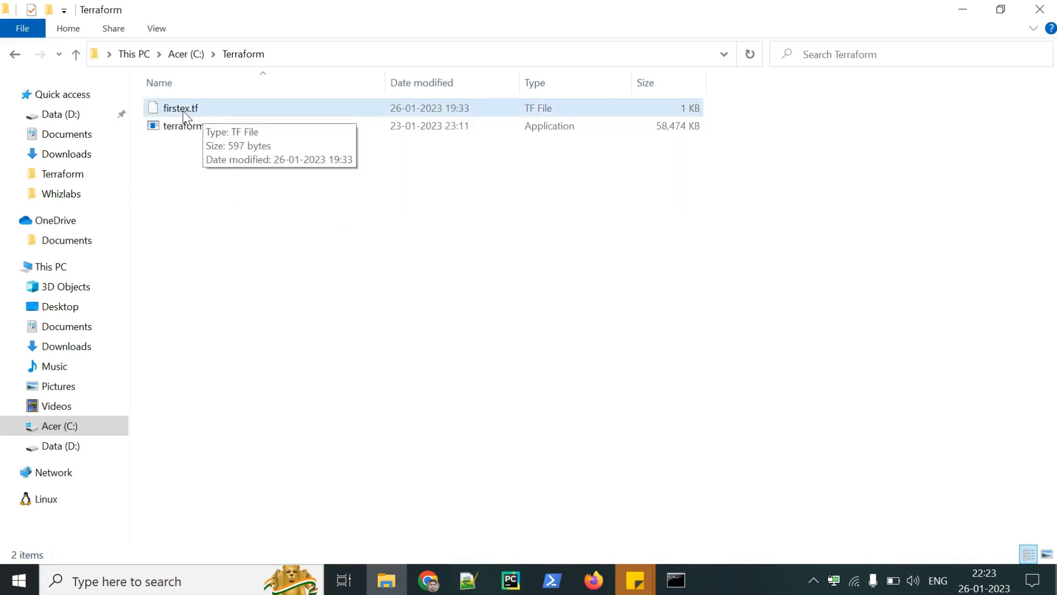
# Open firstex.tf for editing
pyautogui.click(179, 108)
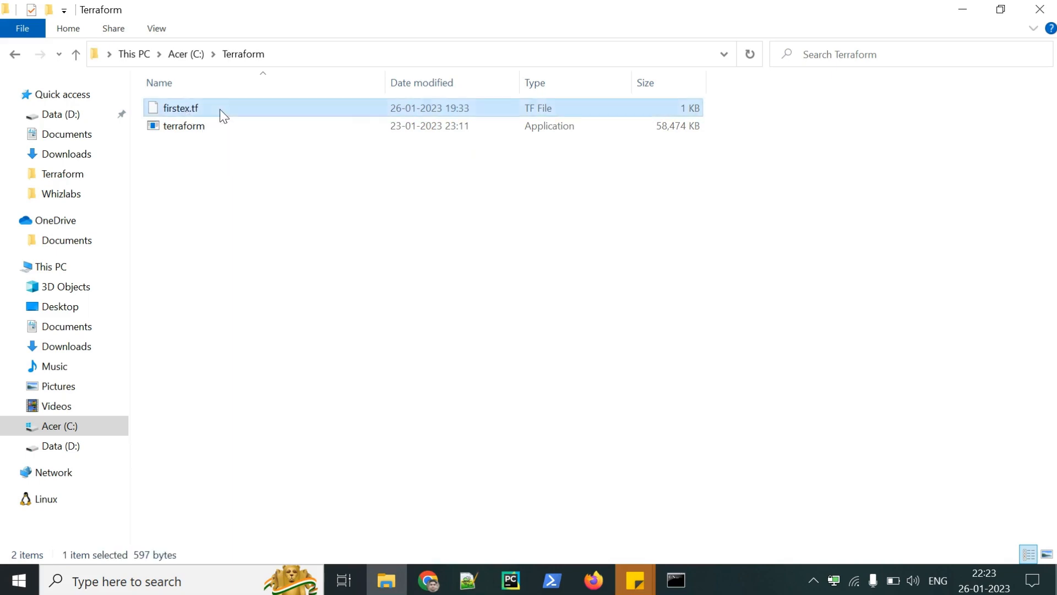
pyautogui.doubleClick(178, 108)
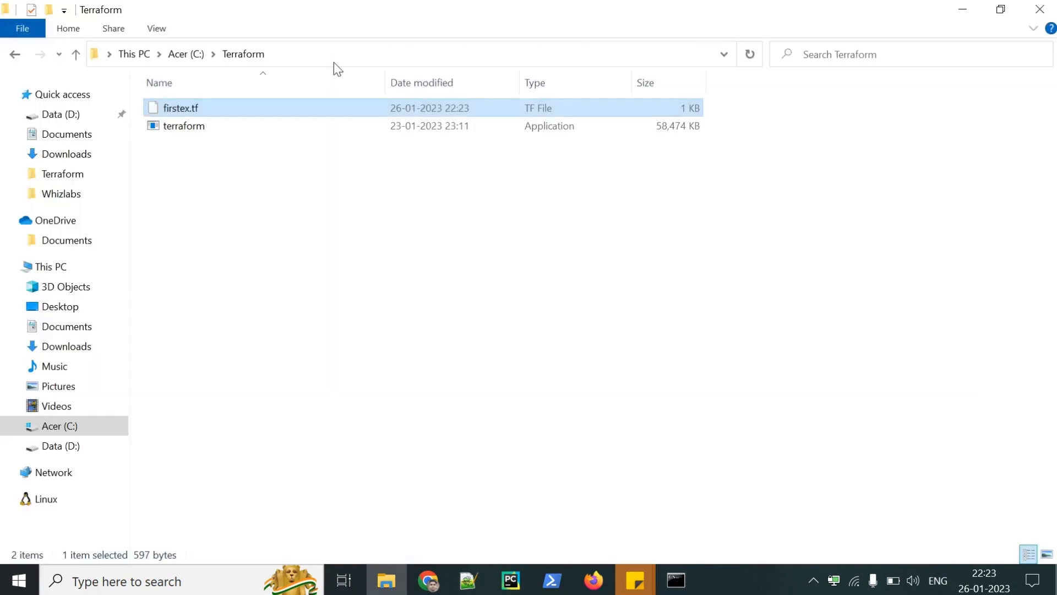
pyautogui.click(337, 54)
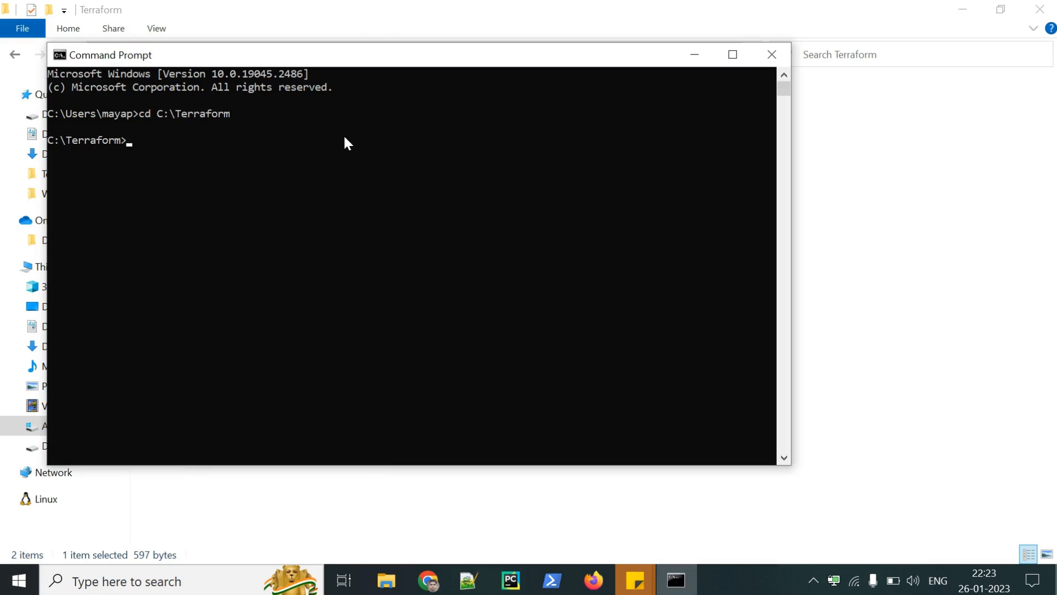
# Run terraform init in C:\Terraform to install the hashicorp/aws provider
pyautogui.write('terraform init')
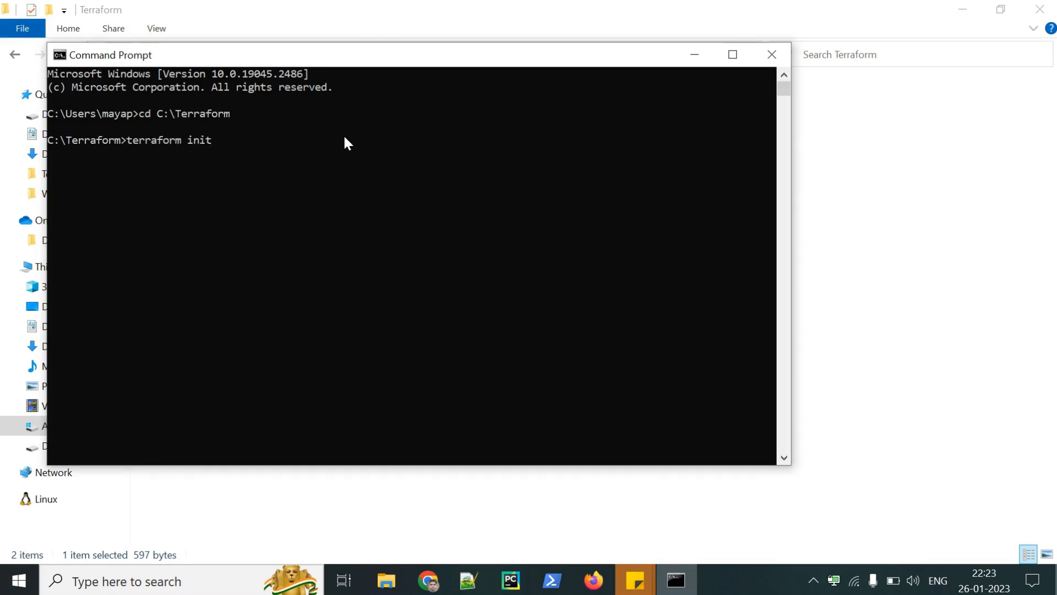
pyautogui.press('enter')
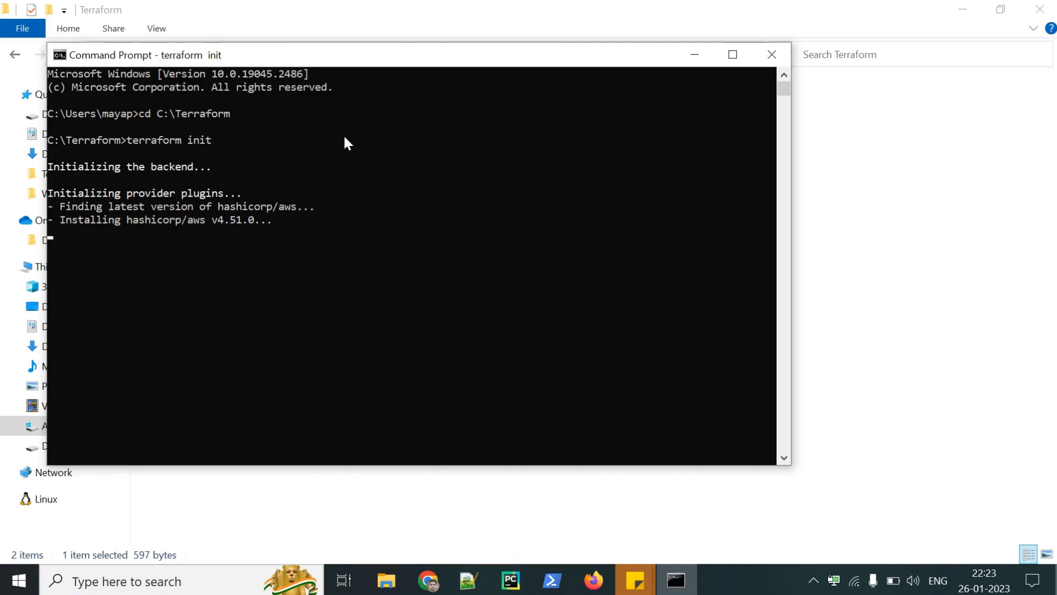
pyautogui.moveTo(158, 240)
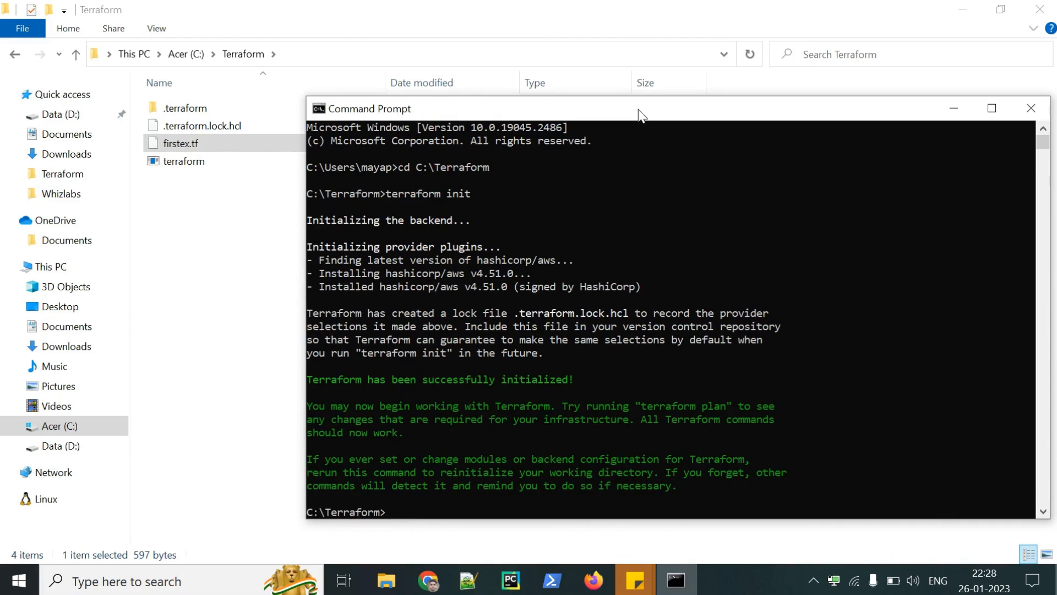
pyautogui.moveTo(439, 420)
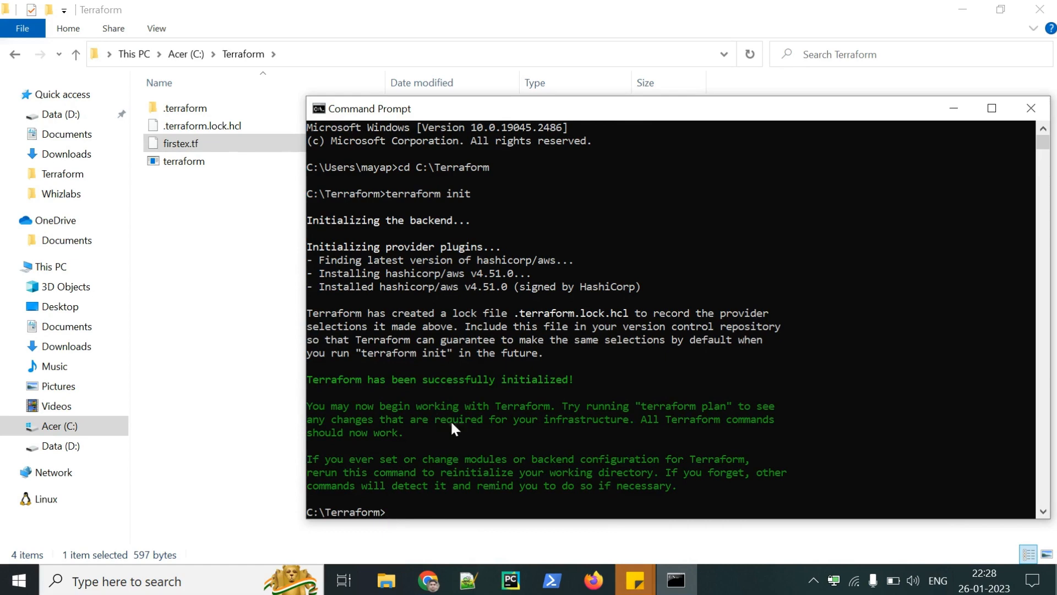
pyautogui.moveTo(462, 517)
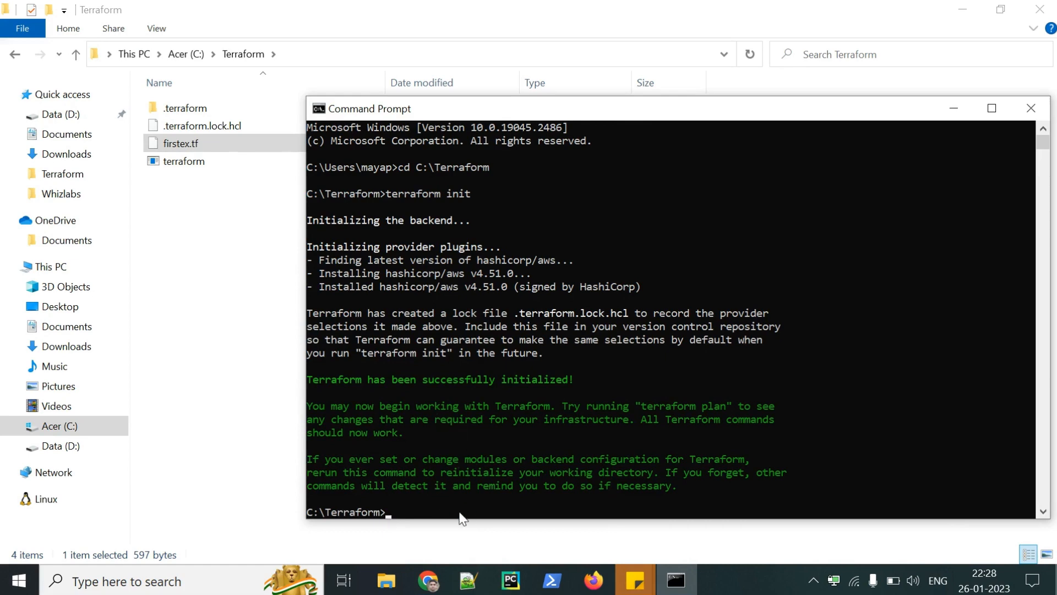
# Run terraform plan and review the single t2.micro web-server instance to add
pyautogui.write('terrafomr')
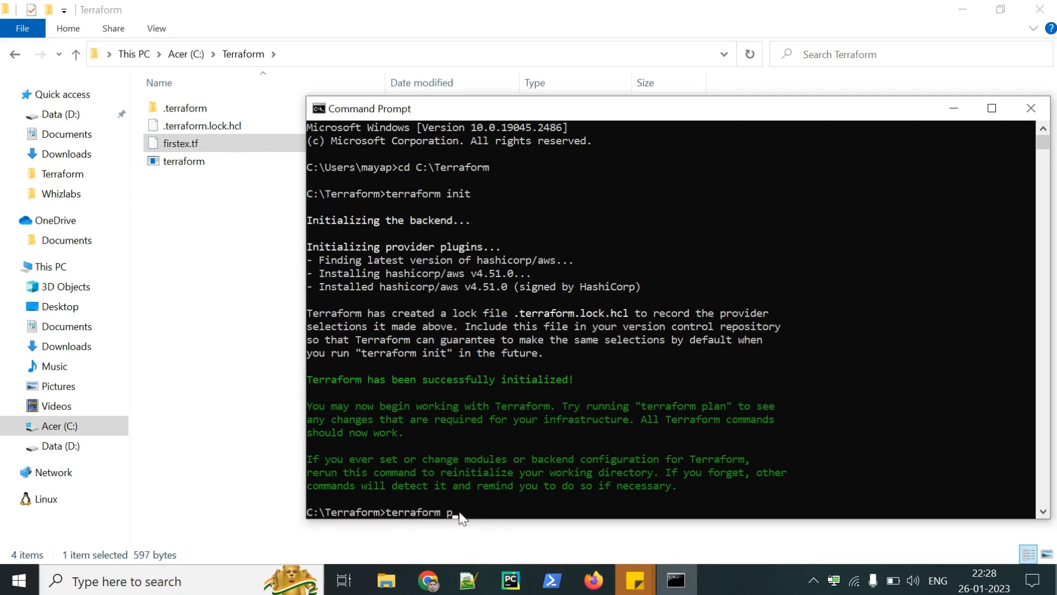
pyautogui.write('lan')
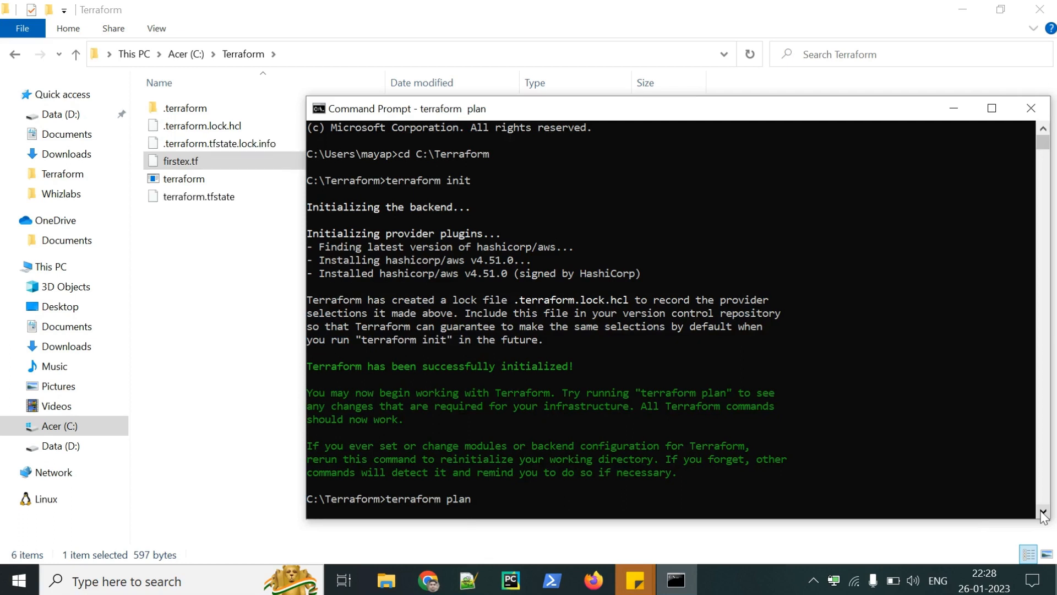
pyautogui.press('enter')
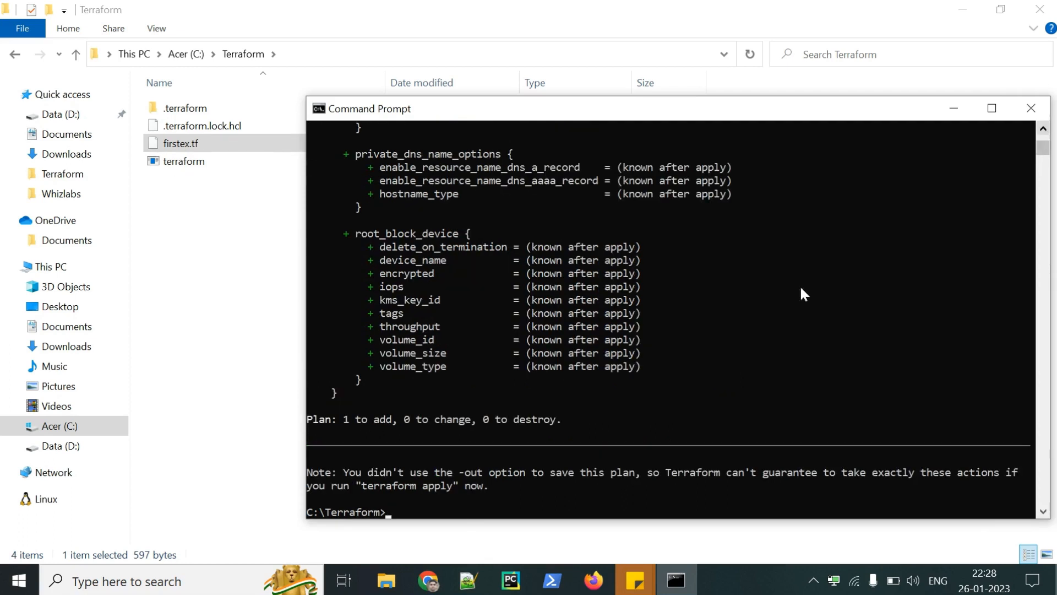
pyautogui.moveTo(344, 418); pyautogui.dragTo(391, 418)
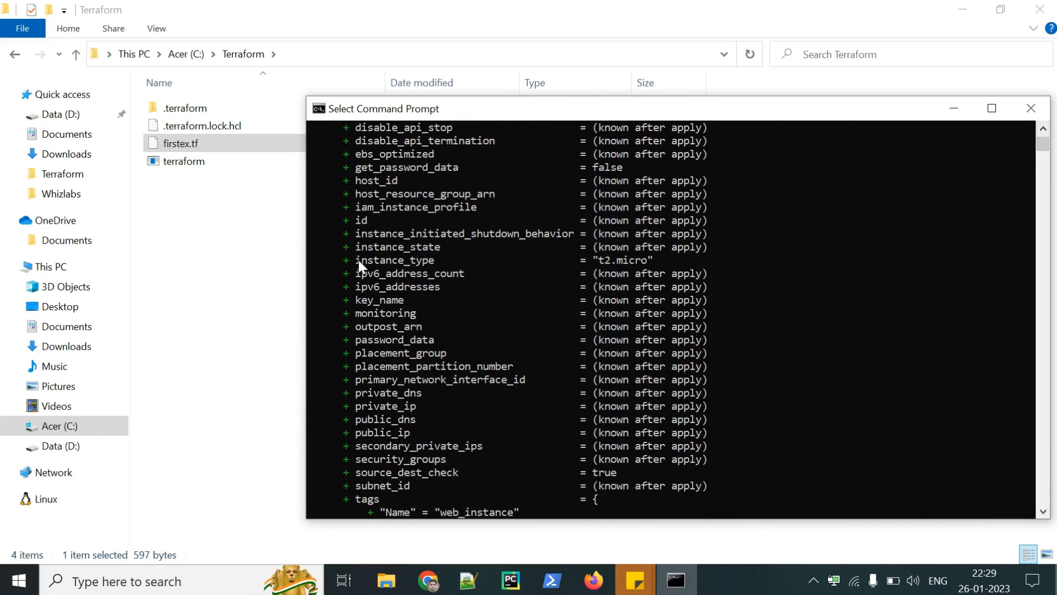
pyautogui.doubleClick(396, 260)
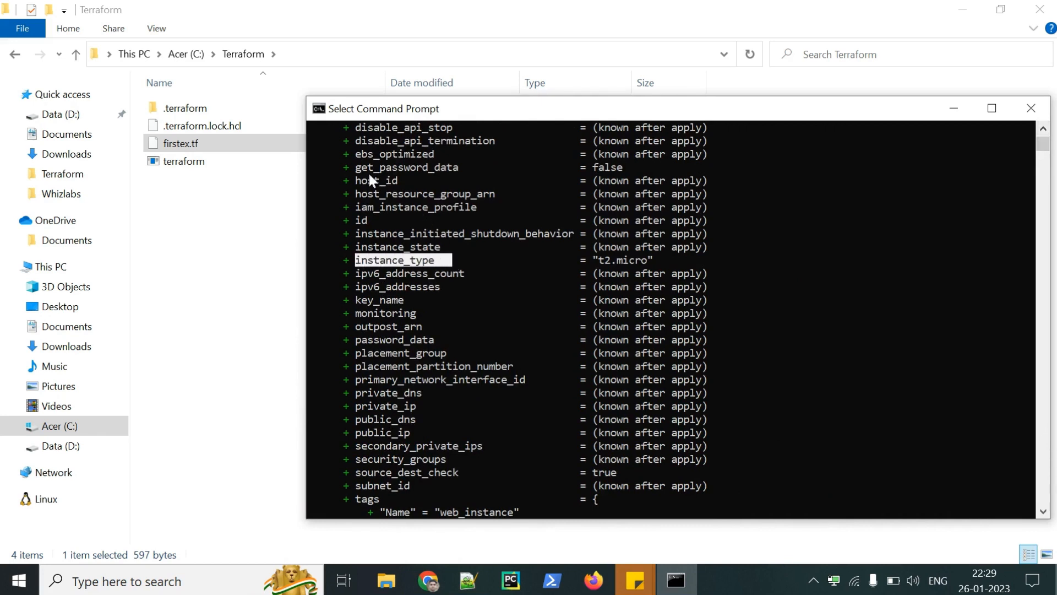
pyautogui.moveTo(489, 330)
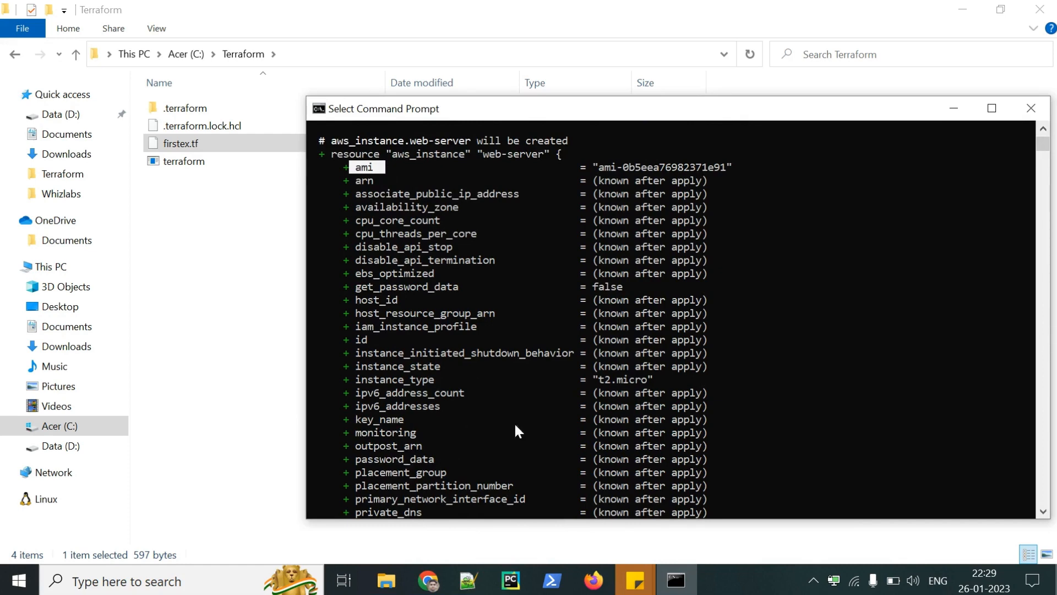
pyautogui.scroll(-3)
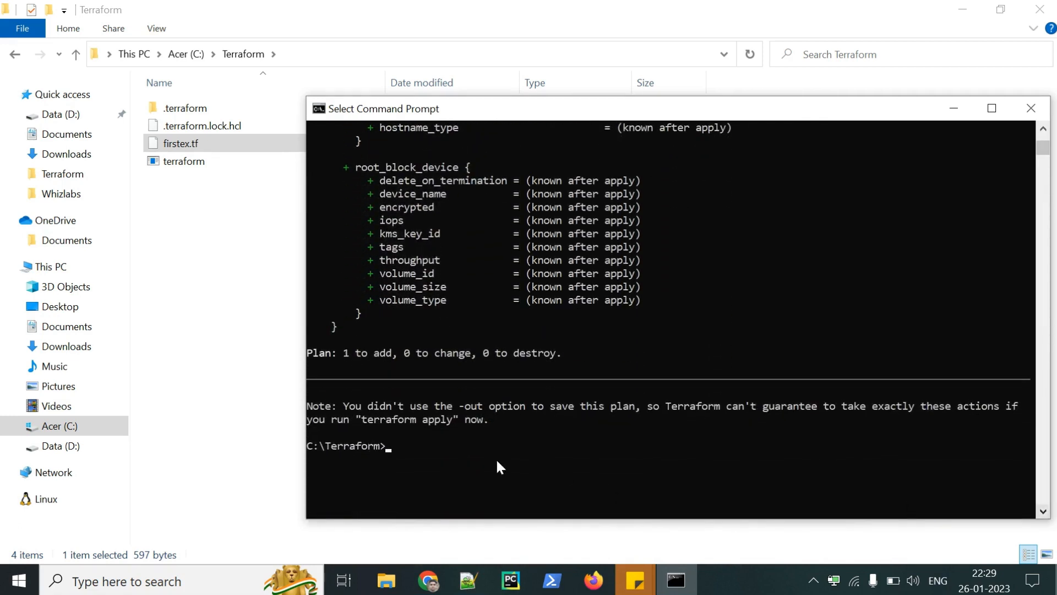
# Run terraform apply and confirm with 'yes' to create the web-server instance
pyautogui.write('terr')
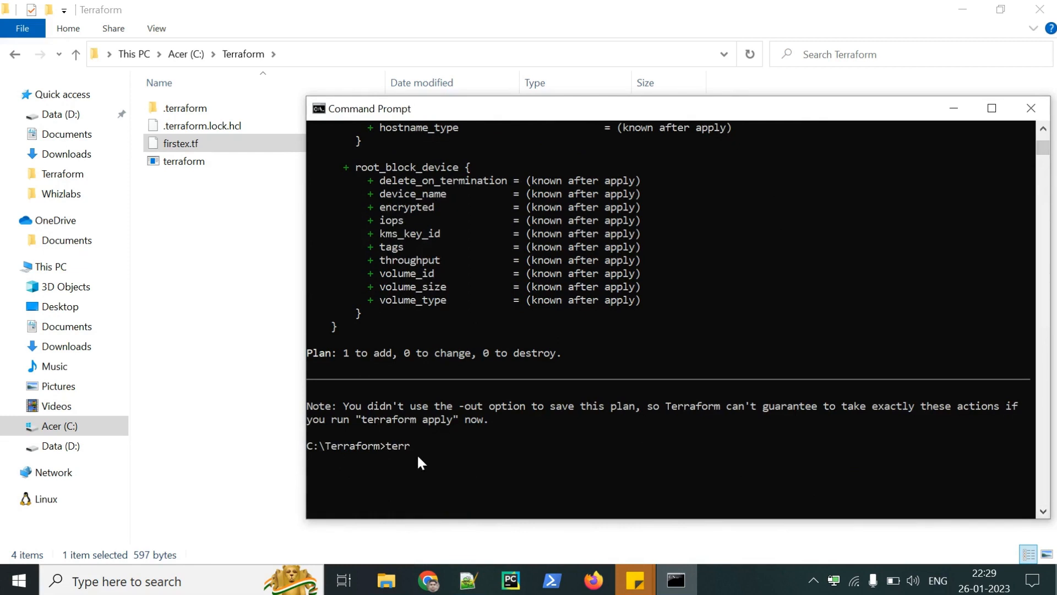
pyautogui.write('aform')
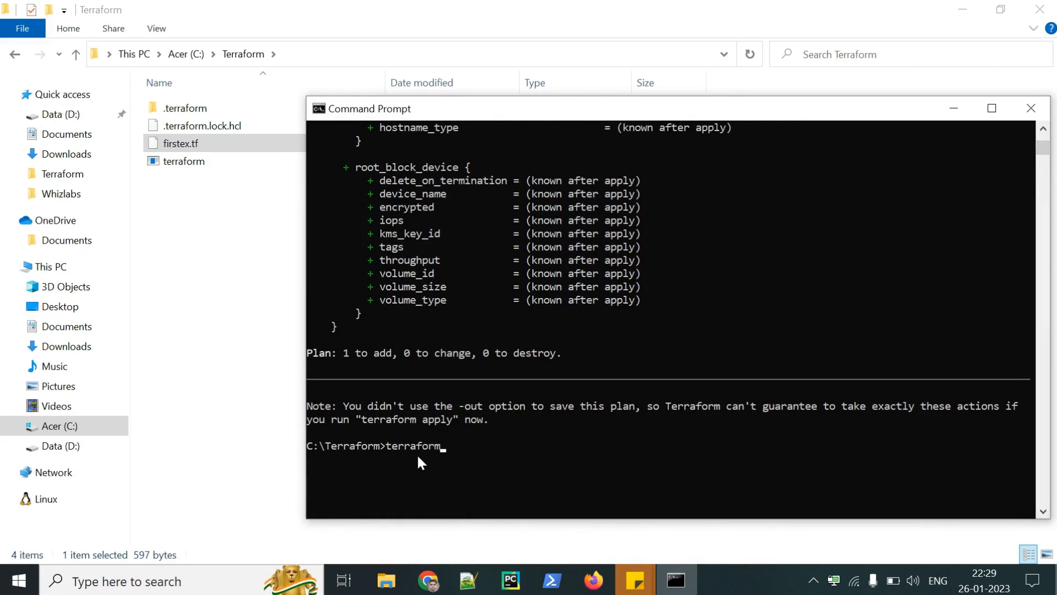
pyautogui.write('apply')
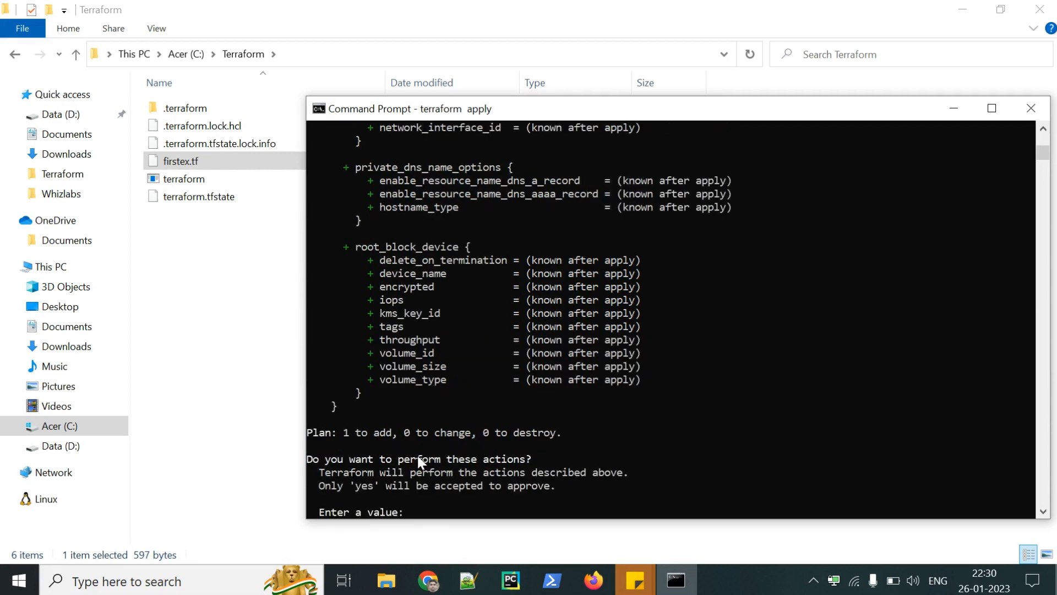
pyautogui.write('y')
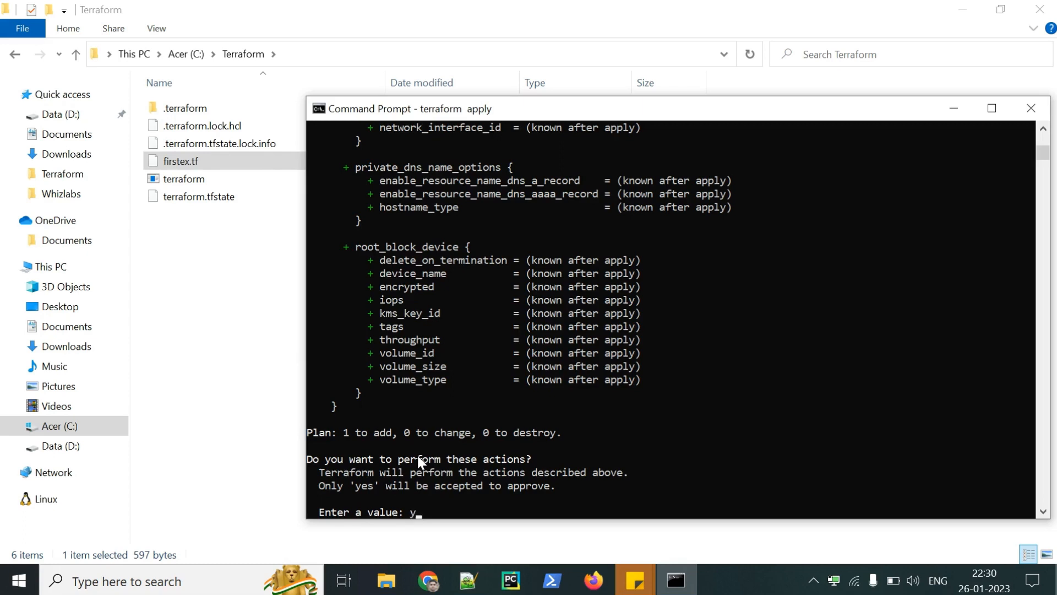
pyautogui.write('es')
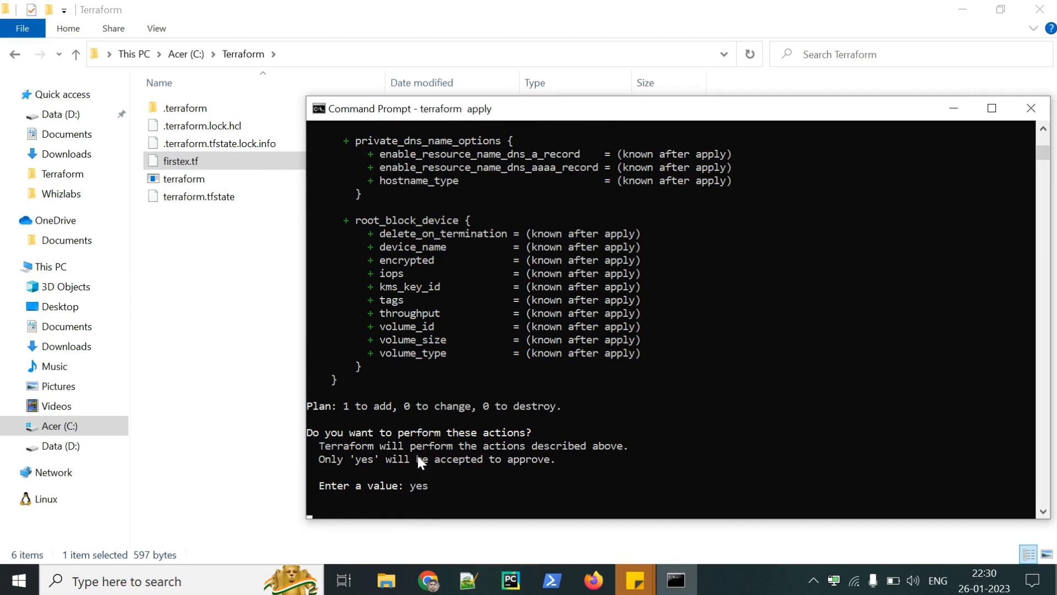
pyautogui.press('enter')
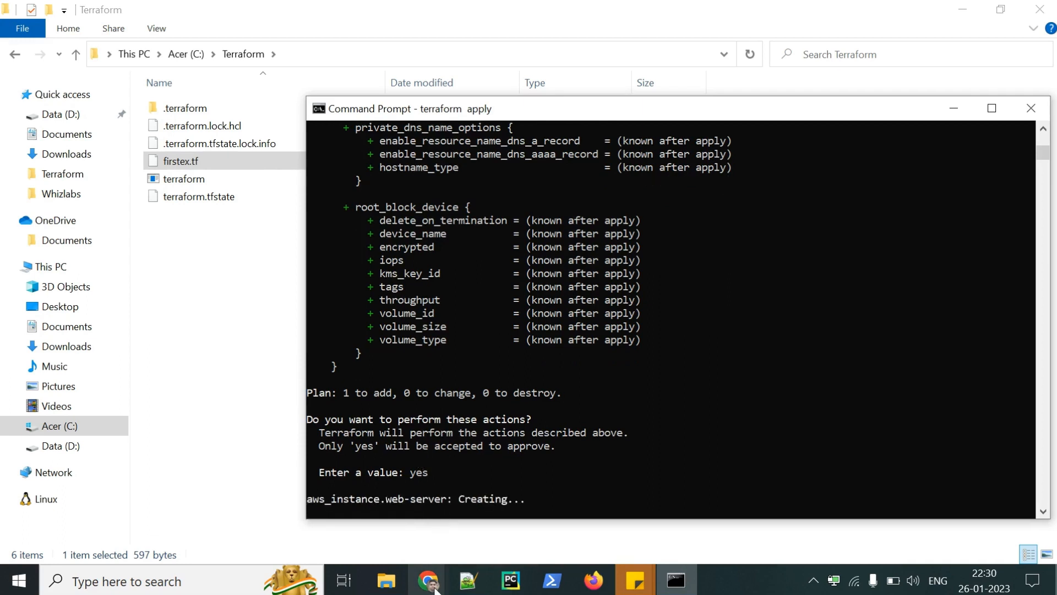
# Refresh the EC2 instances list and select the running t2.micro web_instance
pyautogui.click(427, 580)
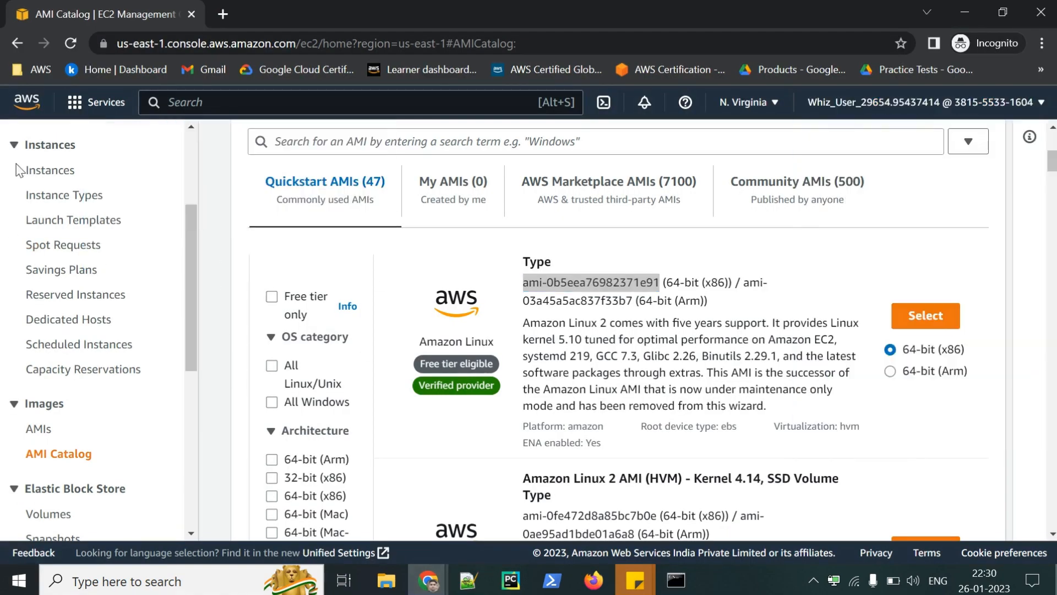
pyautogui.click(50, 171)
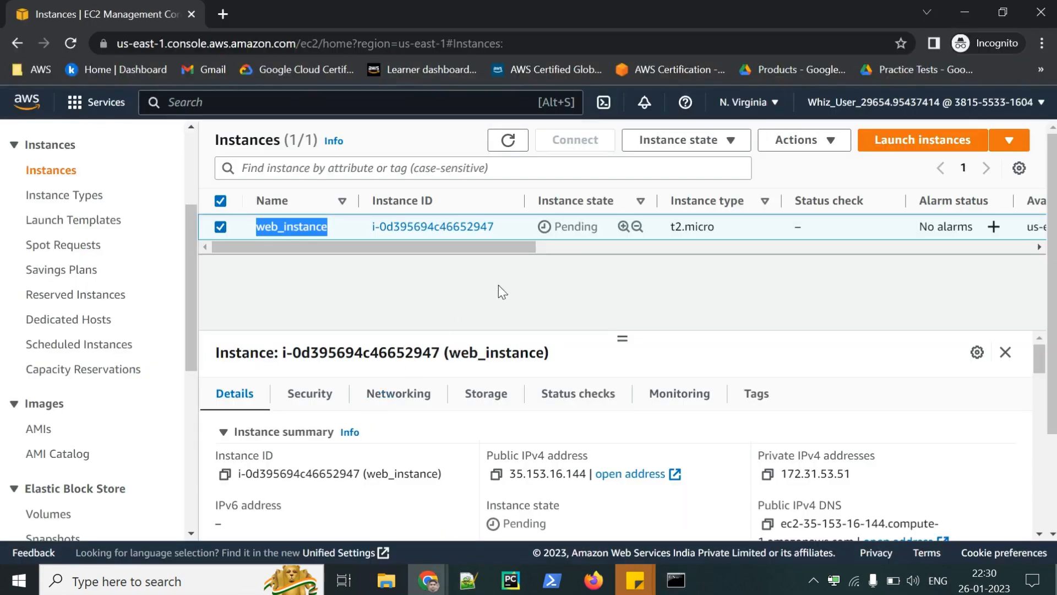
pyautogui.click(507, 139)
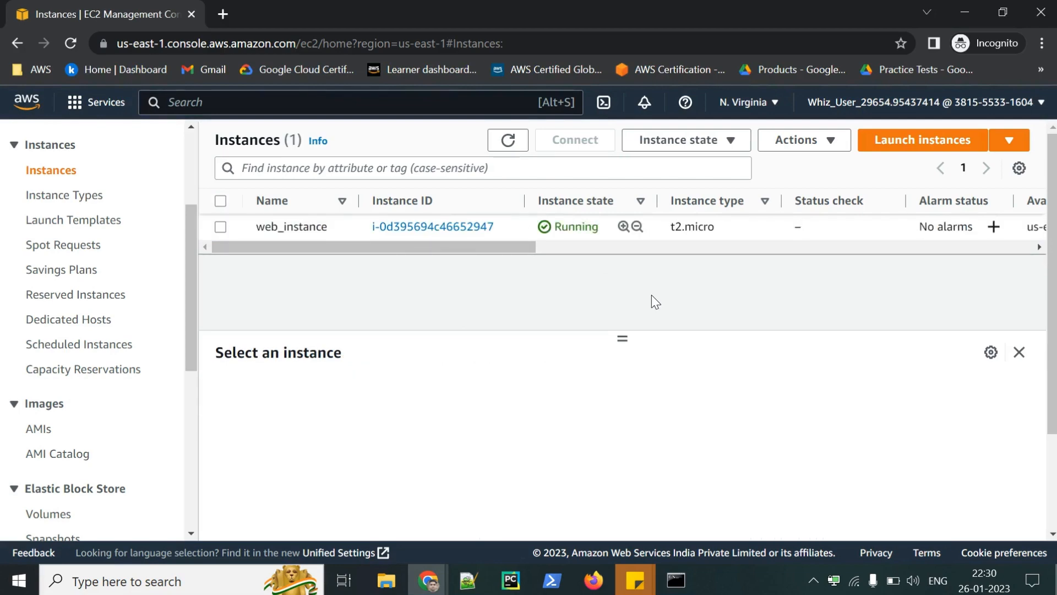
pyautogui.moveTo(637, 382)
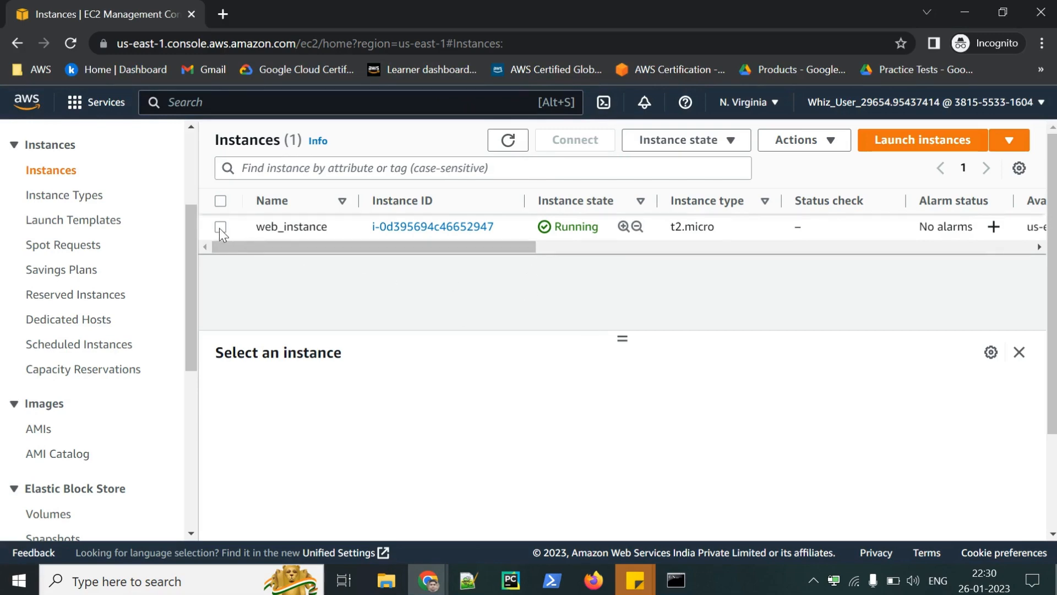
pyautogui.click(219, 226)
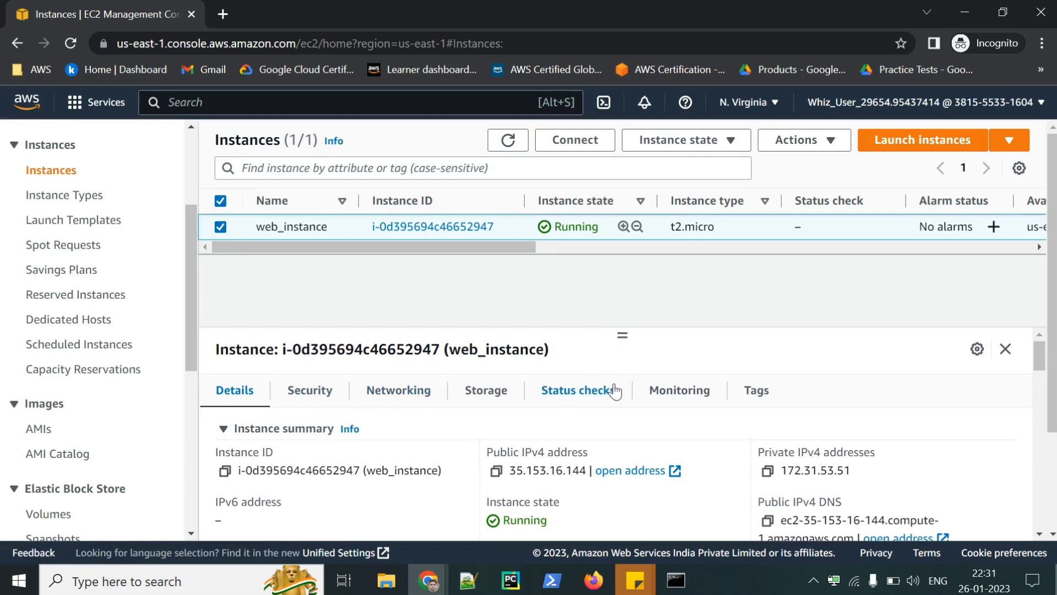
pyautogui.press('Alt+Tab')
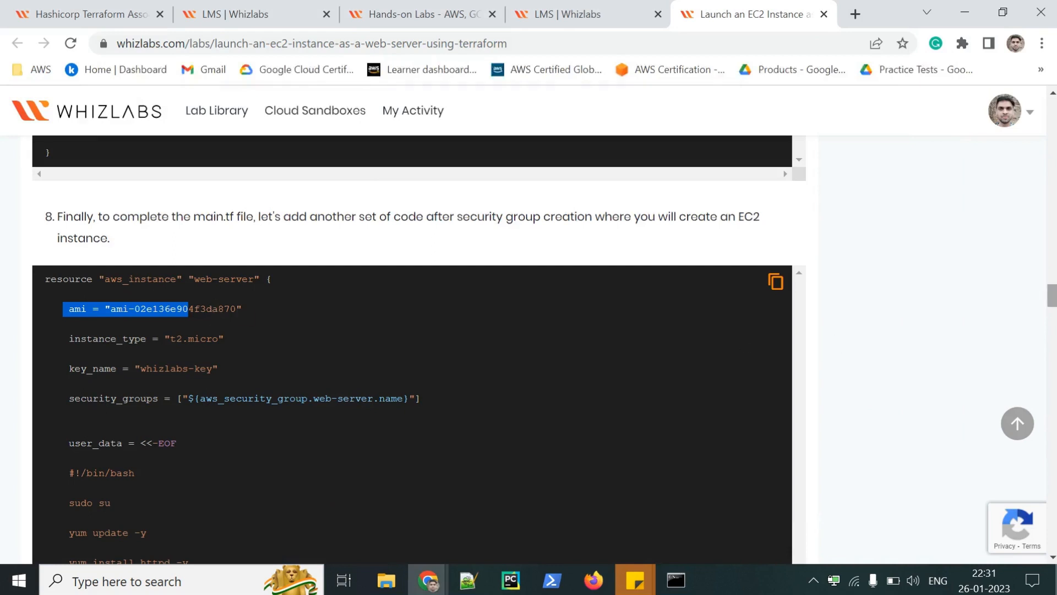
# Read the user_data welcome-page script in step 8 of the Lab Steps
pyautogui.scroll(-3)
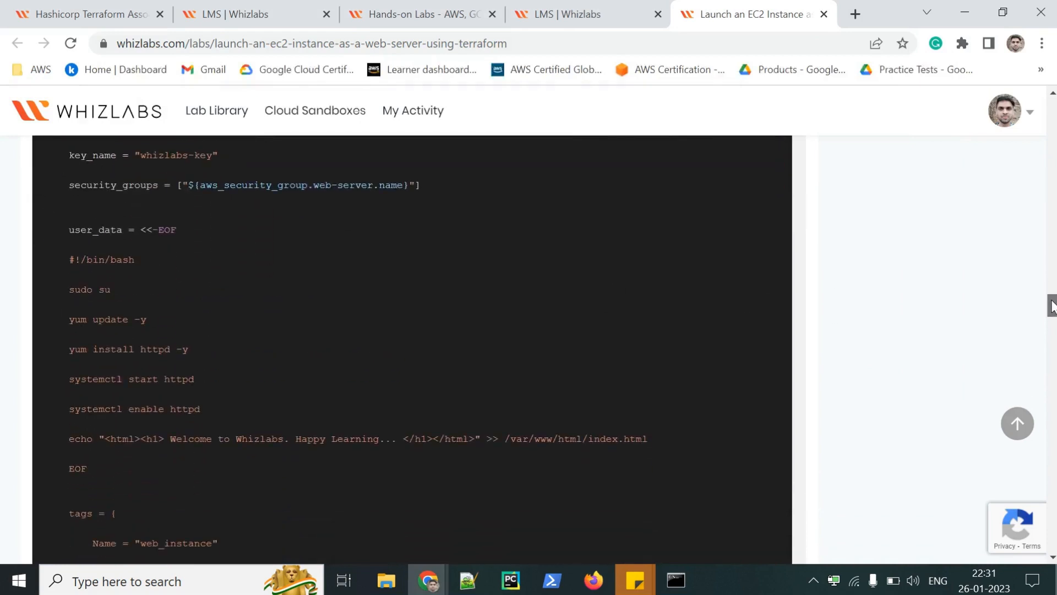
pyautogui.scroll(-3)
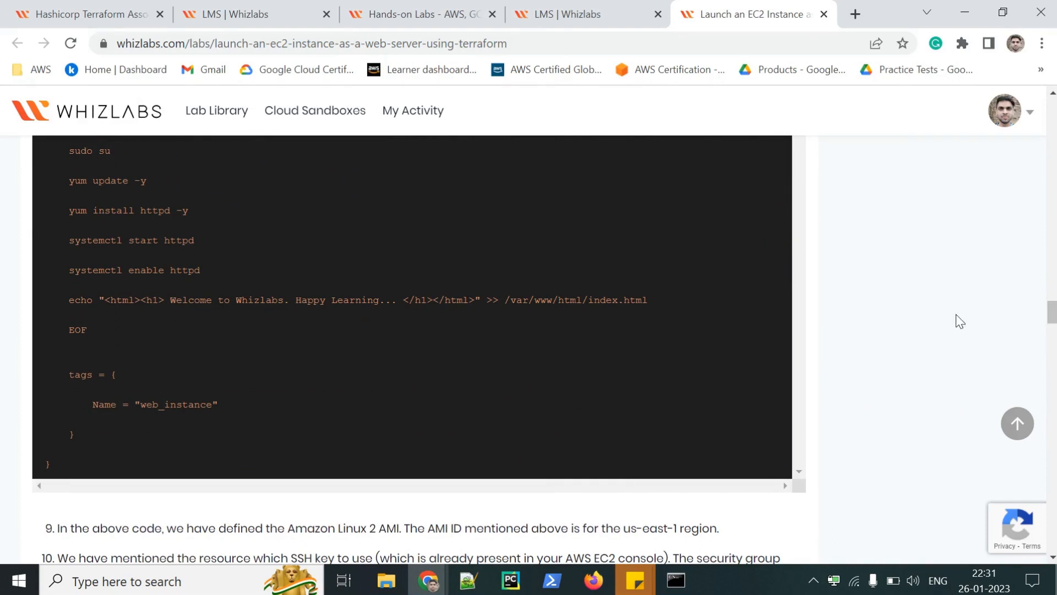
pyautogui.moveTo(105, 300); pyautogui.dragTo(646, 300)
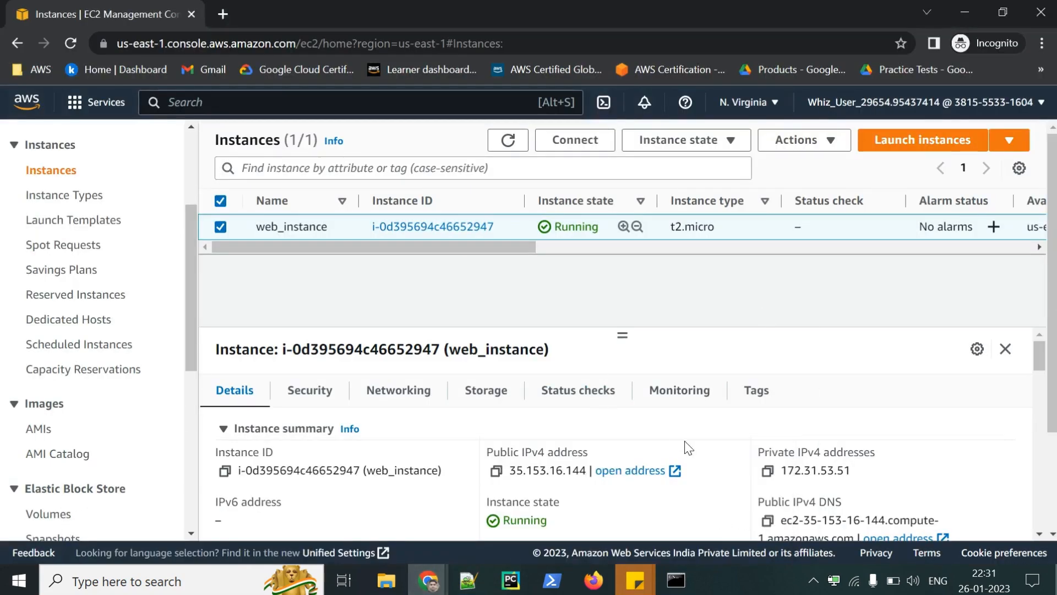
# Browse to 35.153.16.144 and reload until the welcome page appears
pyautogui.click(496, 471)
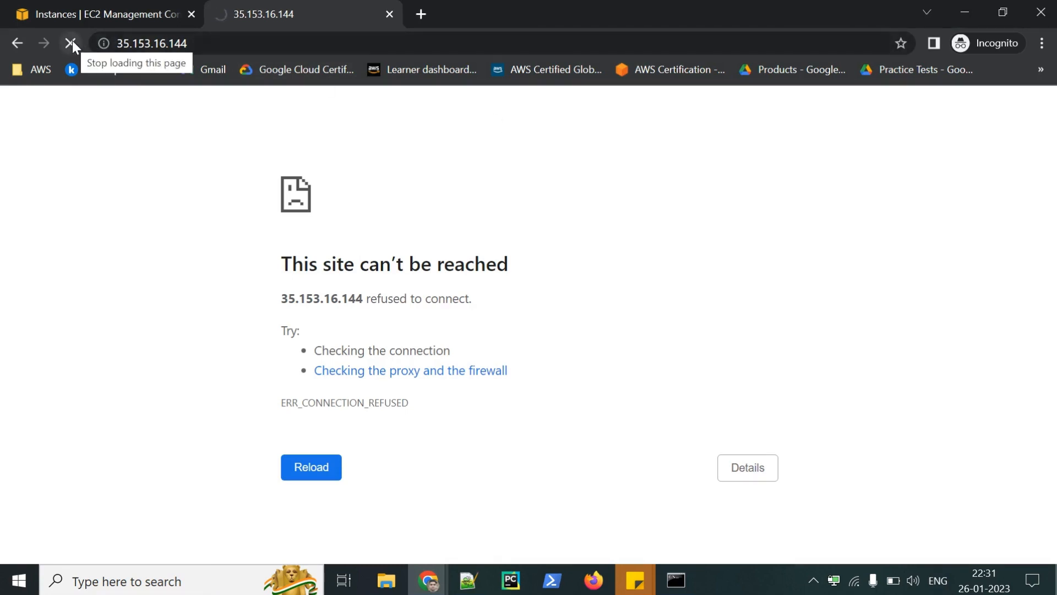
pyautogui.click(311, 468)
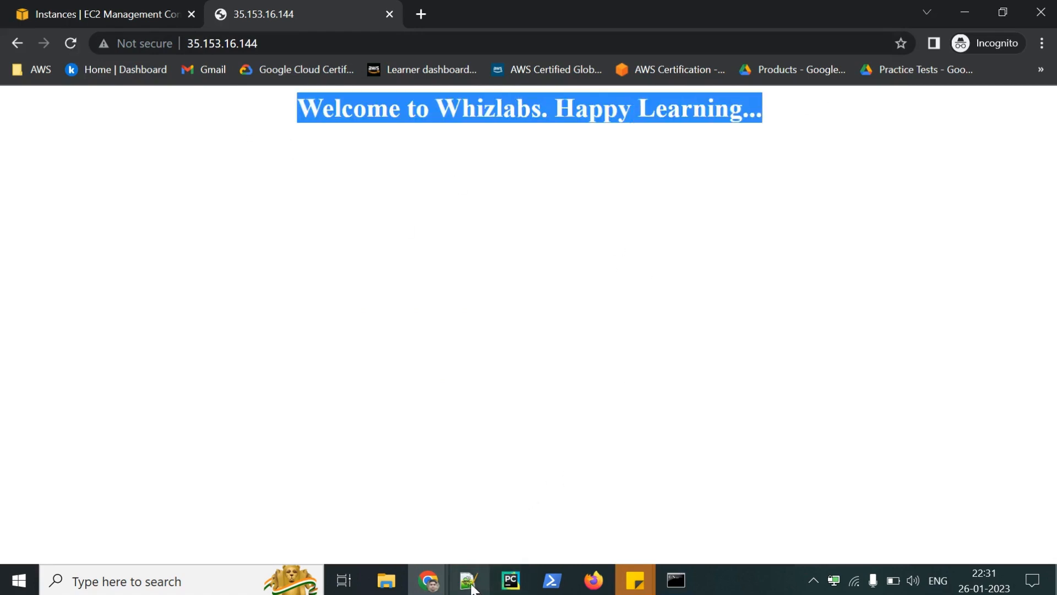
# Highlight the welcome message in firstex.tf's user_data echo line
pyautogui.click(466, 579)
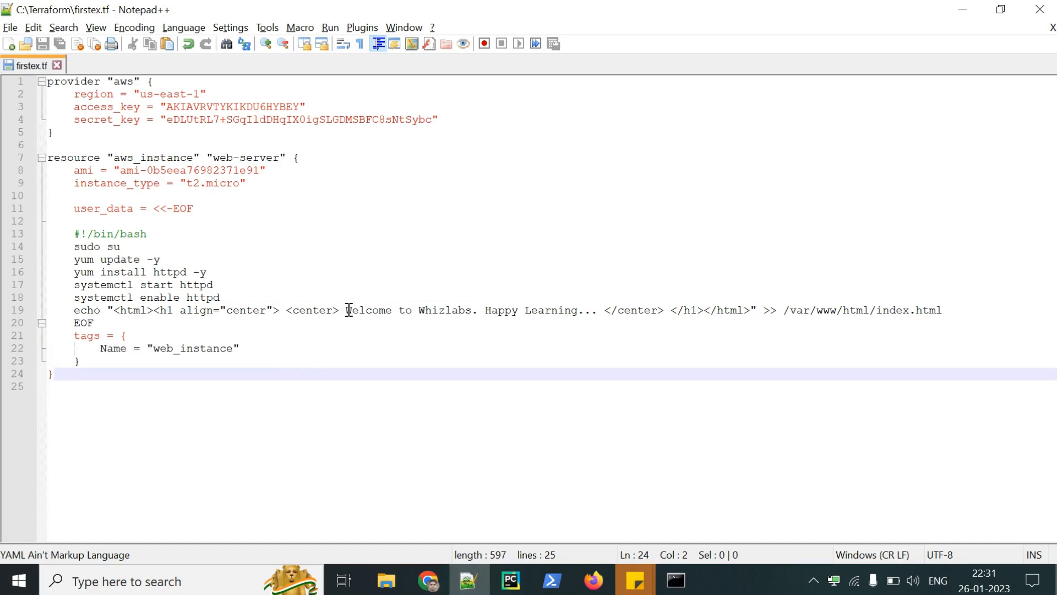
pyautogui.moveTo(346, 310); pyautogui.dragTo(755, 309)
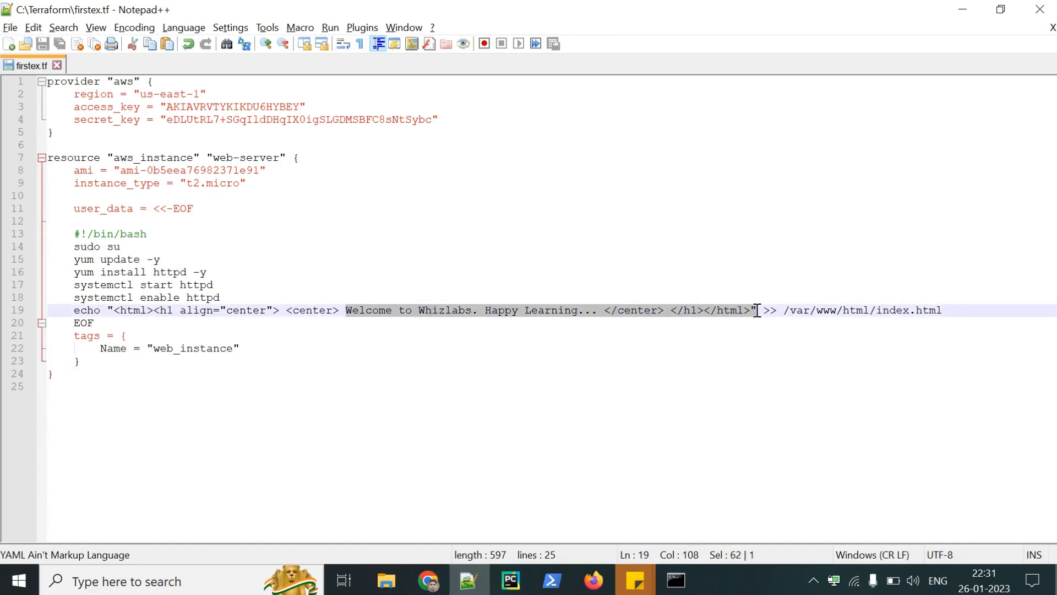
pyautogui.moveTo(428, 581)
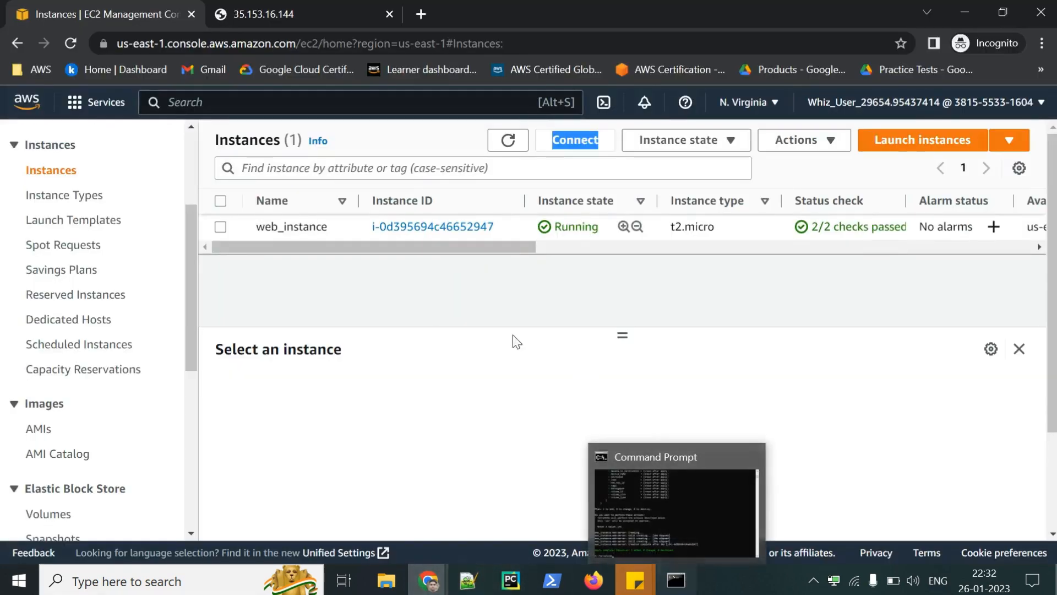
# Run terraform destroy and approve removing the one web-server resource with 'yes'
pyautogui.click(220, 227)
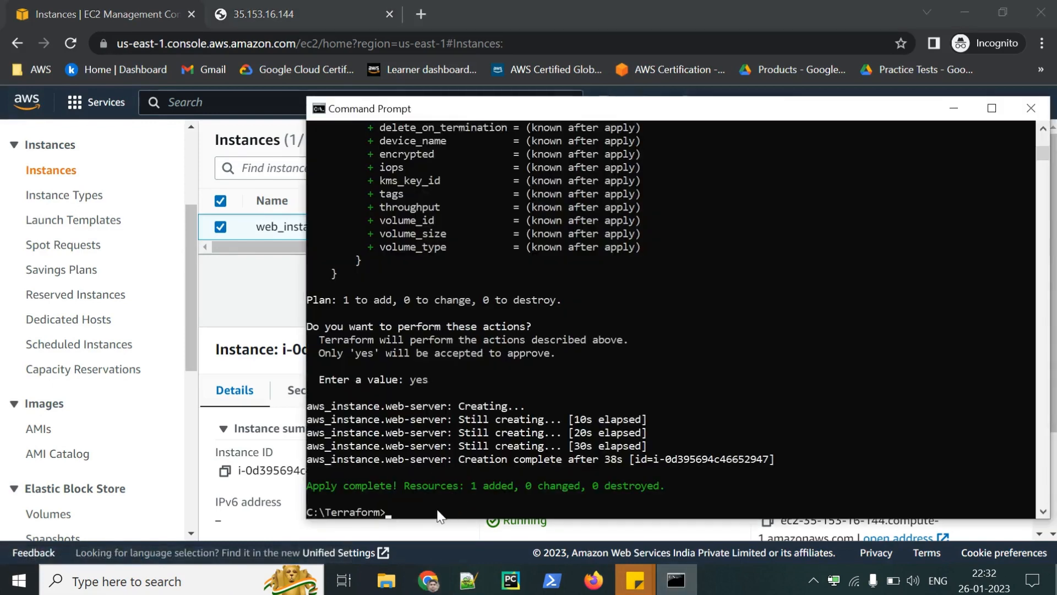
pyautogui.write('terraform')
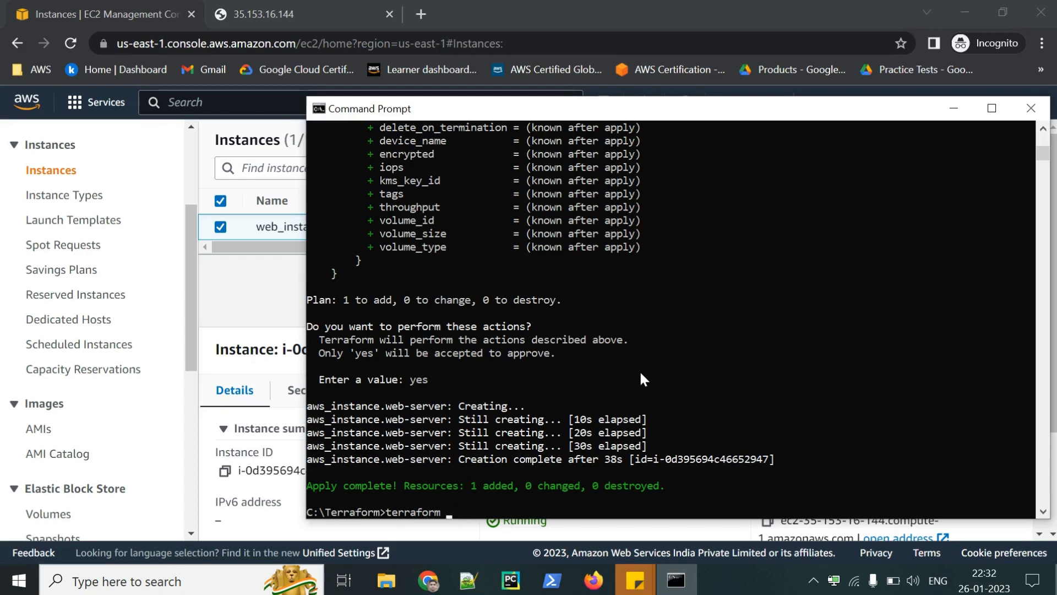
pyautogui.write('destroy')
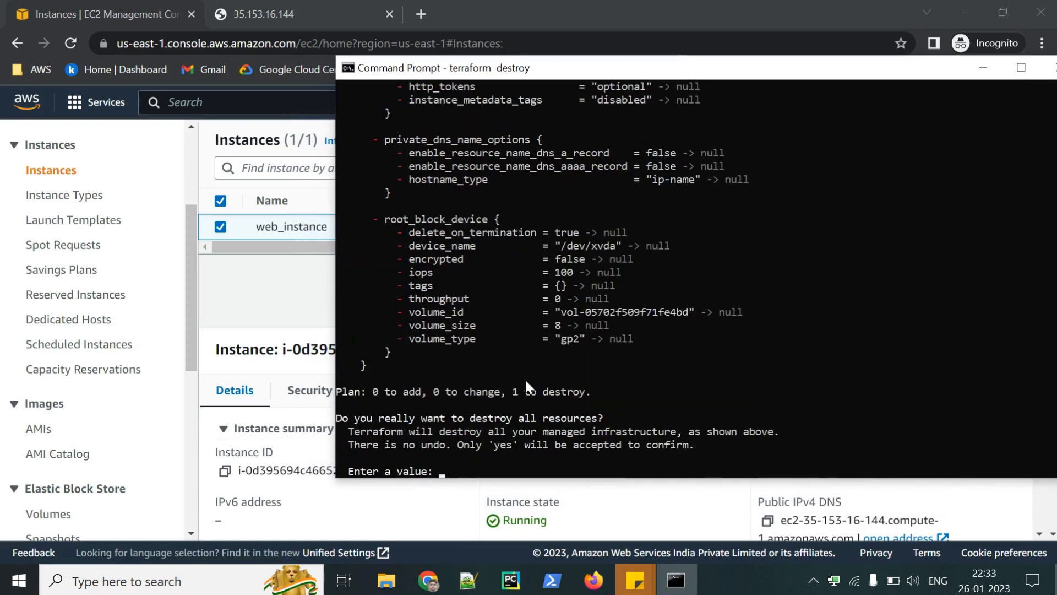
pyautogui.write('yes')
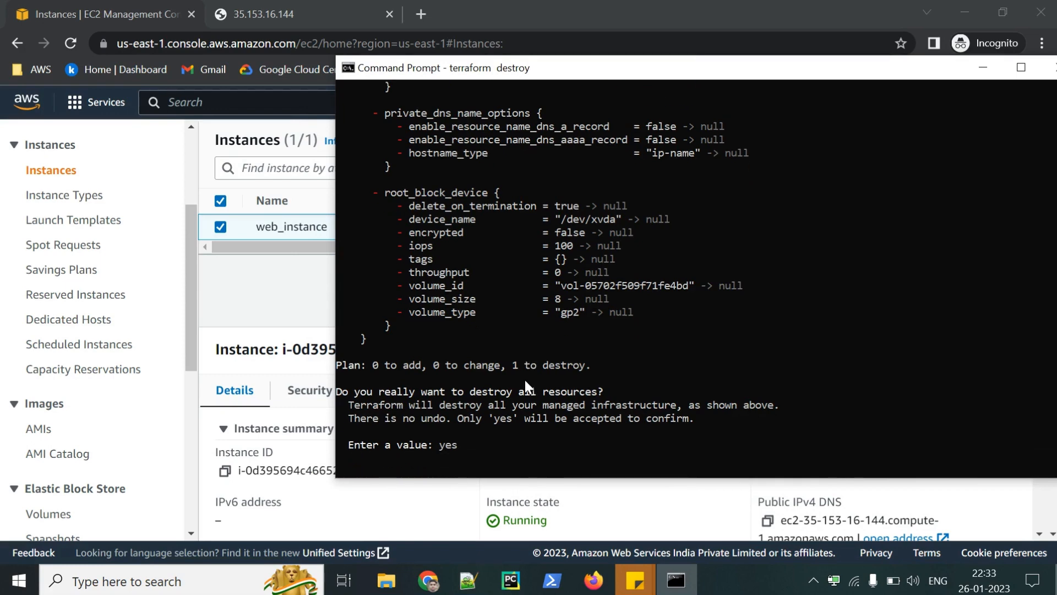
pyautogui.press('enter')
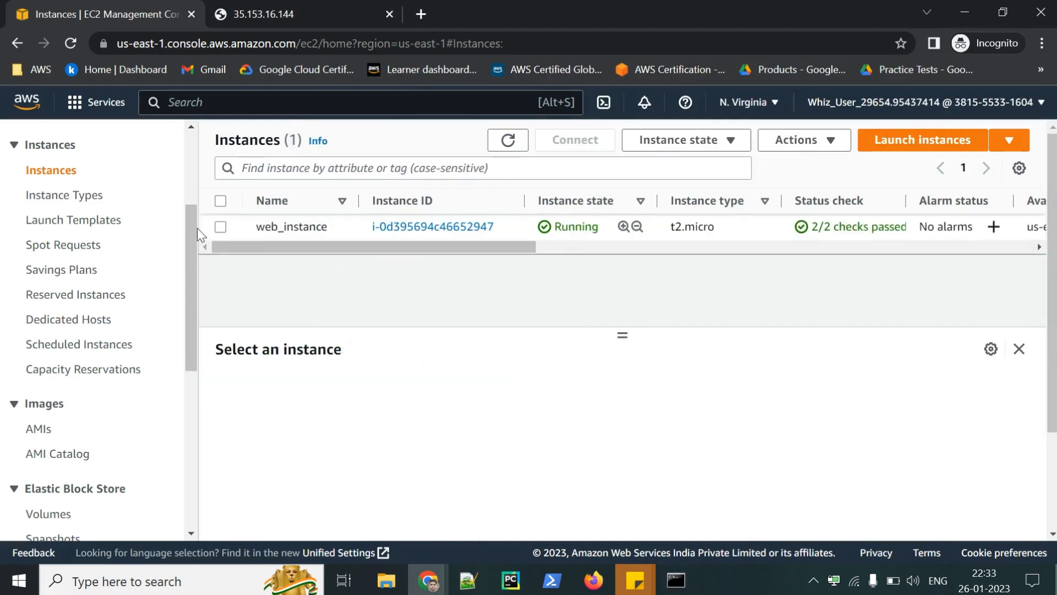
# Refresh the EC2 instance list and view web_instance's Terminated details, showing no public IP
pyautogui.click(677, 580)
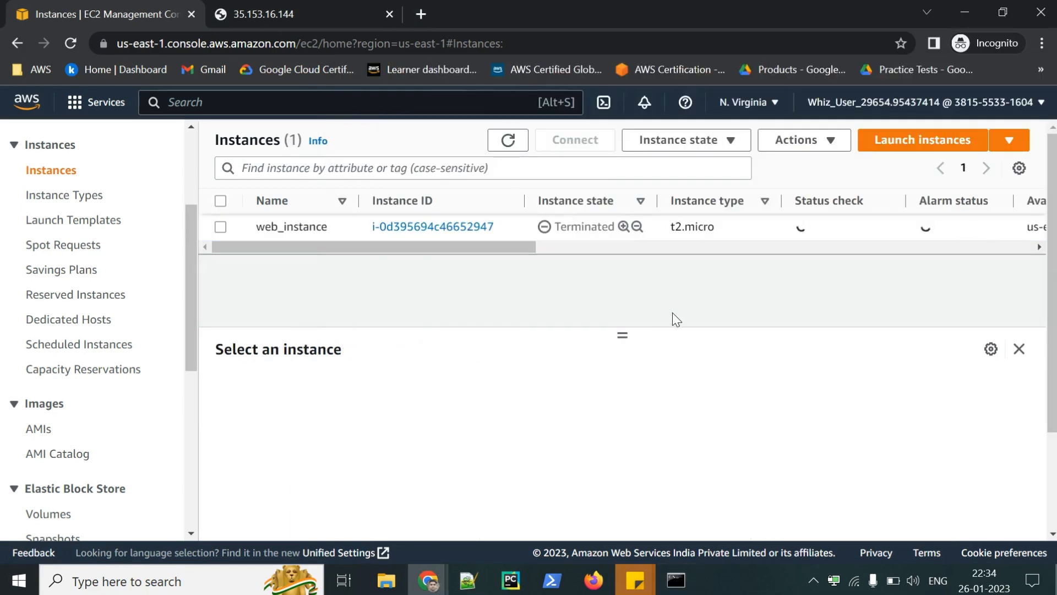
pyautogui.click(291, 226)
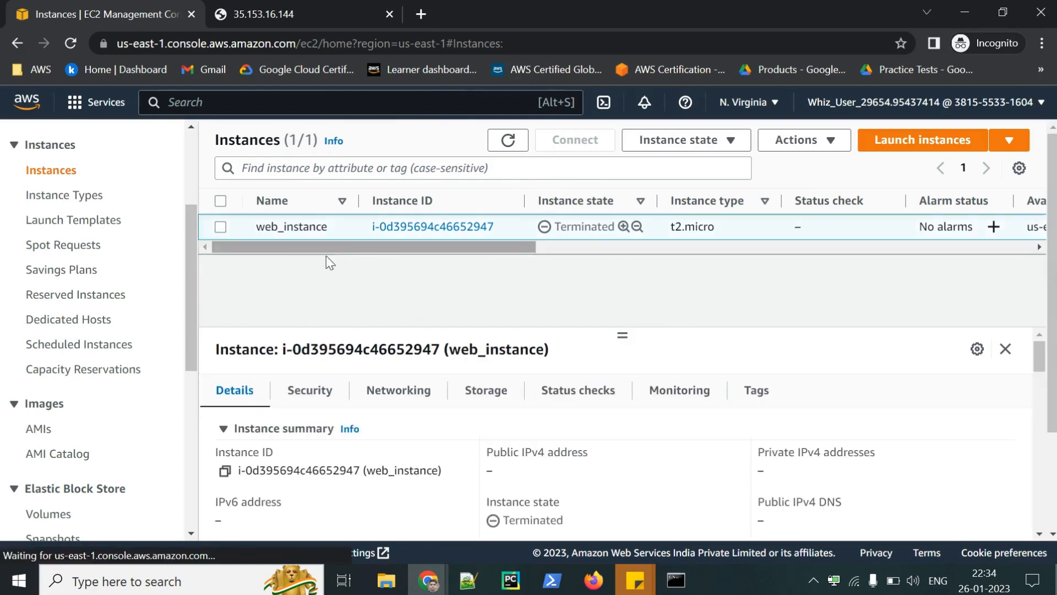
pyautogui.click(675, 580)
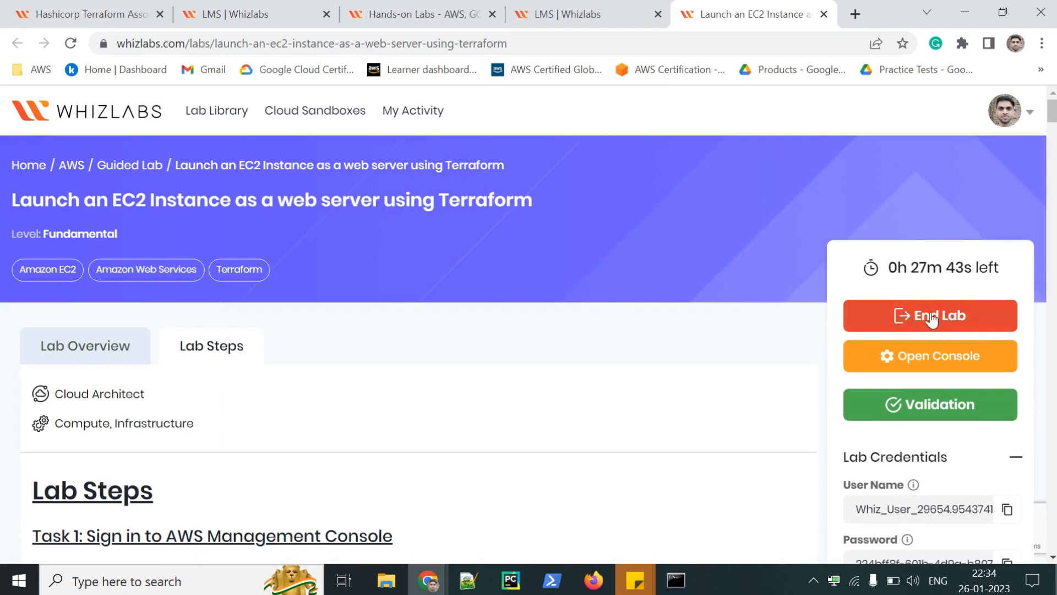
# End the Whizlabs lab, sign out of the AWS console, and close the feedback popup
pyautogui.click(929, 315)
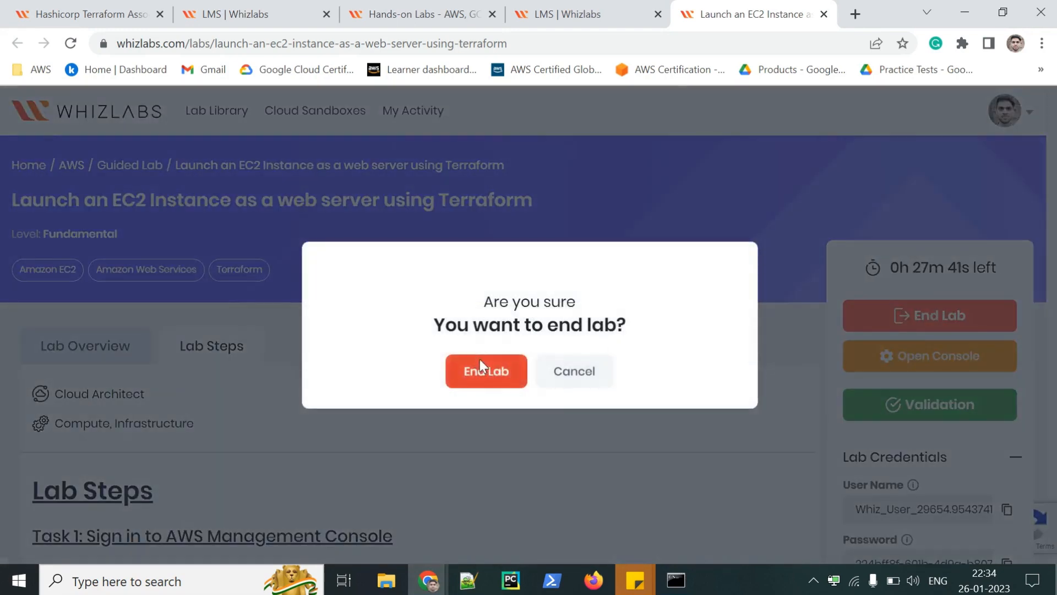
pyautogui.click(486, 371)
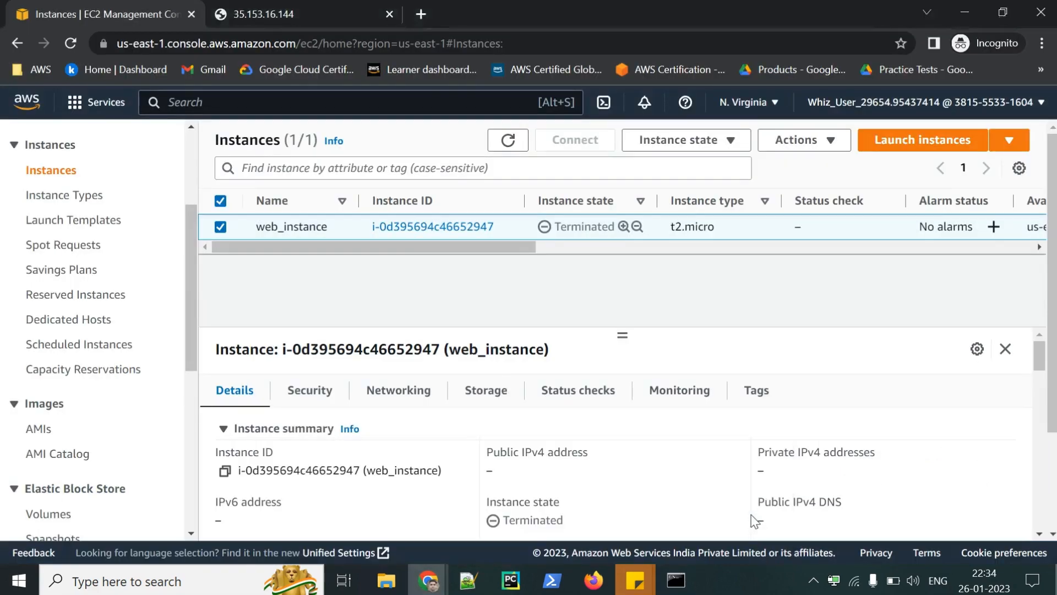
pyautogui.click(924, 102)
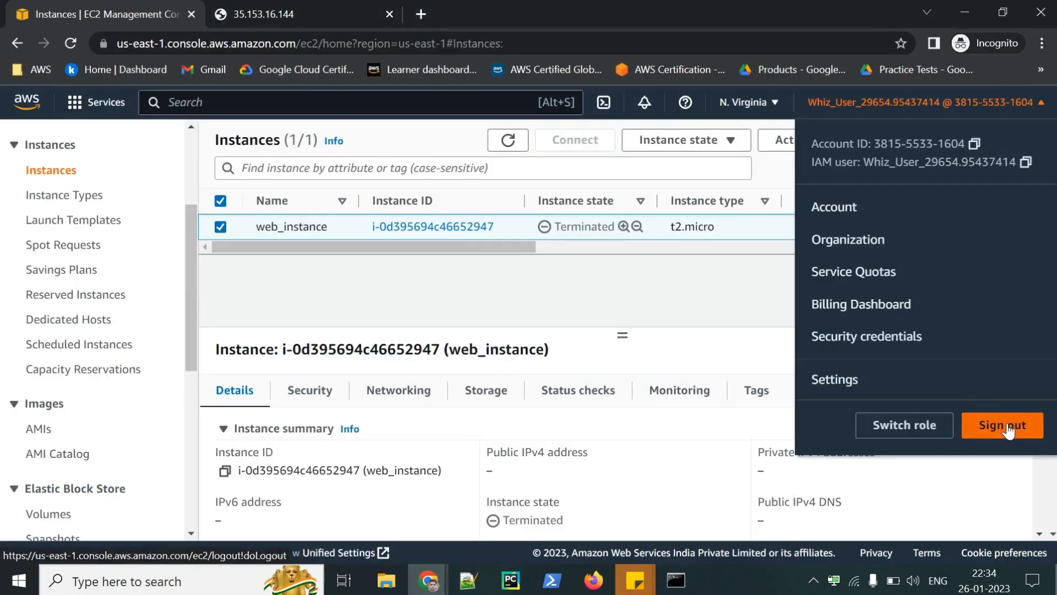
pyautogui.click(1003, 424)
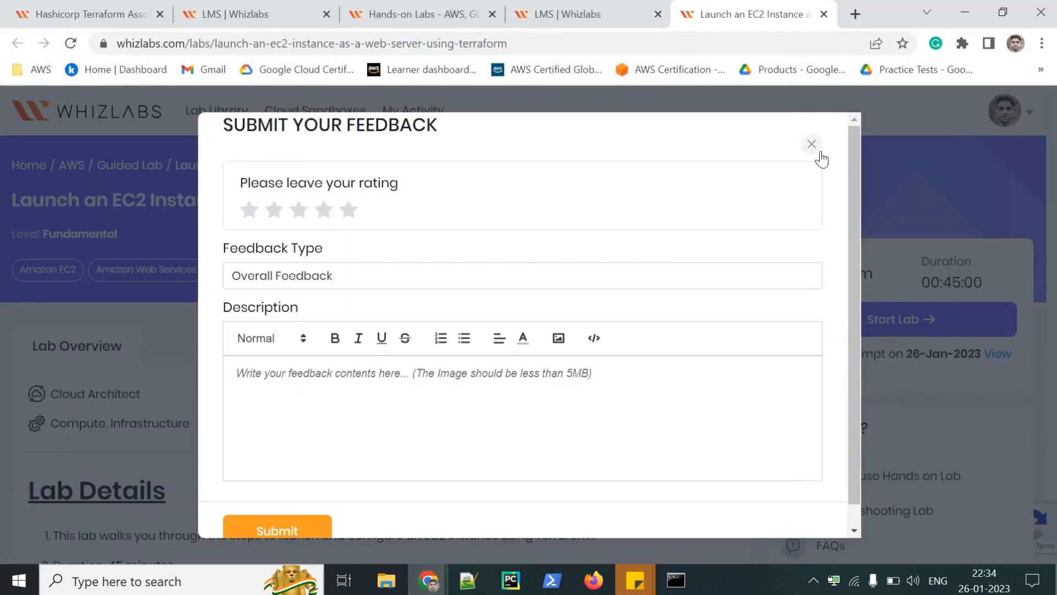
pyautogui.click(811, 144)
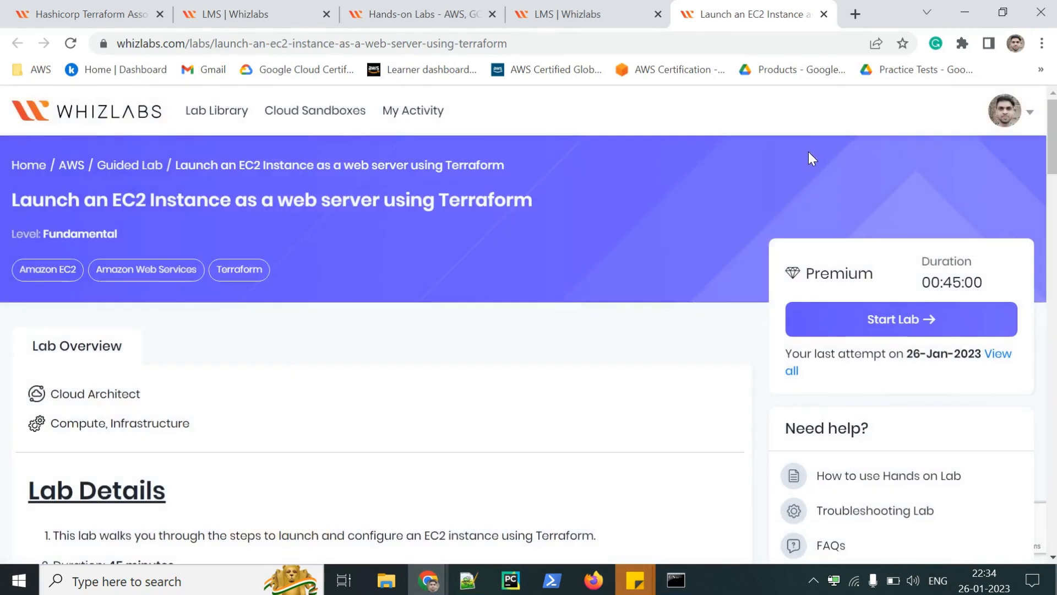